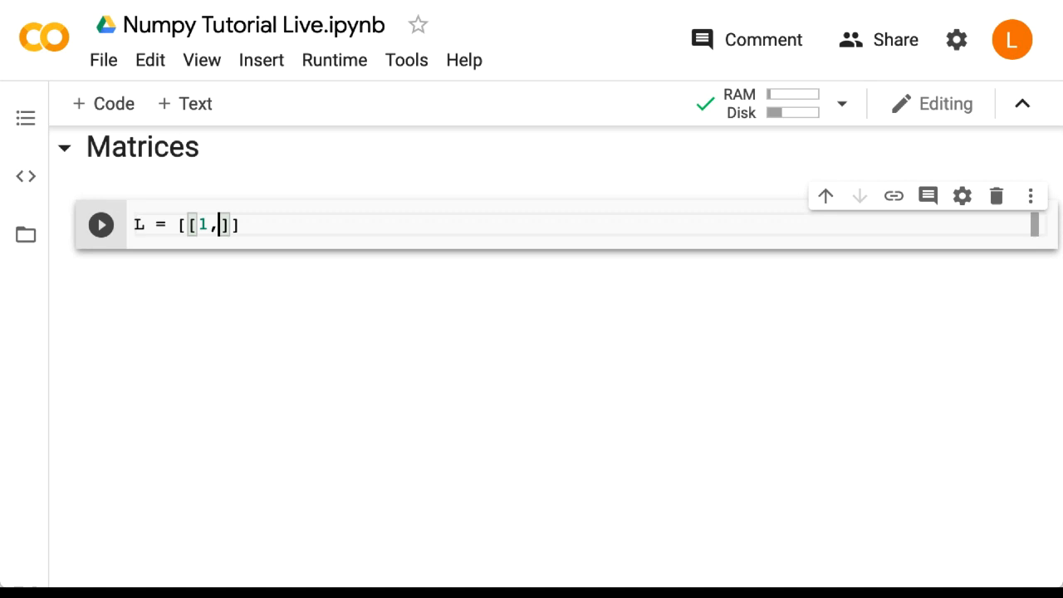
Step: Define L = [[1,2],[3,4]] and run the cell so the nested list is echoed
type("2],[3,4")
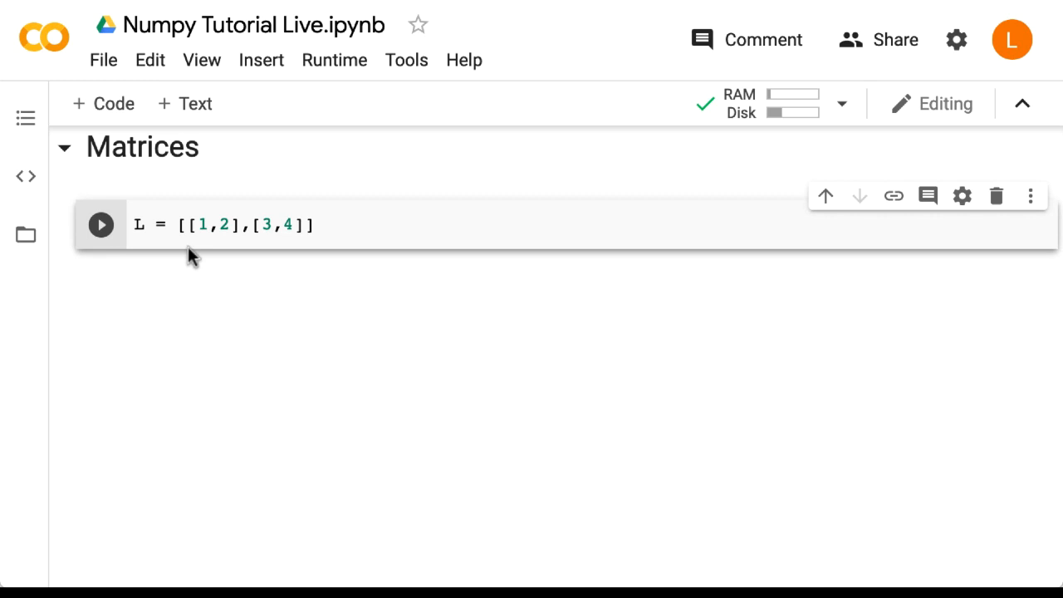
type("I")
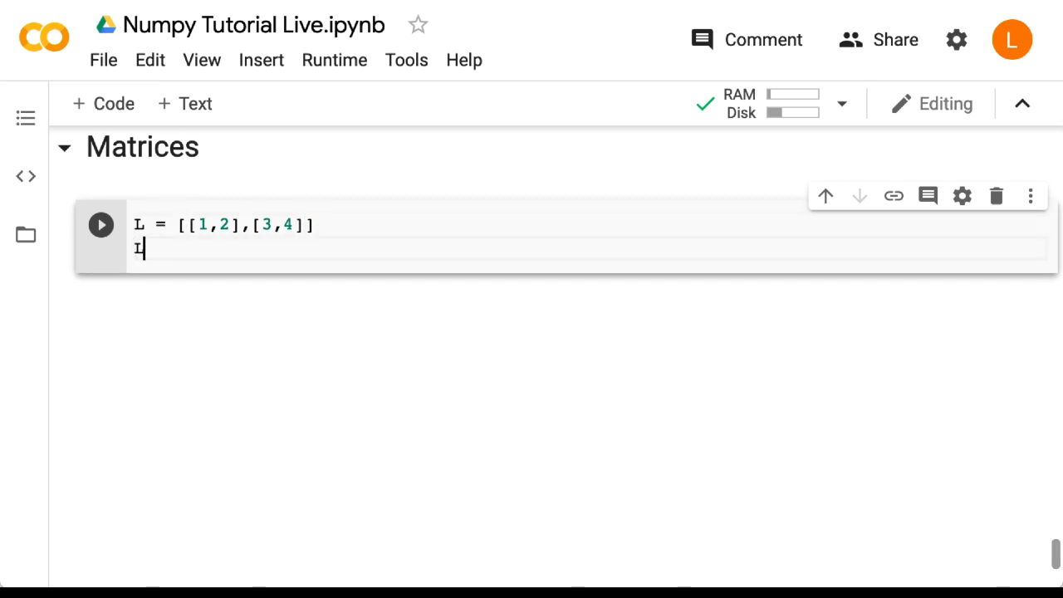
left_click(100, 224)
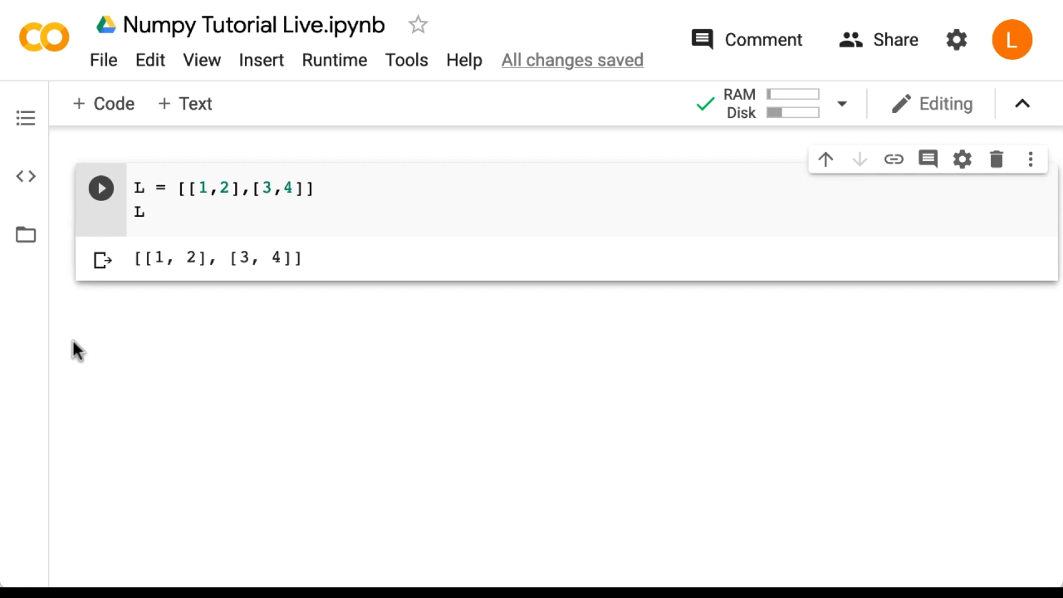
mouse_move(103, 103)
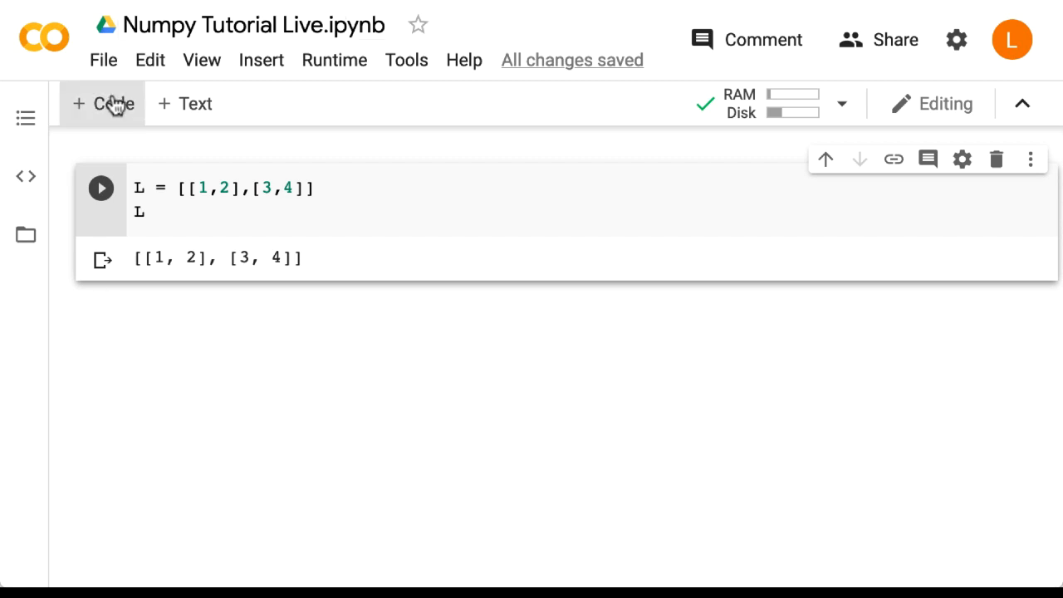
Step: Run L[0] in a new cell, returning the first row [1, 2]
left_click(103, 103)
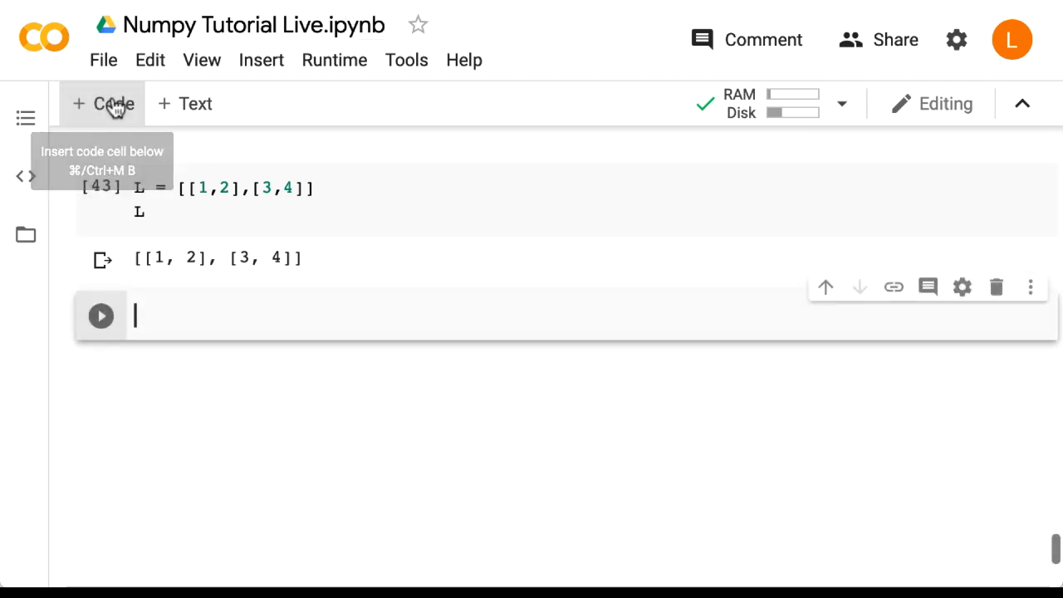
type("L[]")
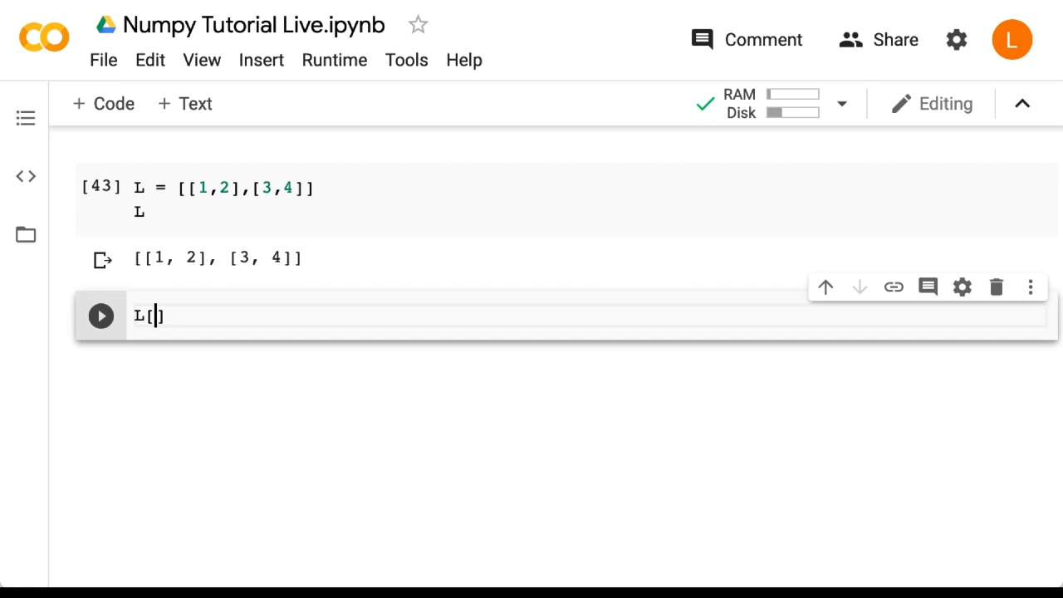
type("0")
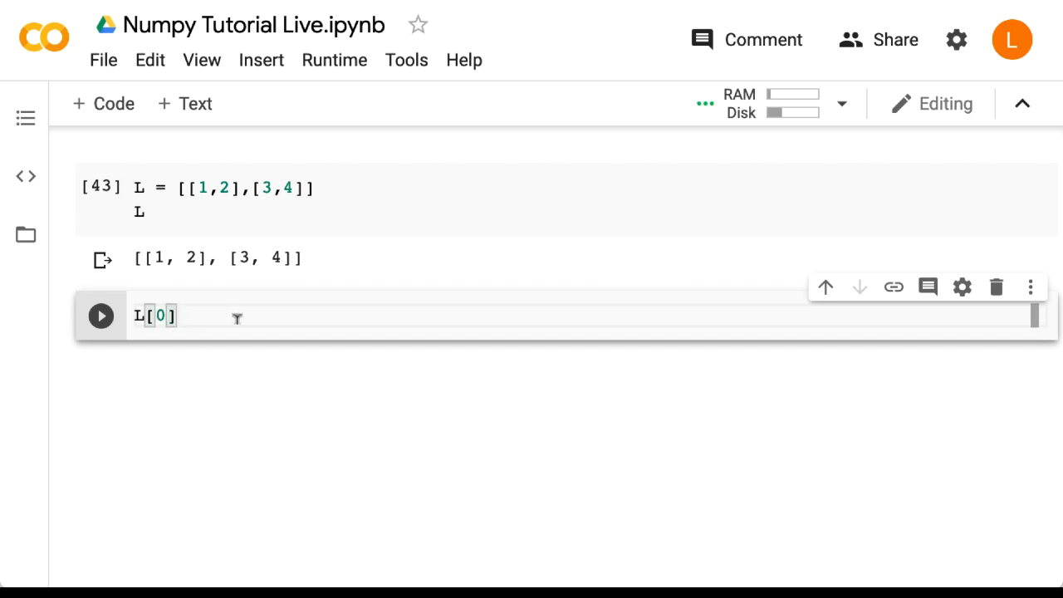
left_click(99, 315)
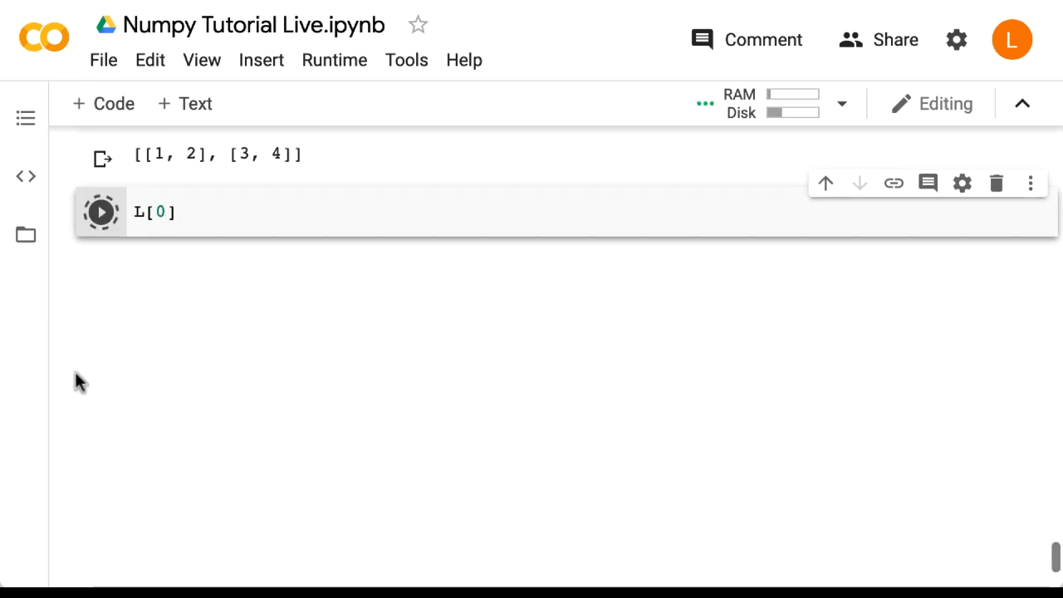
left_click(100, 211)
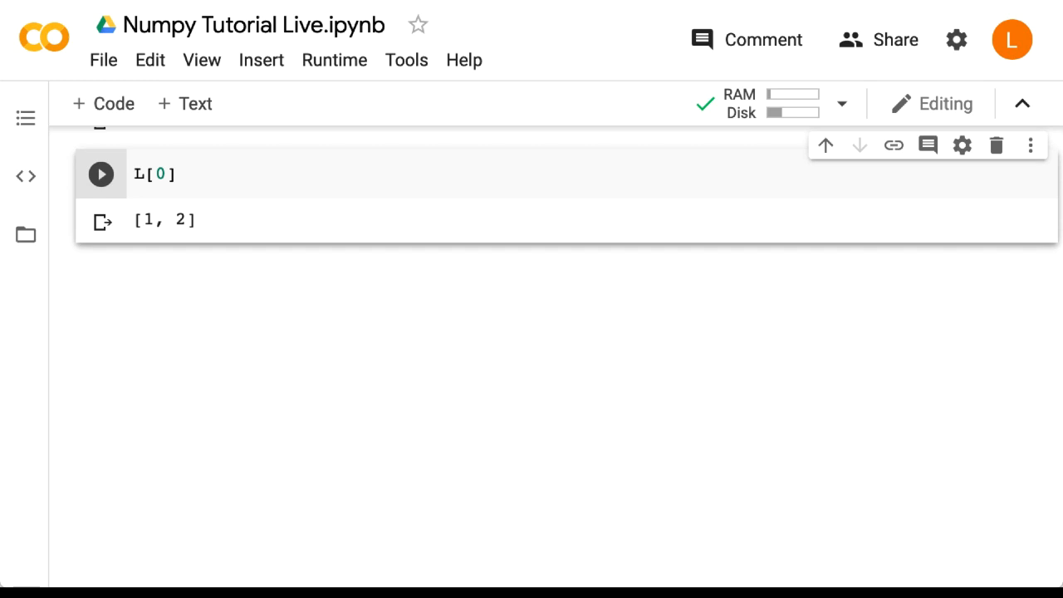
mouse_move(53, 171)
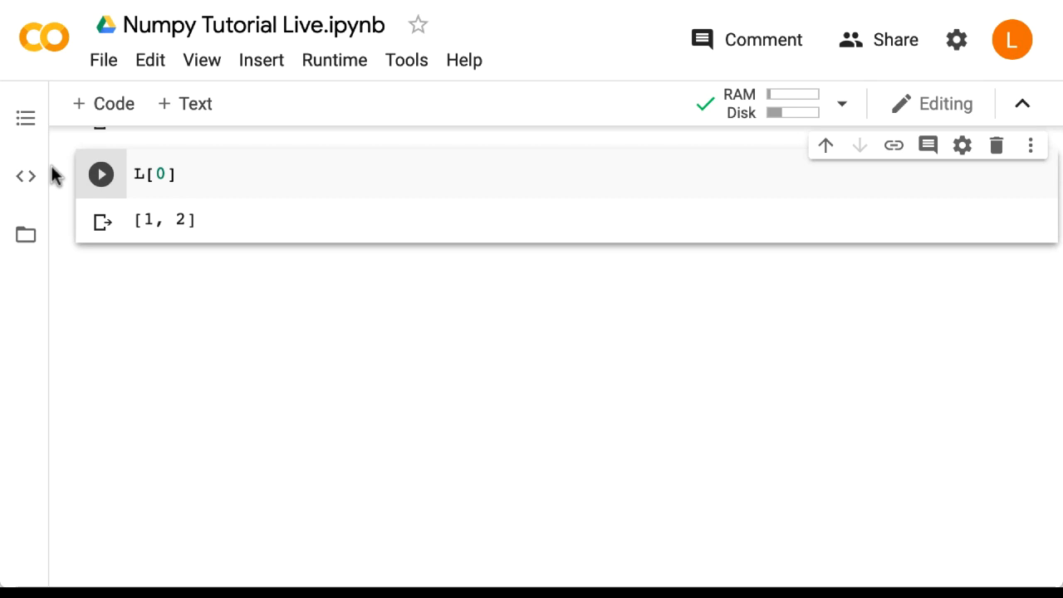
mouse_move(103, 103)
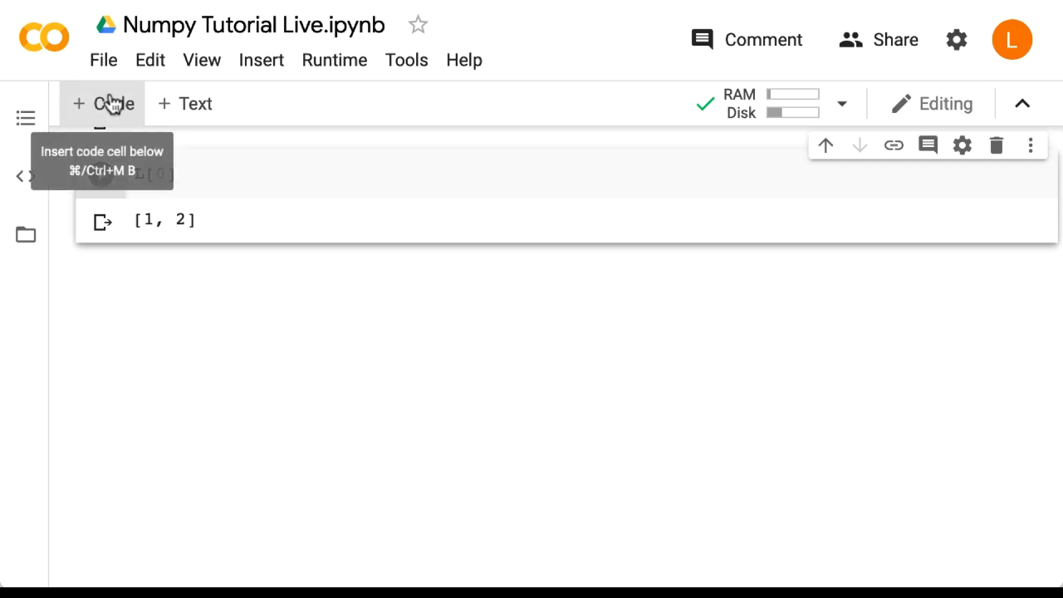
Step: Run L[0][1] in another new cell, returning 2
left_click(103, 103)
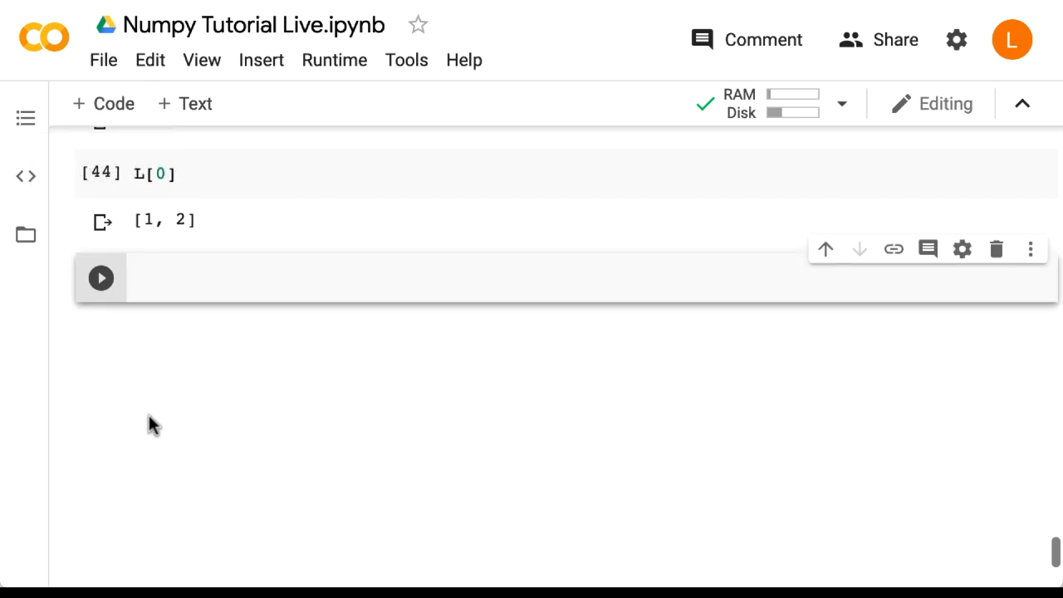
type("L[0][1]")
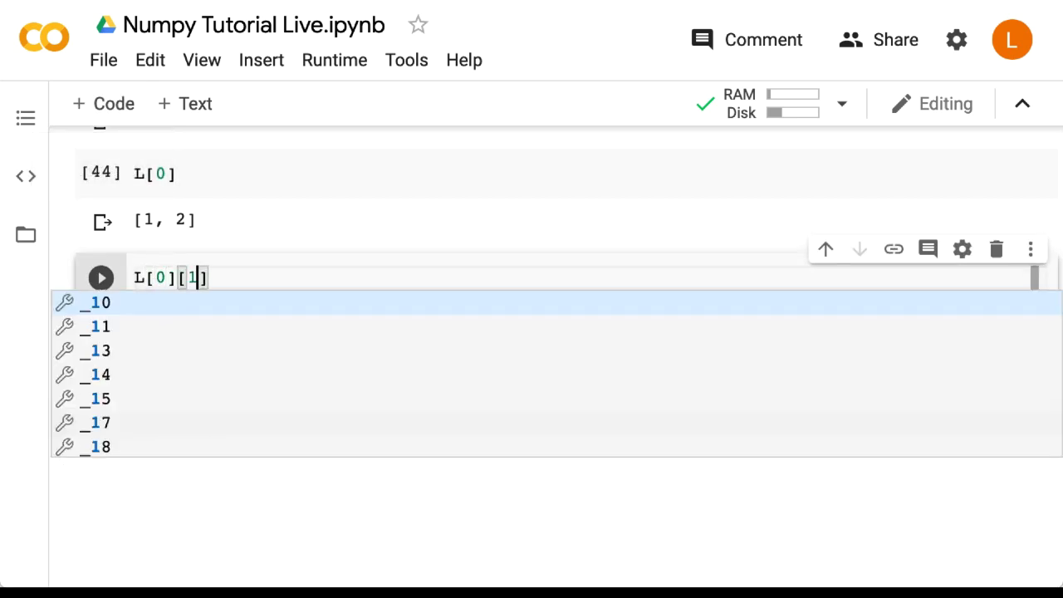
key("Escape")
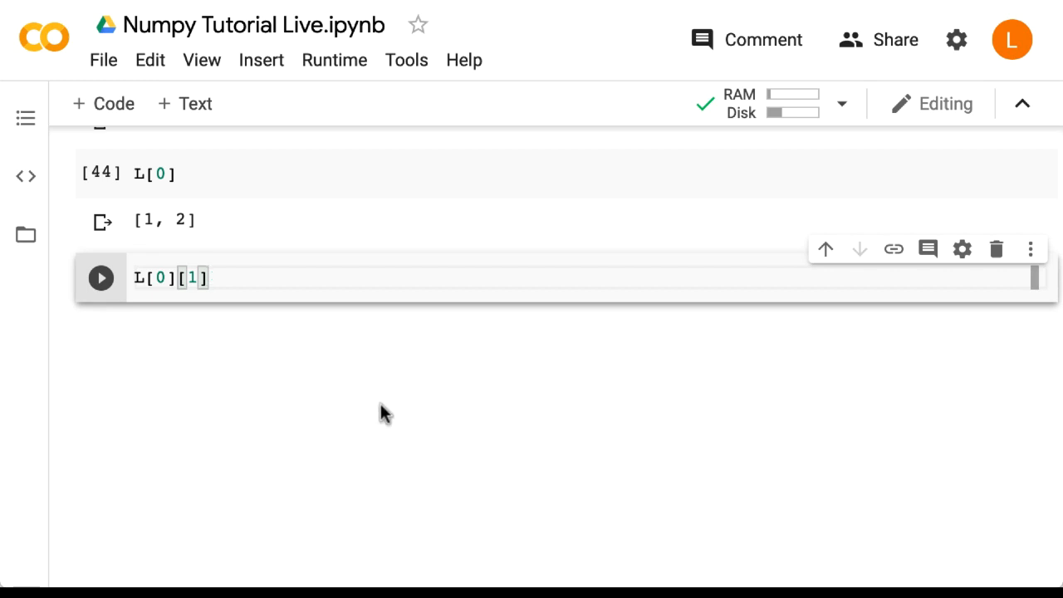
left_click(100, 278)
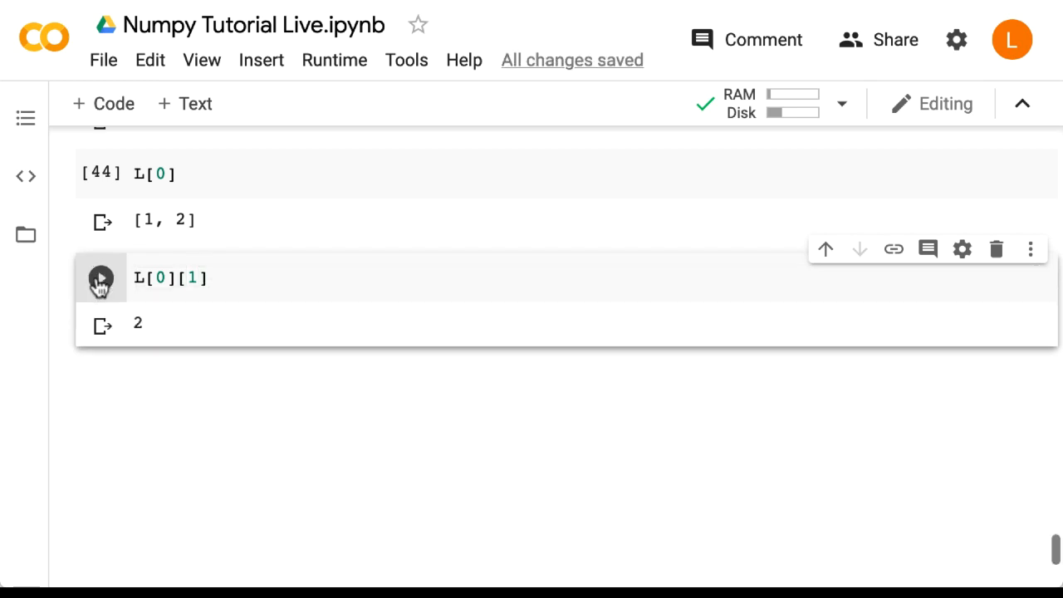
mouse_move(76, 359)
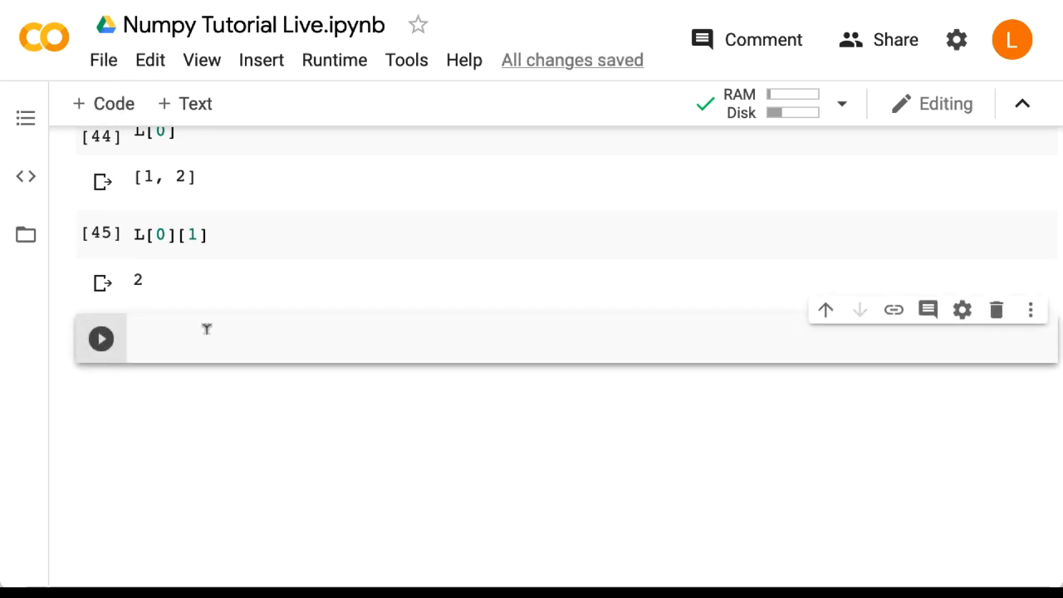
Step: Define A = np.array([[1,2],[3,4]]) and run it to print the 2x2 array
type("A = np.array([[1,2],[")
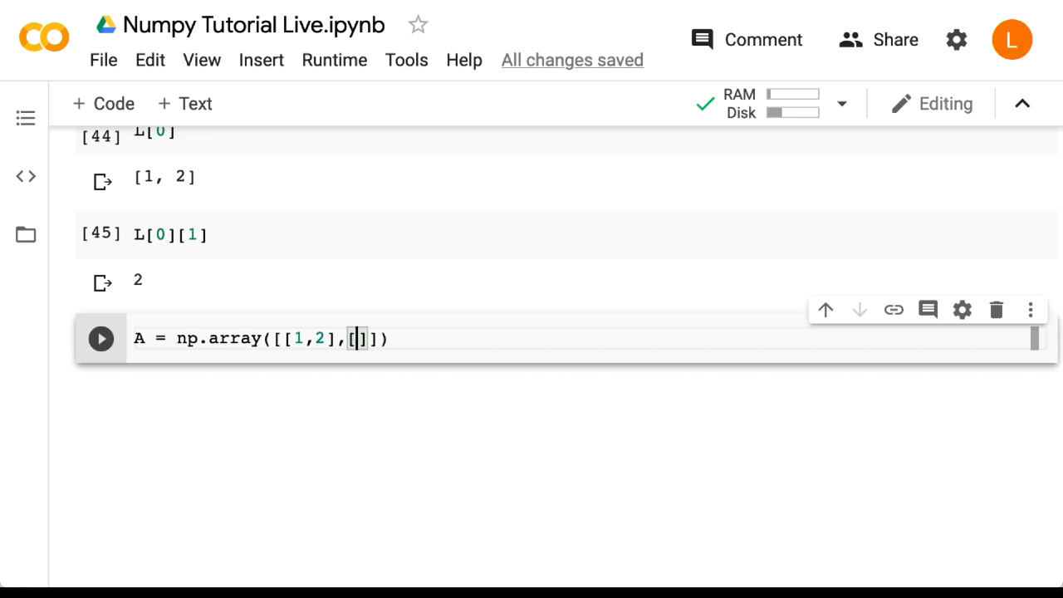
type("3,4")
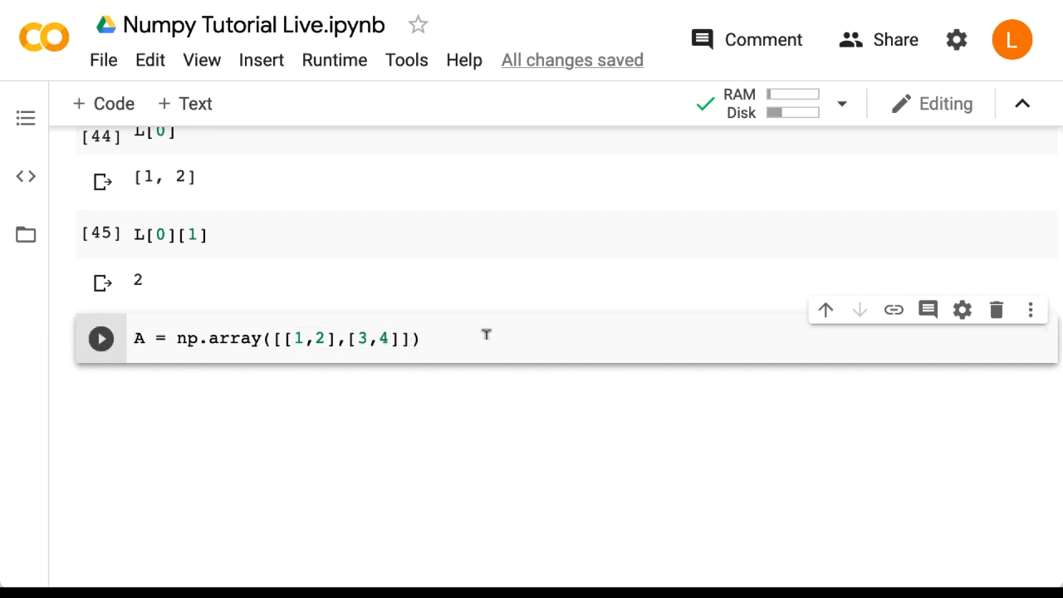
type("A")
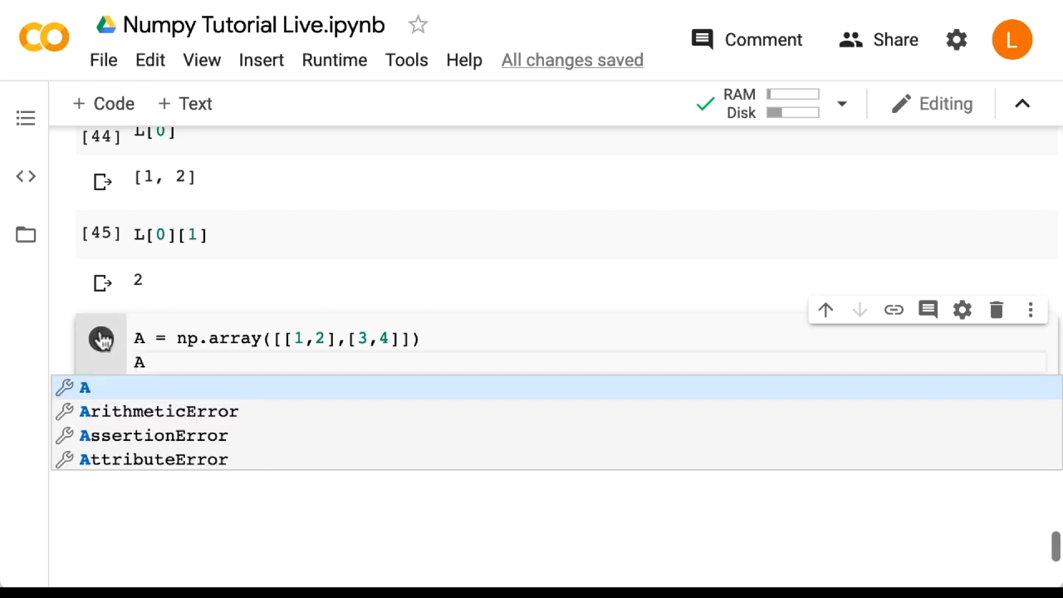
left_click(99, 339)
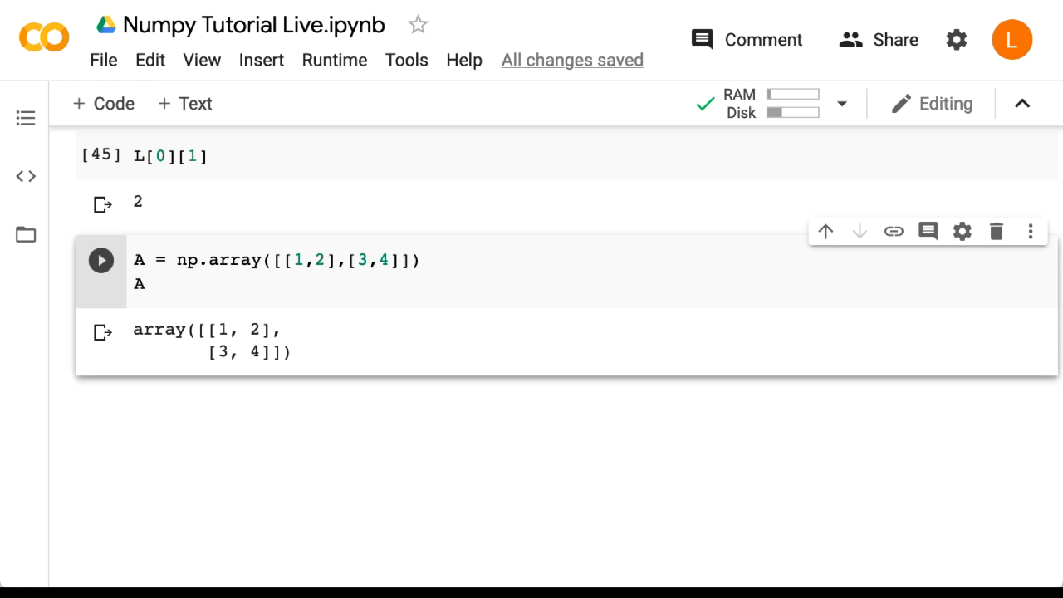
mouse_move(107, 103)
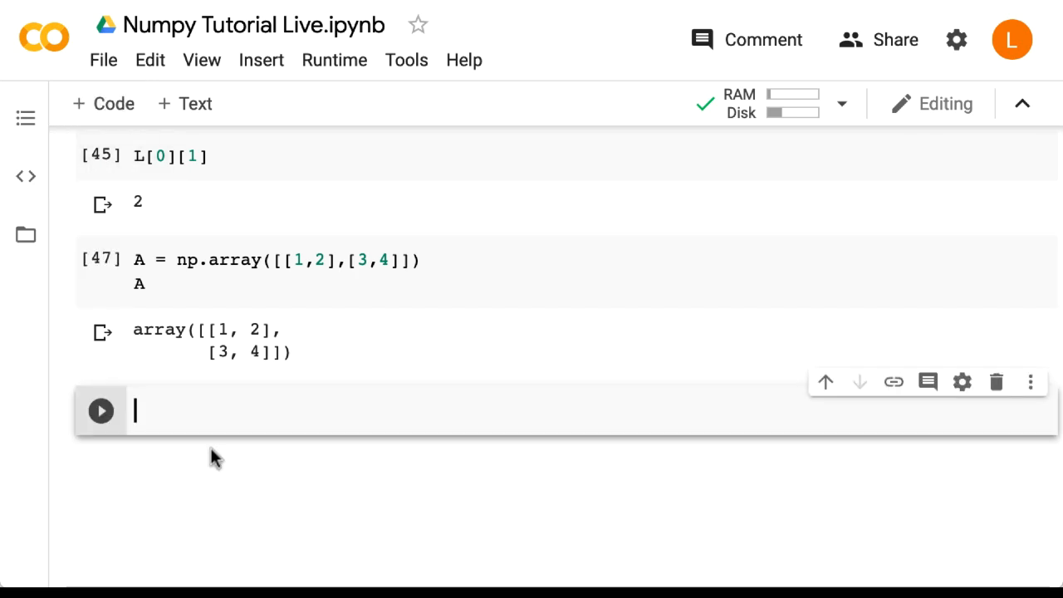
Step: Run A[0][1] and A[0,1] in separate cells, both returning 2
type("A[0]")
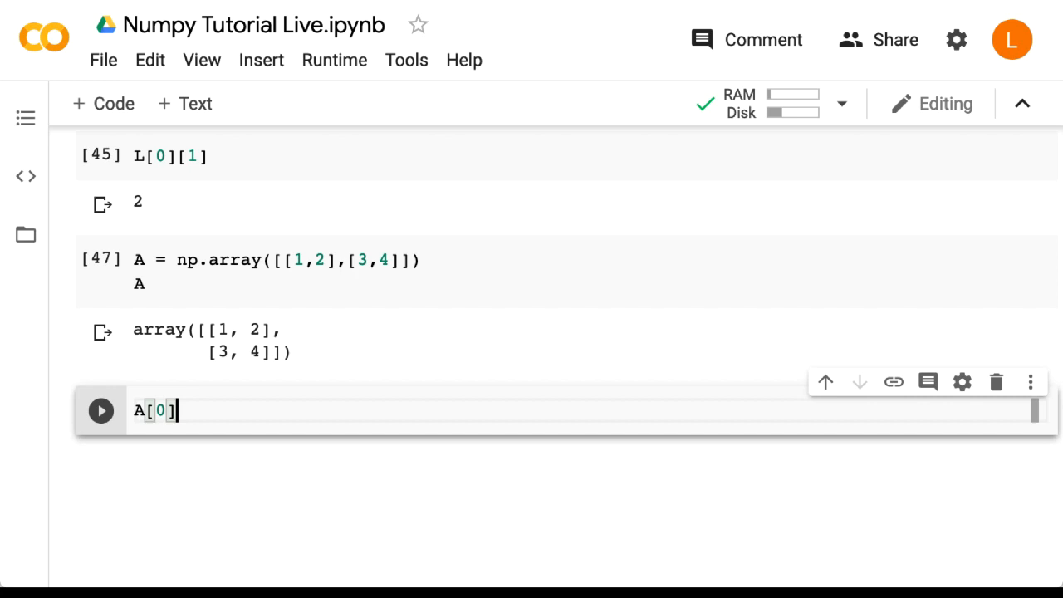
type("[1]")
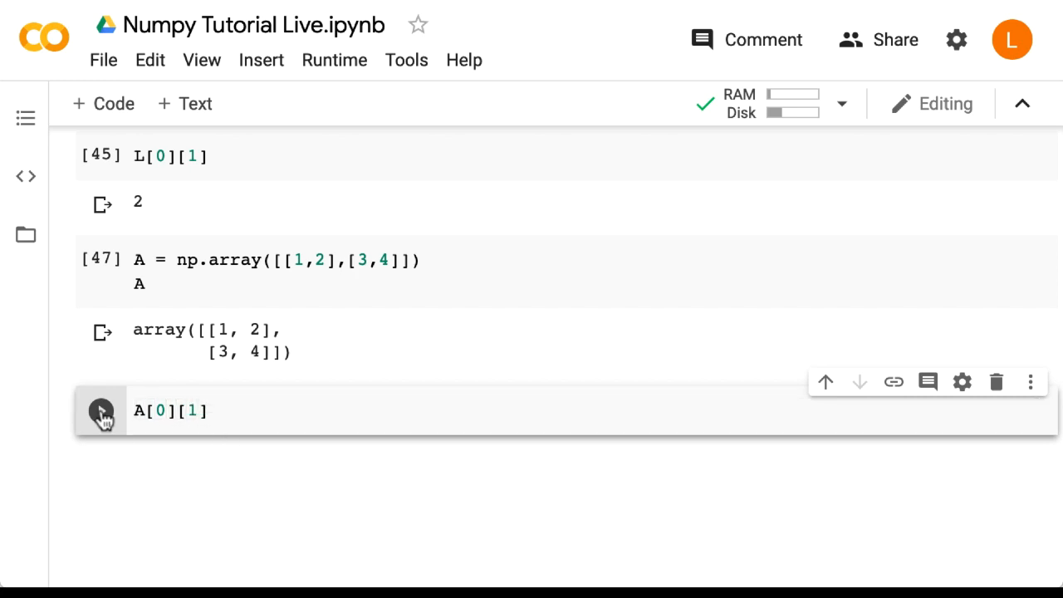
left_click(100, 410)
type("A[")
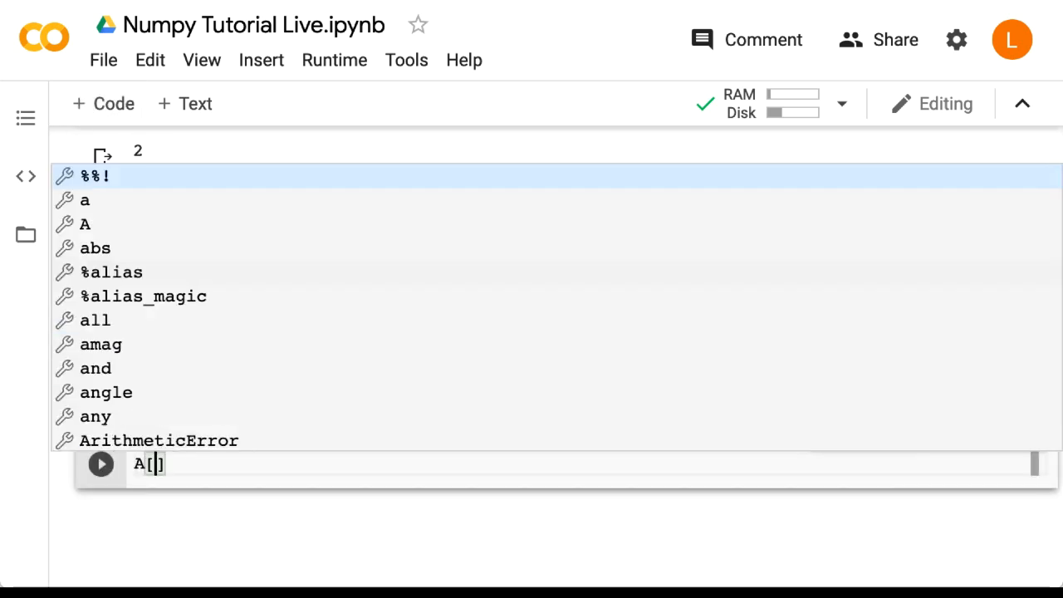
type("0,1")
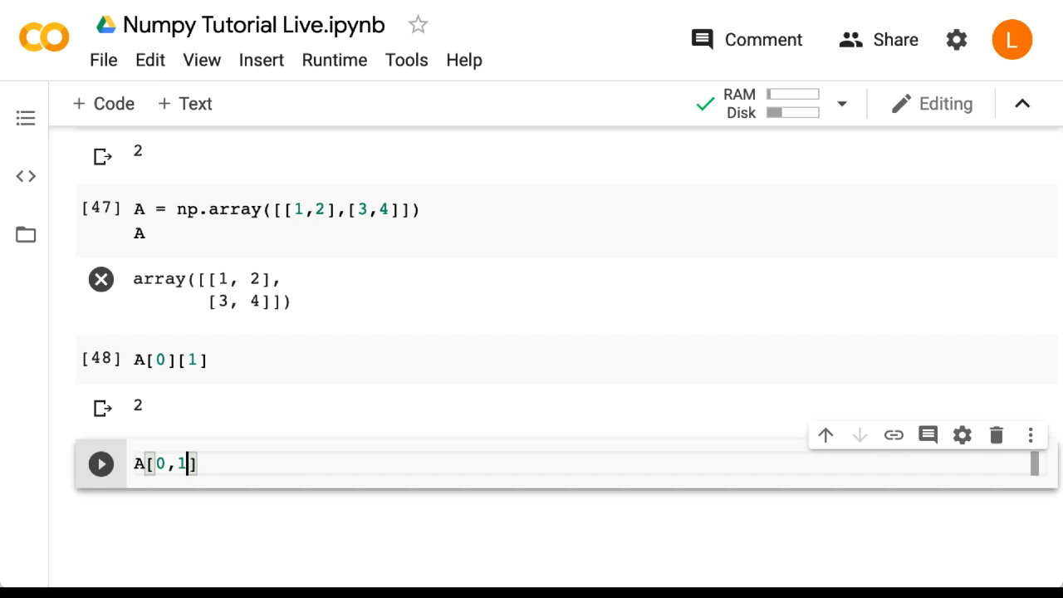
left_click(99, 463)
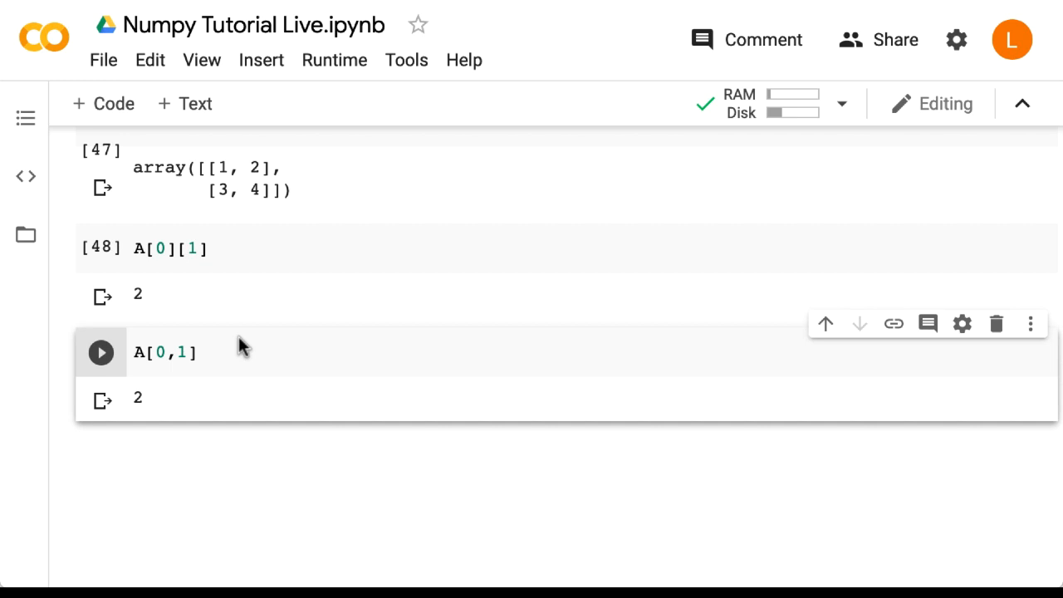
scroll("down", 3)
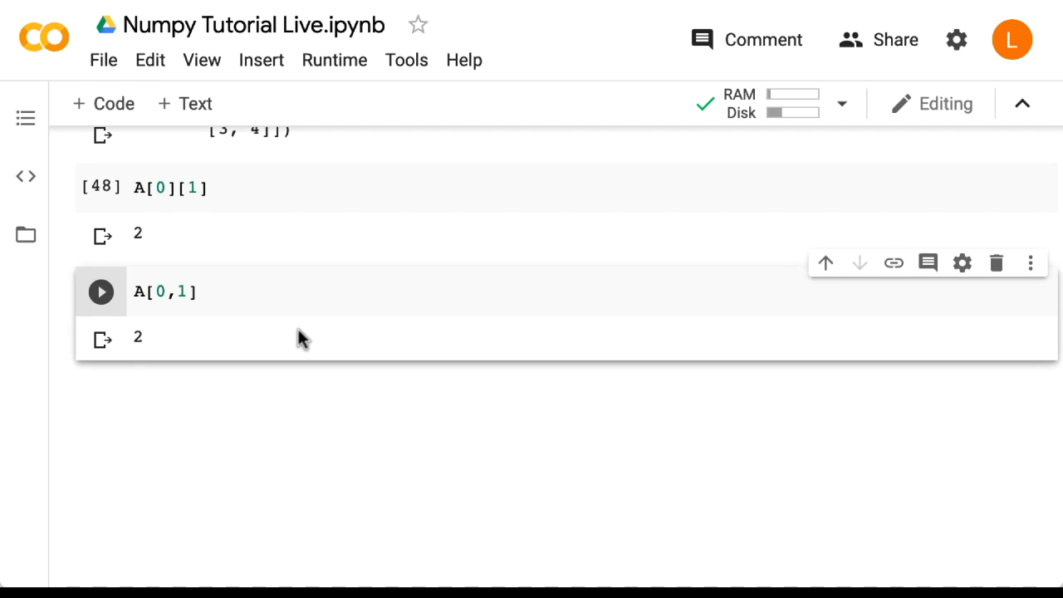
Step: Slice the first column with A[:,0] in a new cell, returning array([1, 3])
left_click(103, 103)
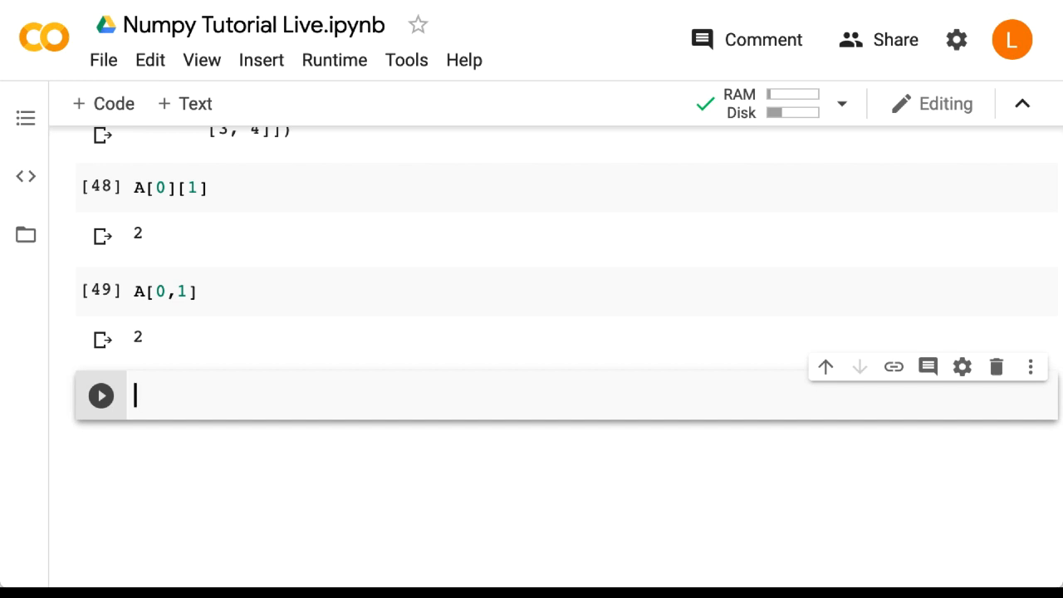
mouse_move(212, 397)
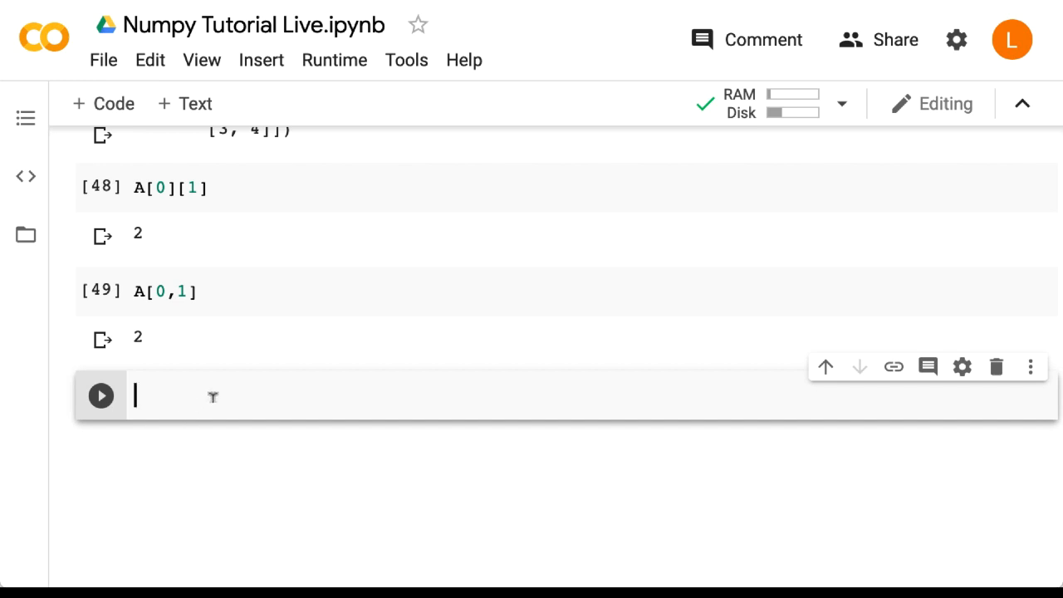
type("A[:,")
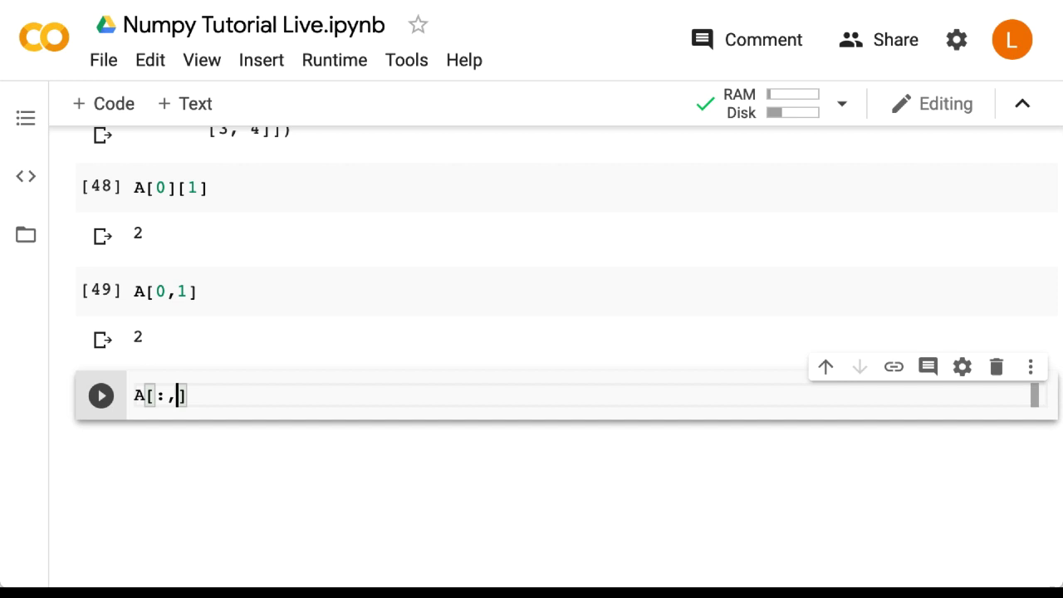
type("0")
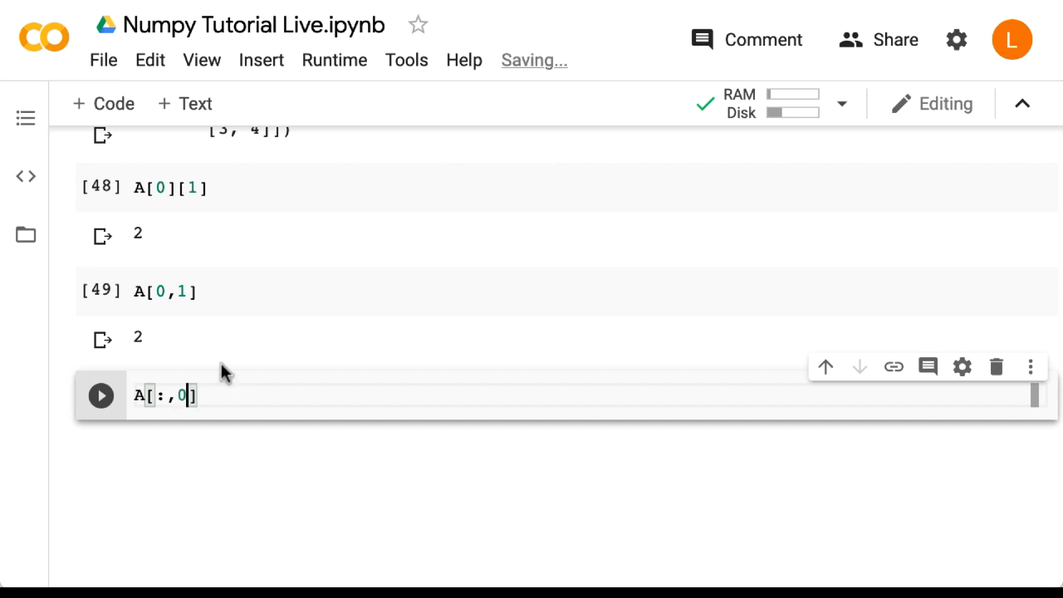
left_click(99, 395)
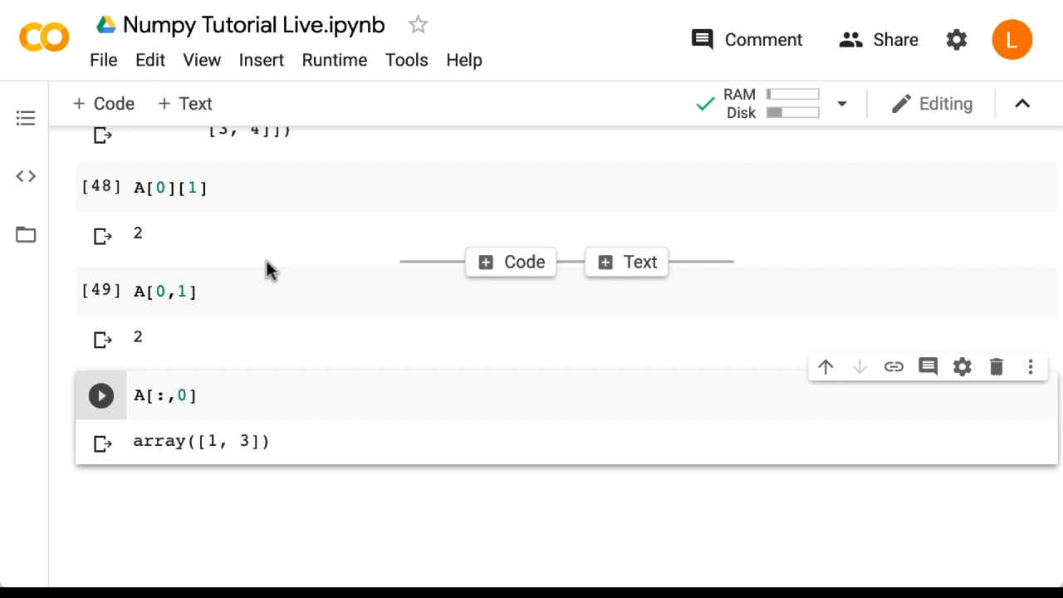
mouse_move(262, 380)
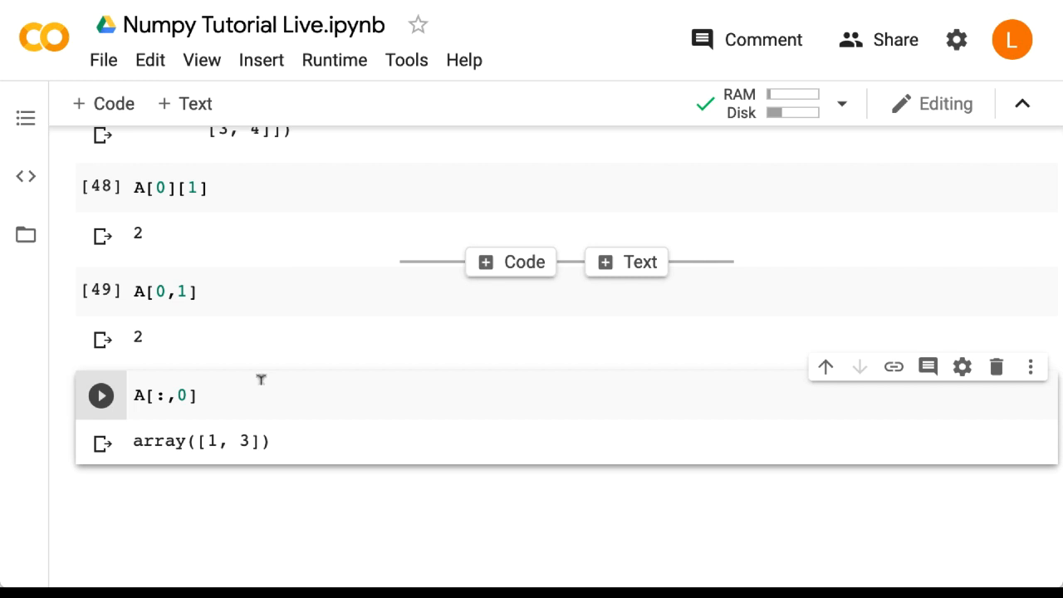
scroll("down", 3)
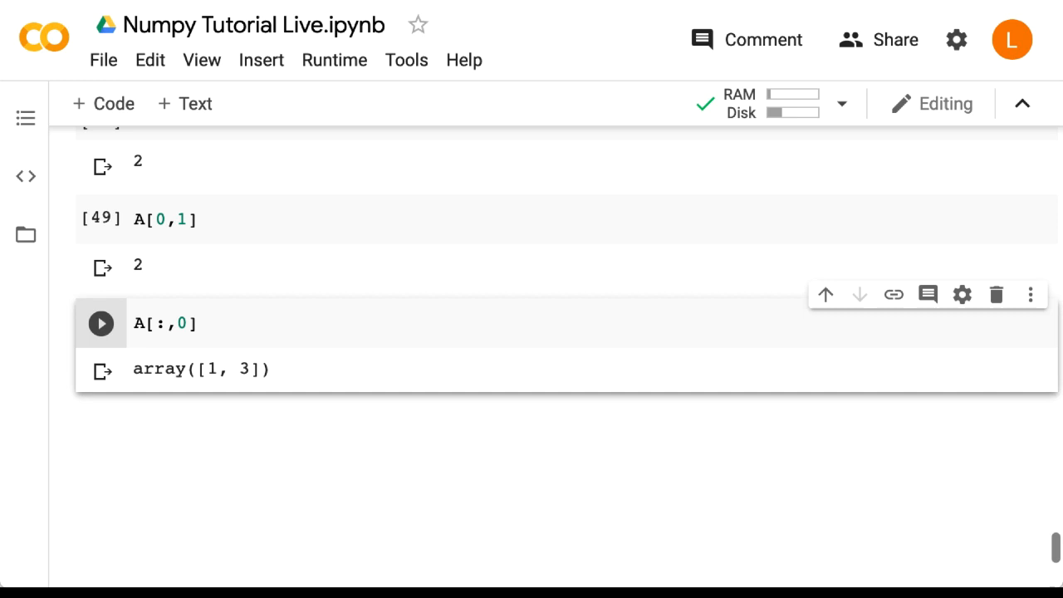
mouse_move(103, 103)
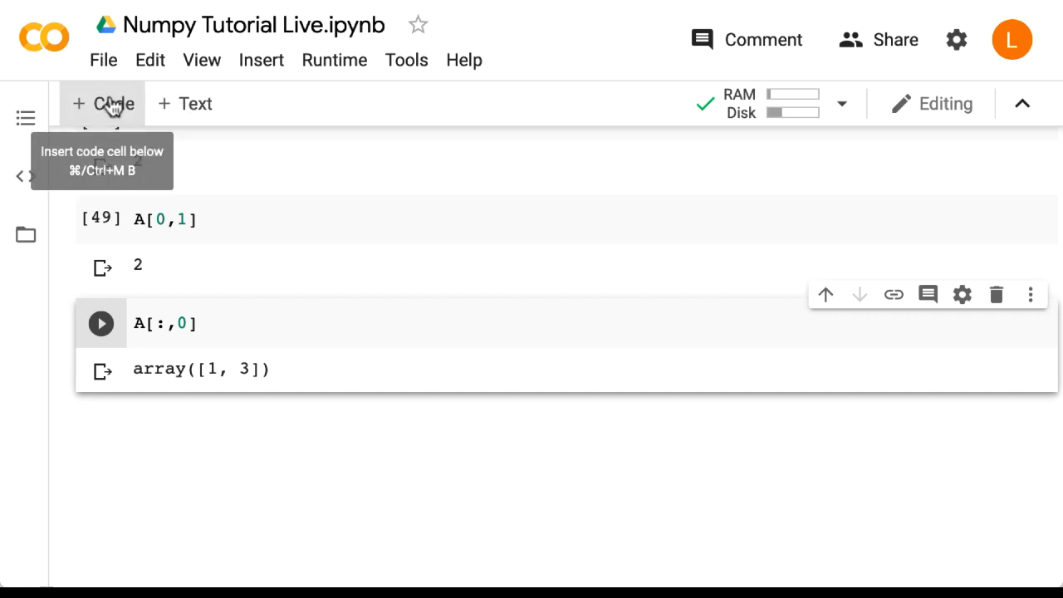
Step: Run A.T in a new cell, returning the transpose [[1, 3], [2, 4]]
left_click(103, 103)
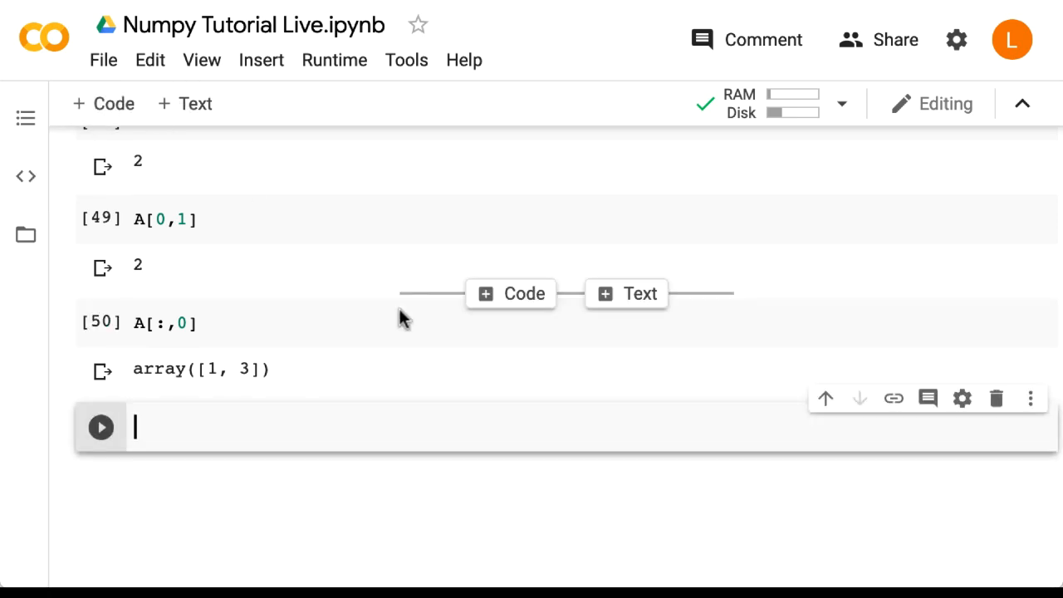
mouse_move(531, 366)
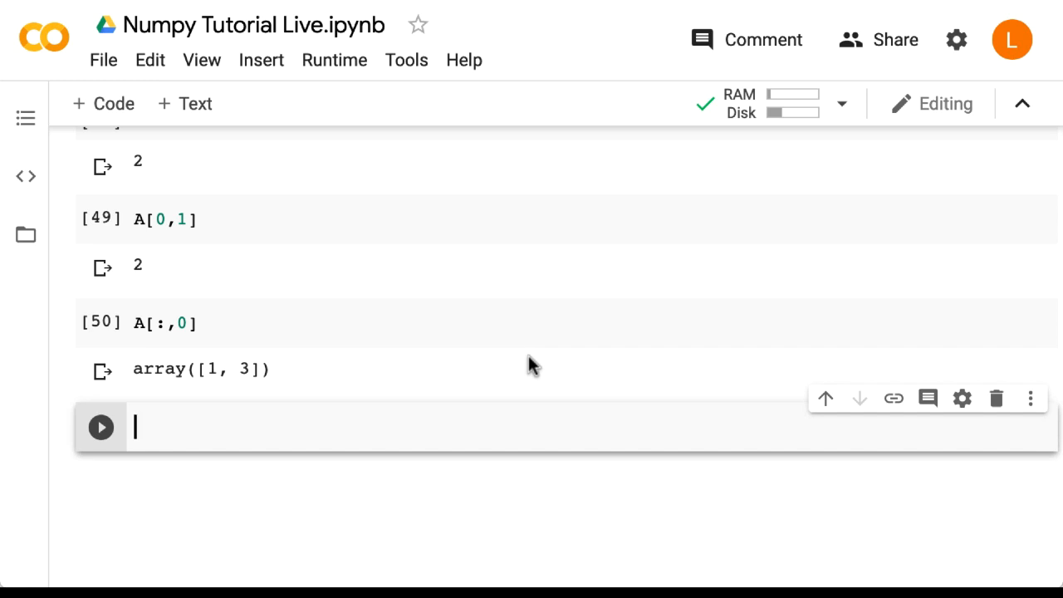
type("A.T")
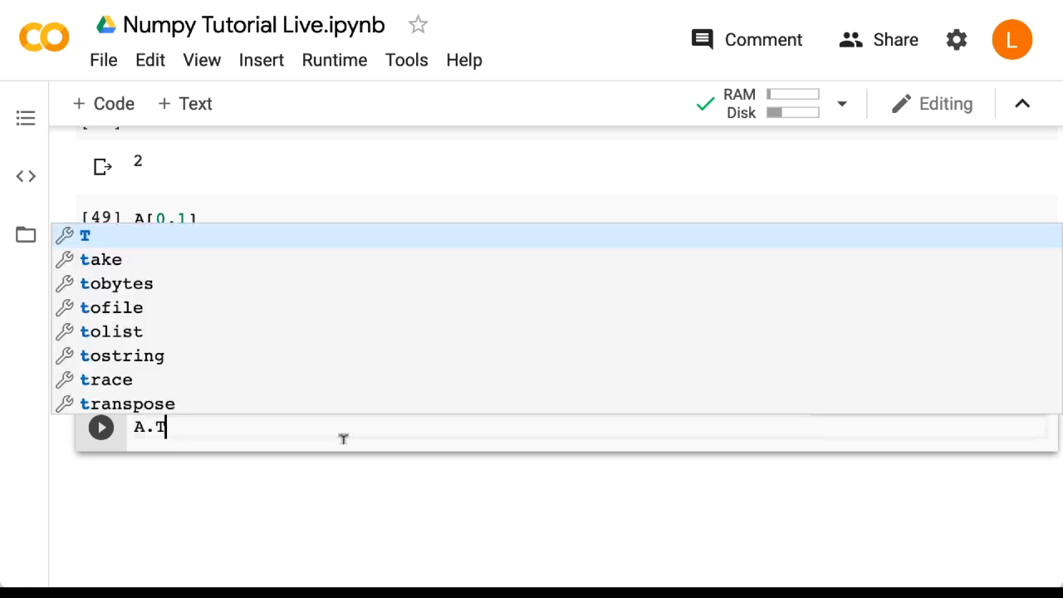
left_click(100, 426)
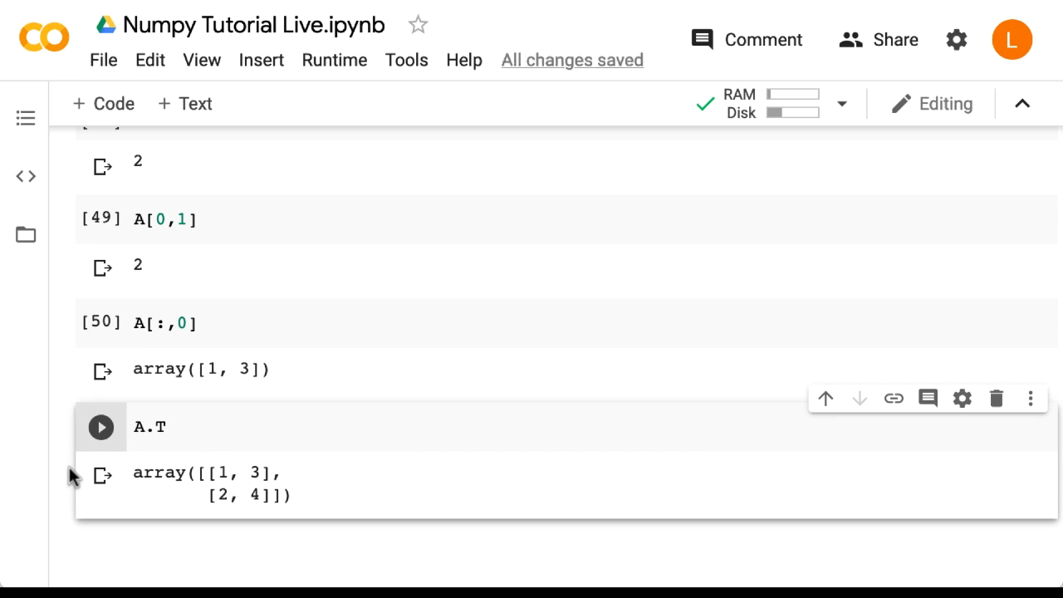
scroll("down", 3)
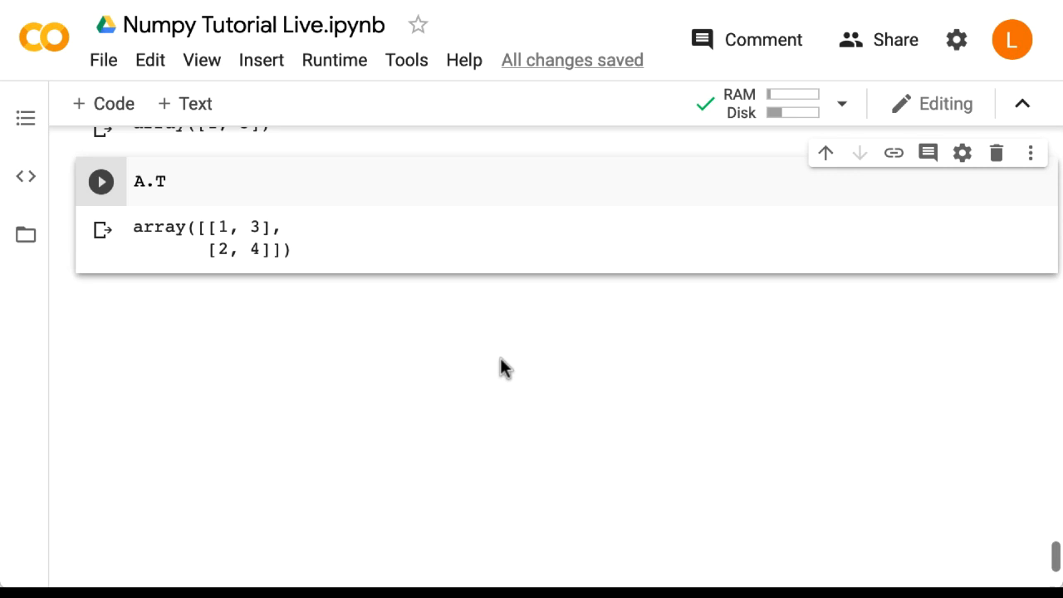
mouse_move(103, 103)
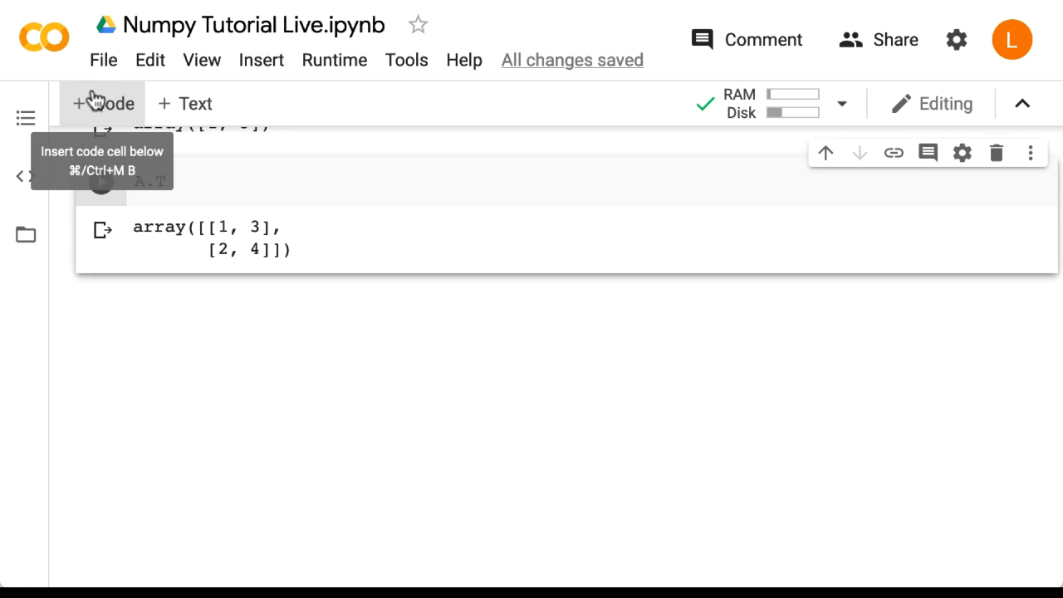
left_click(103, 103)
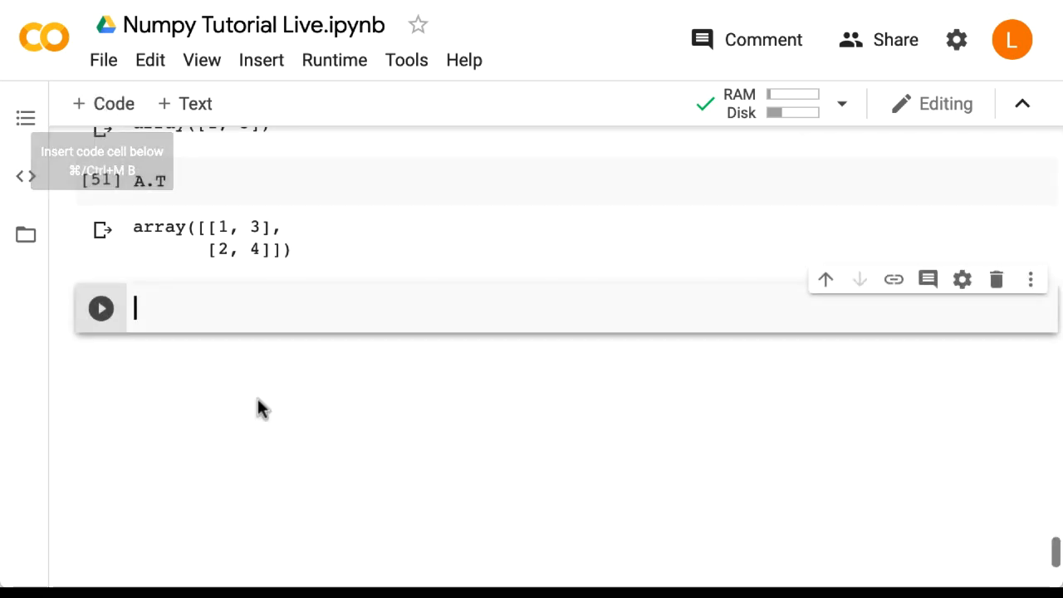
Step: Run np.exp(A) and np.exp(L) in separate cells, both giving the same 2x2 array
type("np.exp(A")
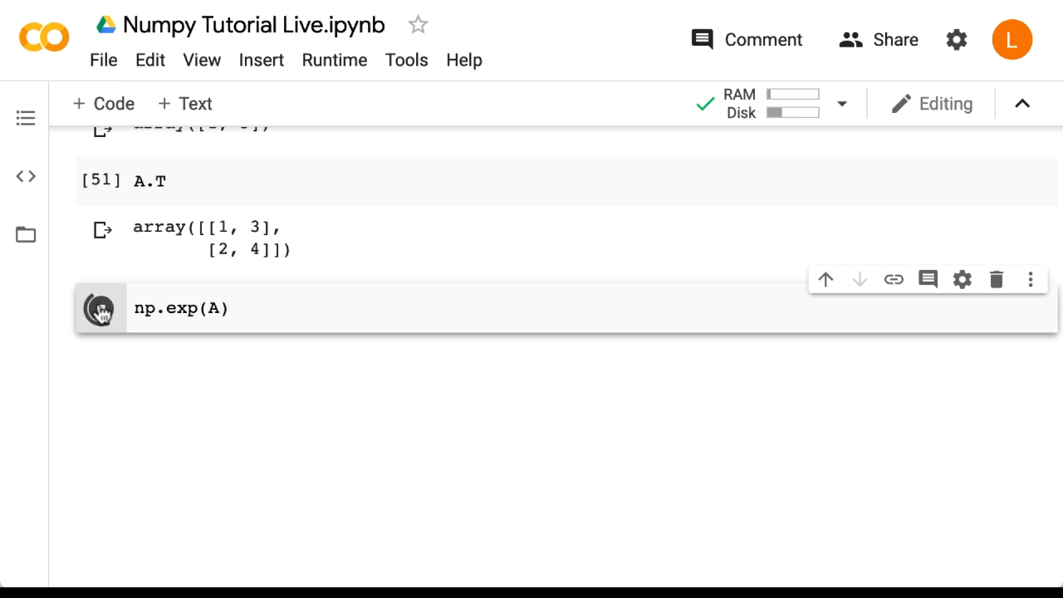
left_click(100, 307)
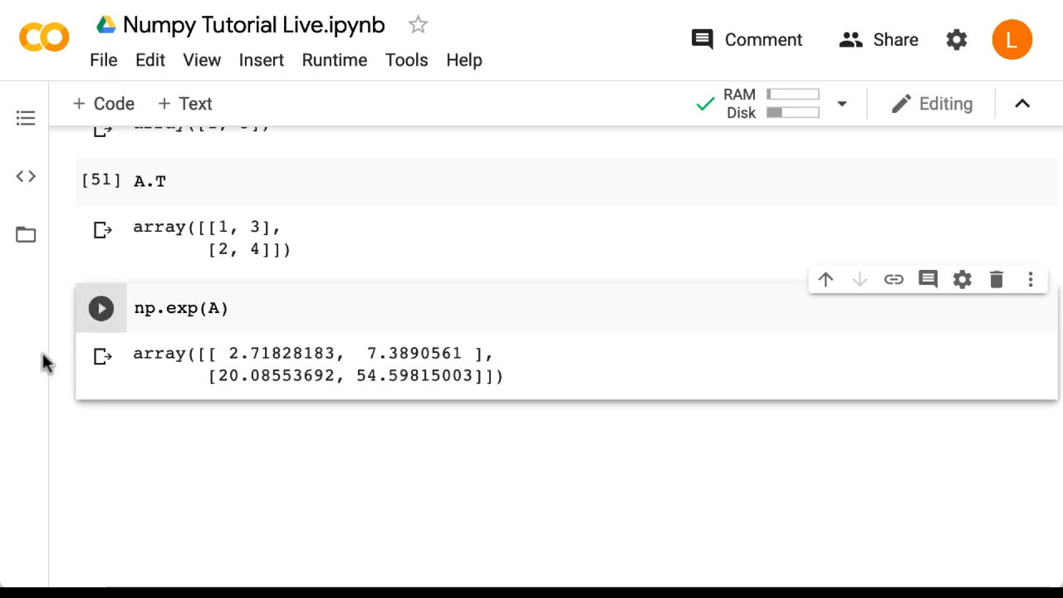
mouse_move(142, 158)
type("np.e")
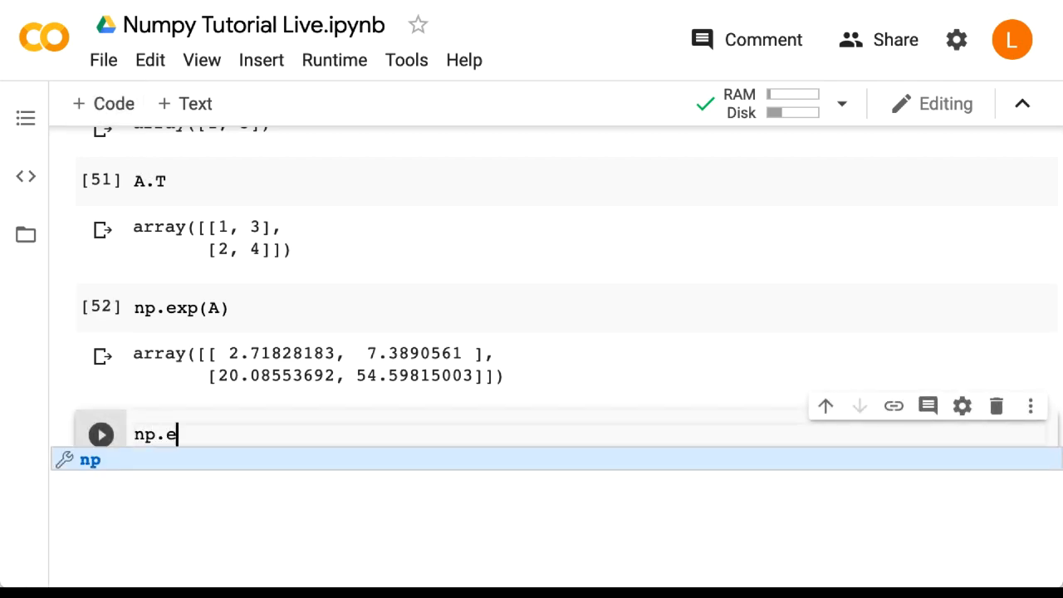
type("xp(L)")
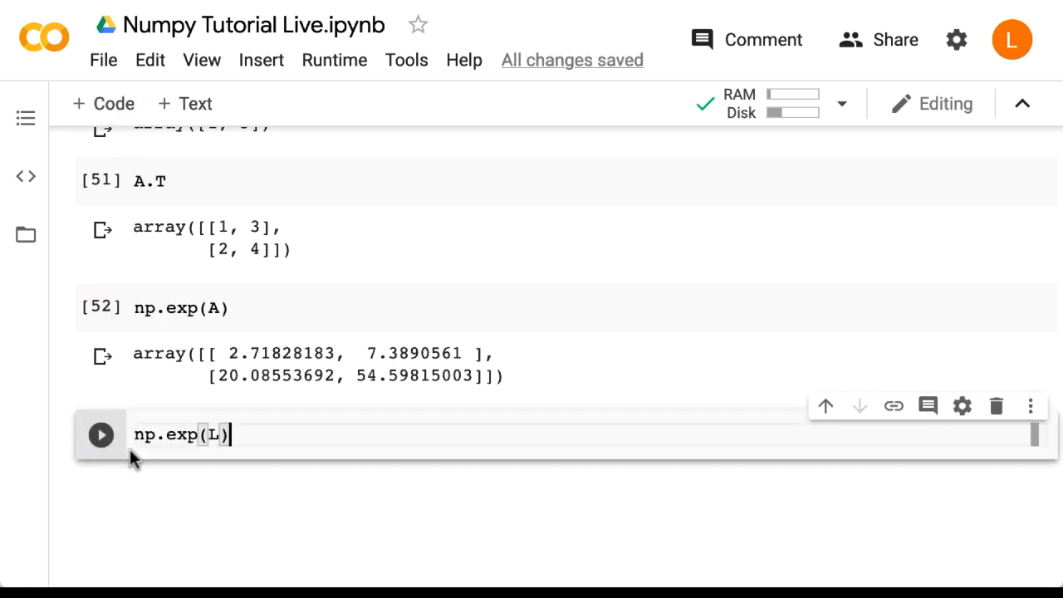
left_click(100, 436)
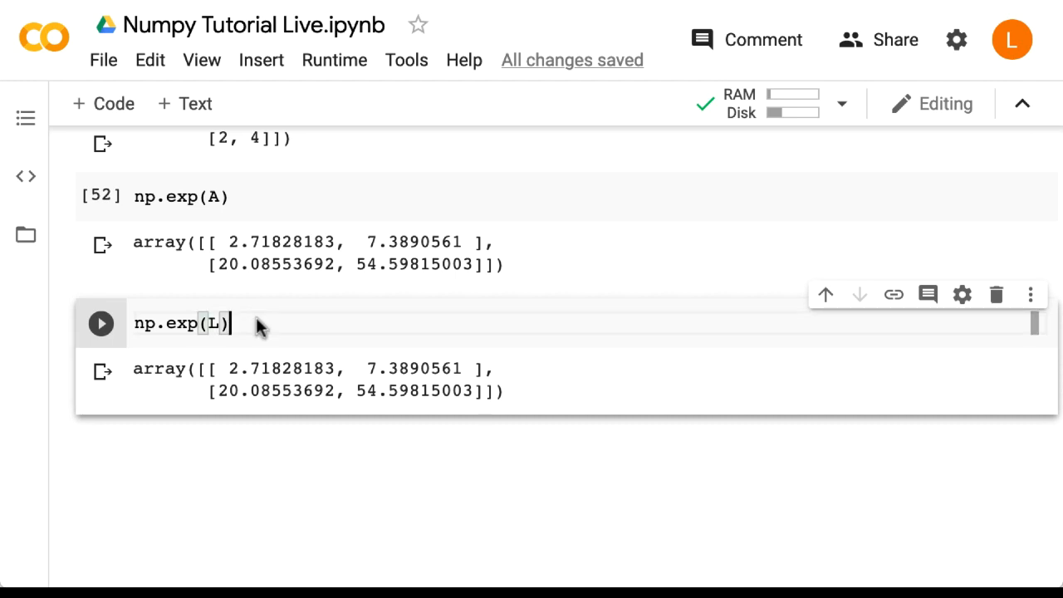
key("shift+enter")
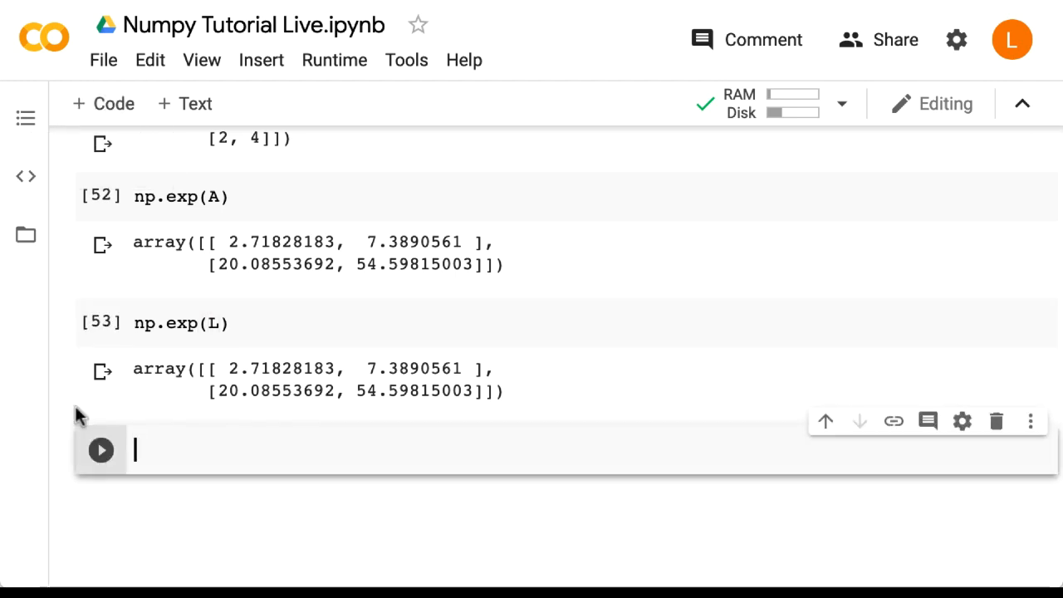
Step: Define B = np.array([[1,2,3],[4,5,6]]) and display the 2x3 array
type("B")
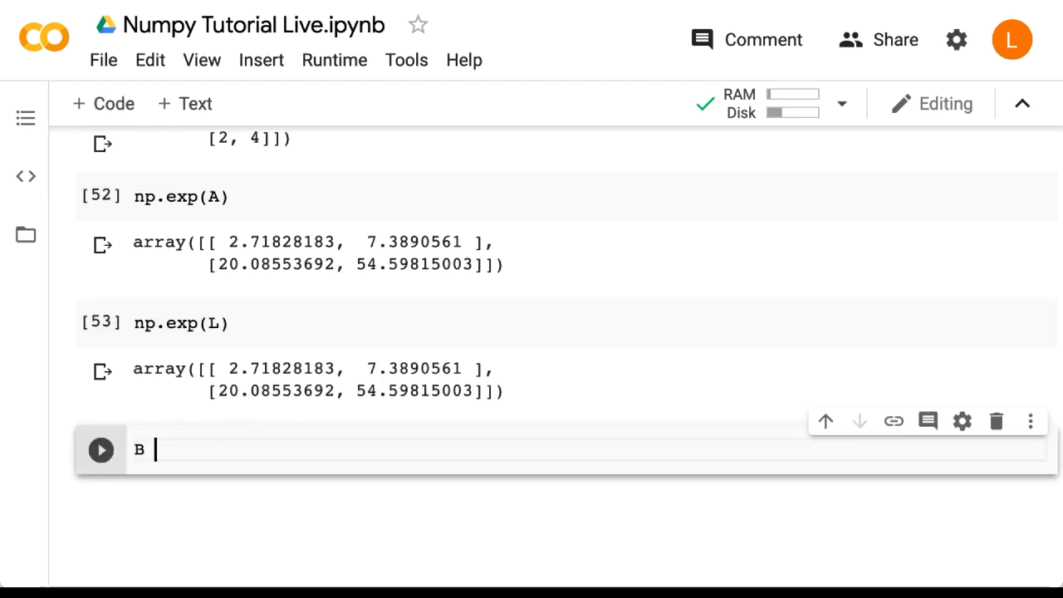
type("= np.array([[1,2,")
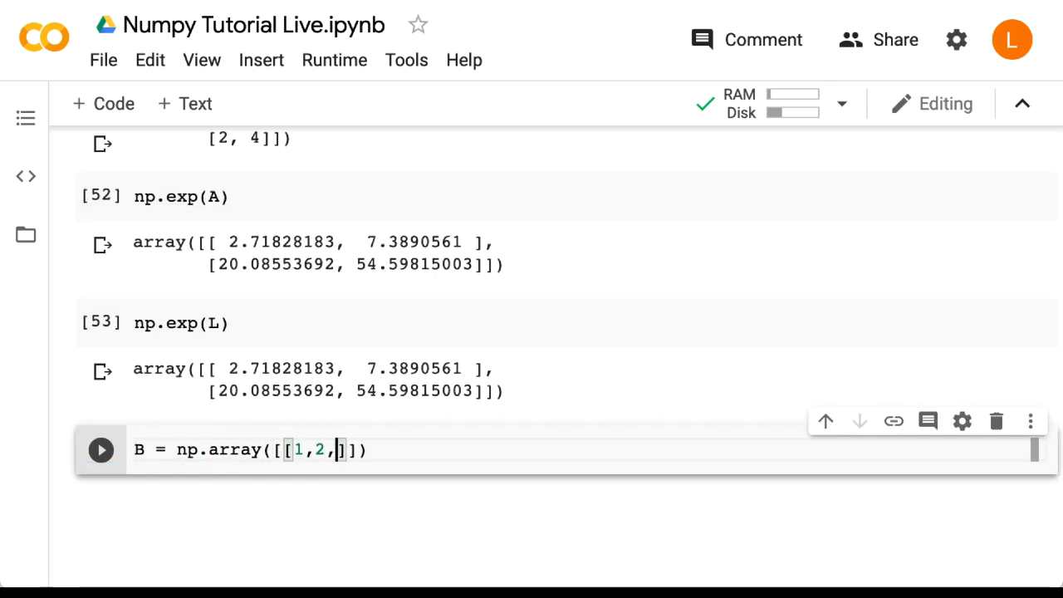
type("3],[4,5,6")
type("B")
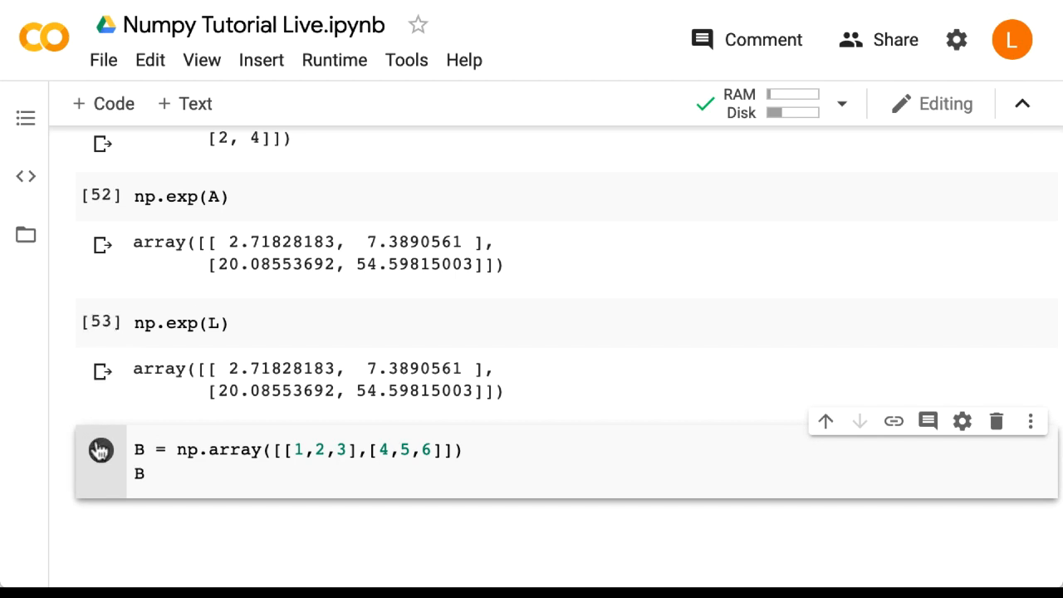
left_click(100, 448)
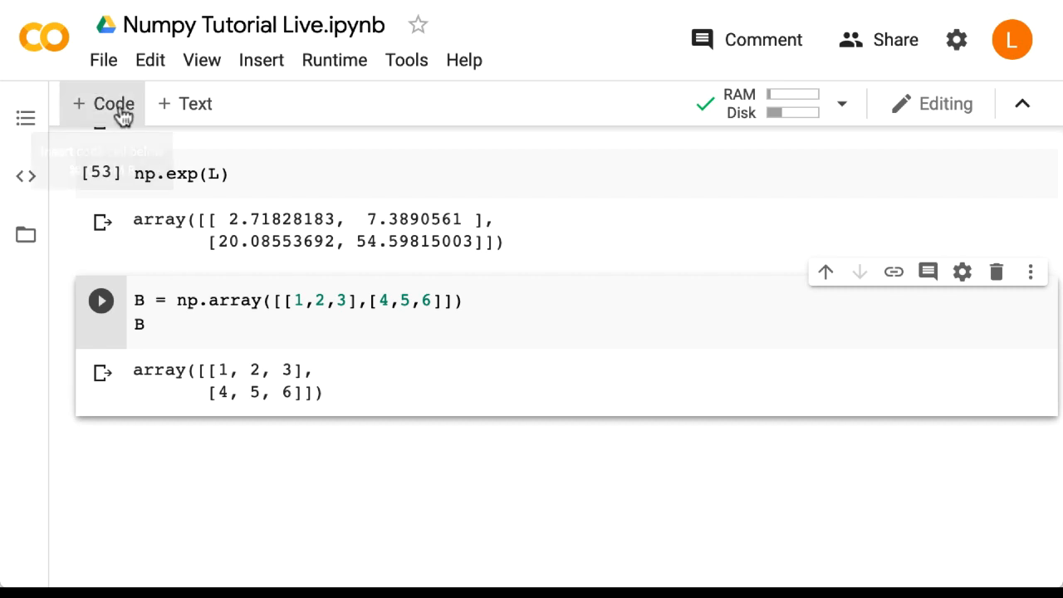
Step: Run A.dot(B) in a new cell, returning [[9, 12, 15], [19, 26, 33]]
left_click(103, 103)
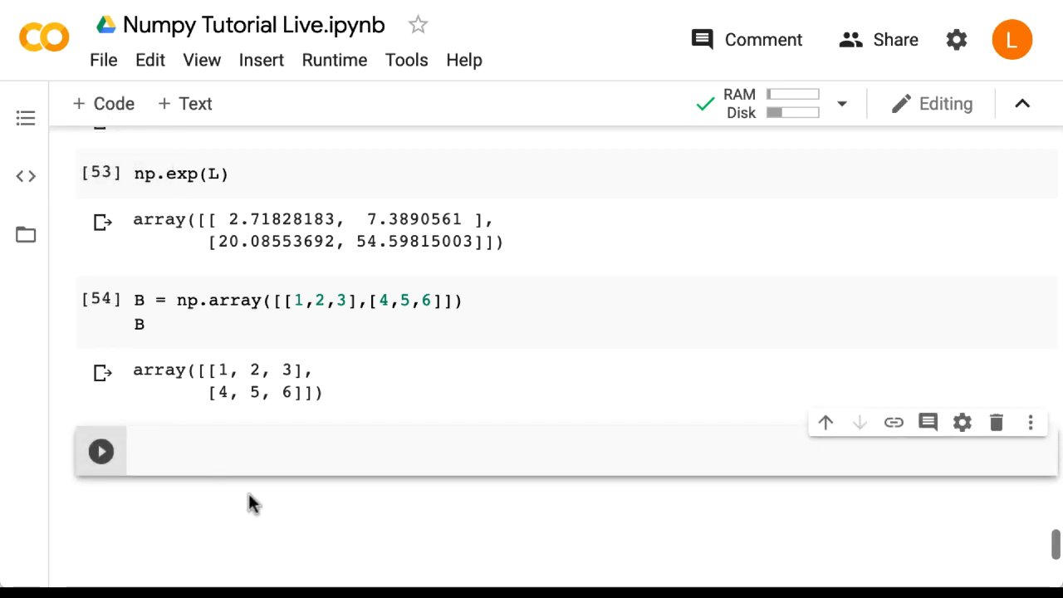
type("A.dot(B)")
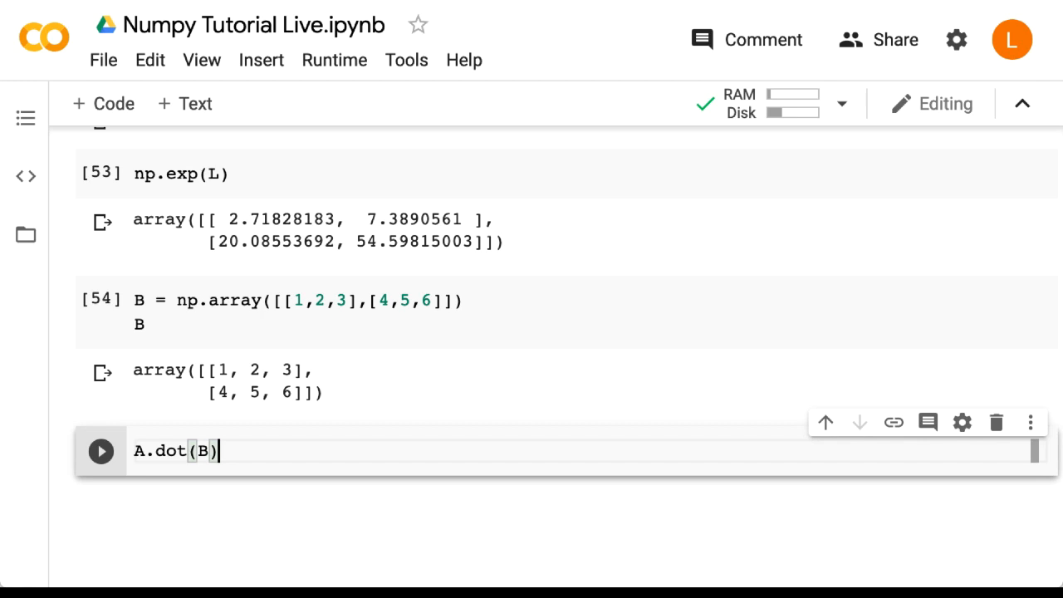
left_click(100, 452)
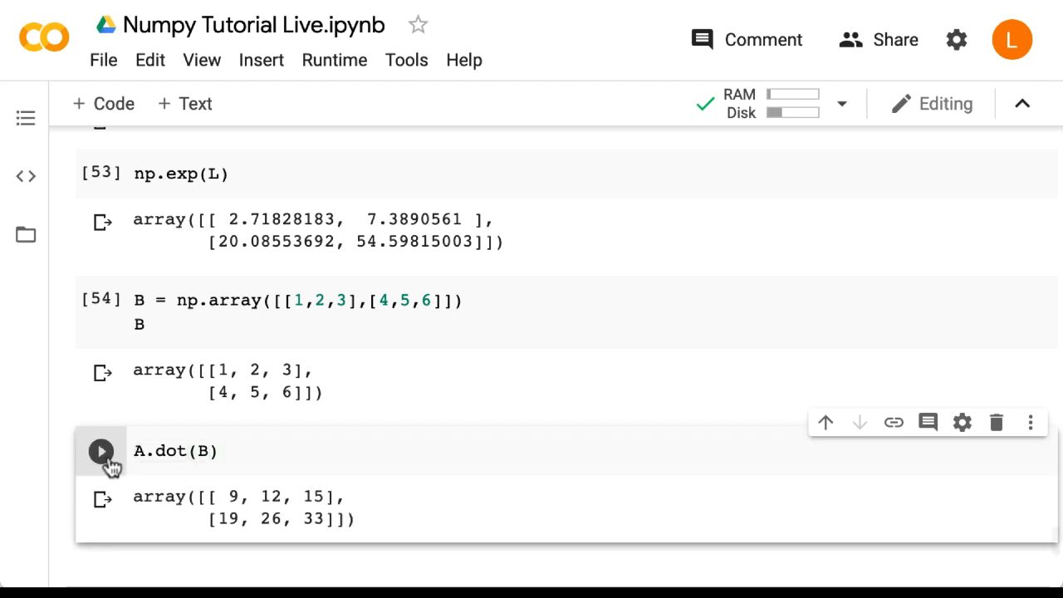
scroll("up", 3)
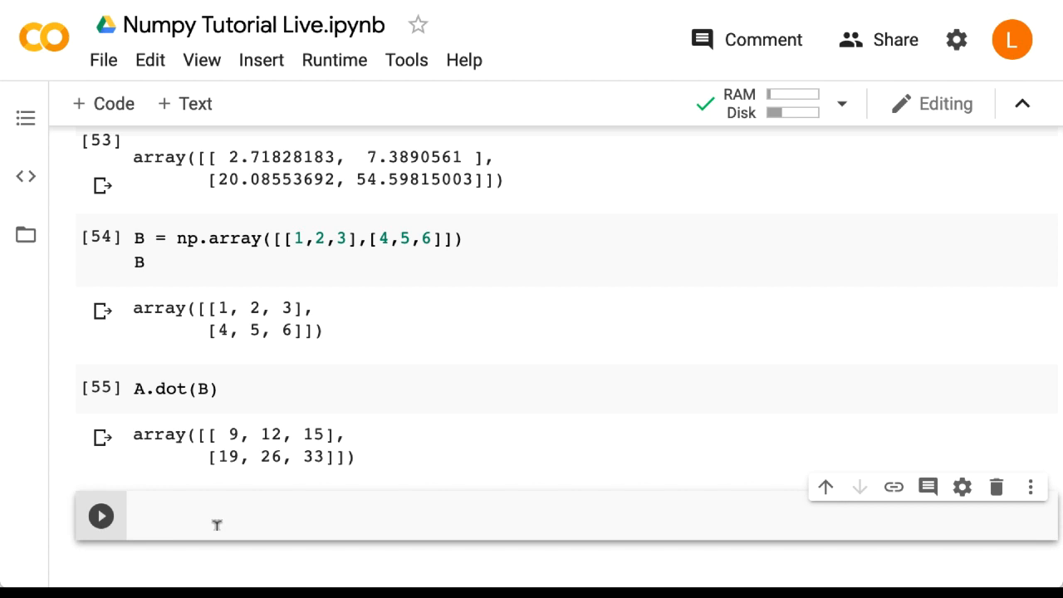
Step: Run A.dot(B.T), raising a shapes (2,2) and (3,2) not aligned ValueError
type("A.dot")
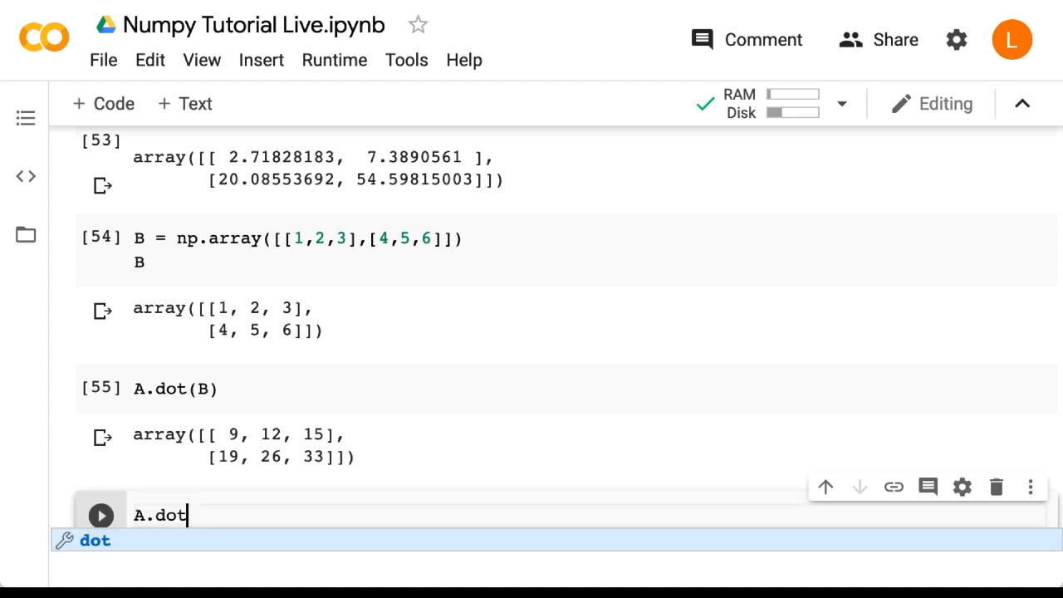
type("(B.T)")
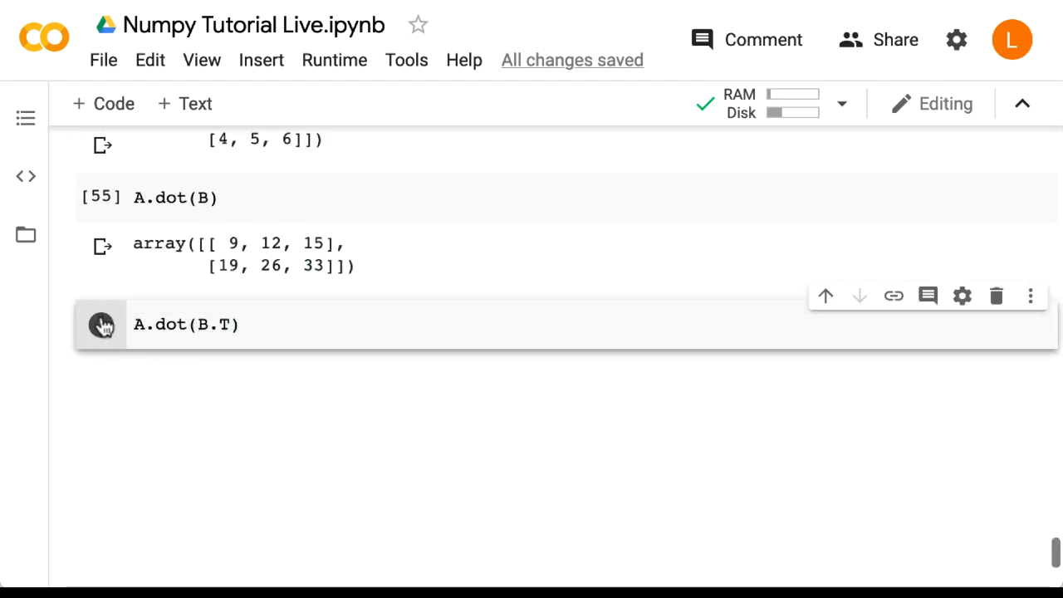
left_click(99, 323)
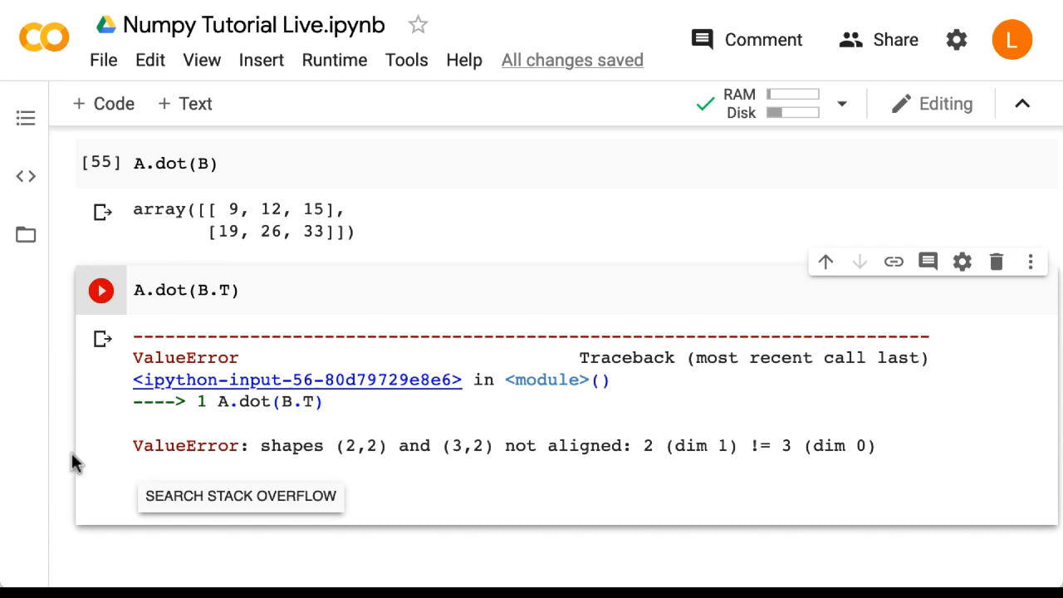
scroll("down", 3)
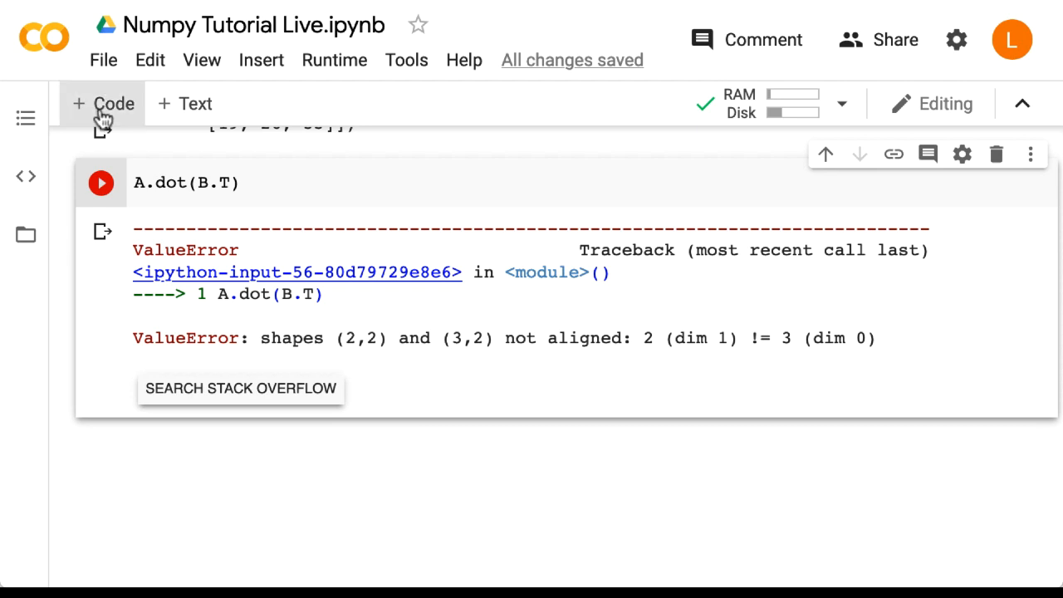
left_click(103, 103)
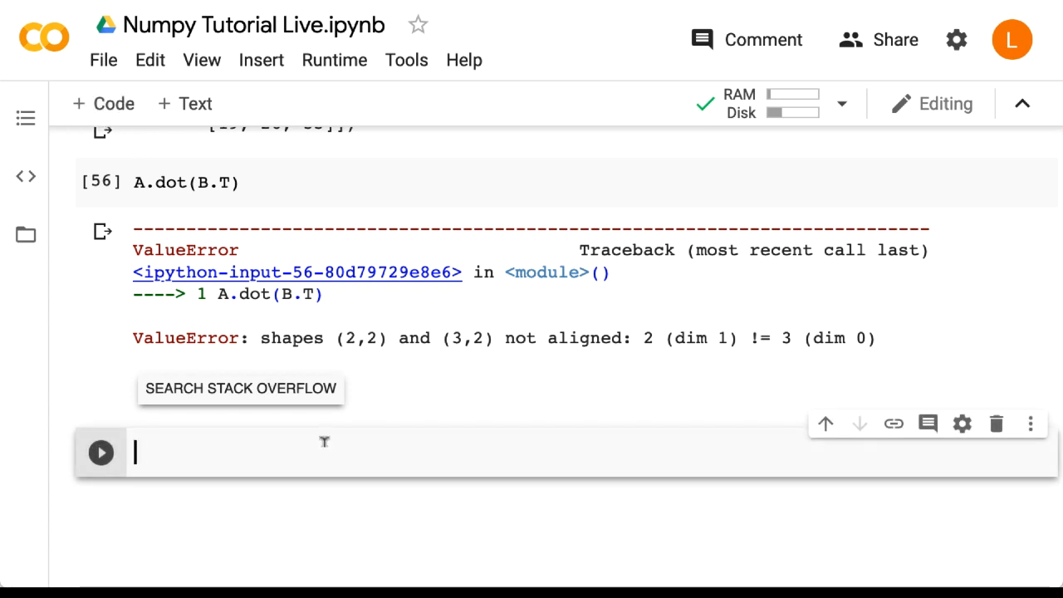
Step: Compute np.linalg.det(A) and np.linalg.inv(A) in separate cells
type("np.linalg.")
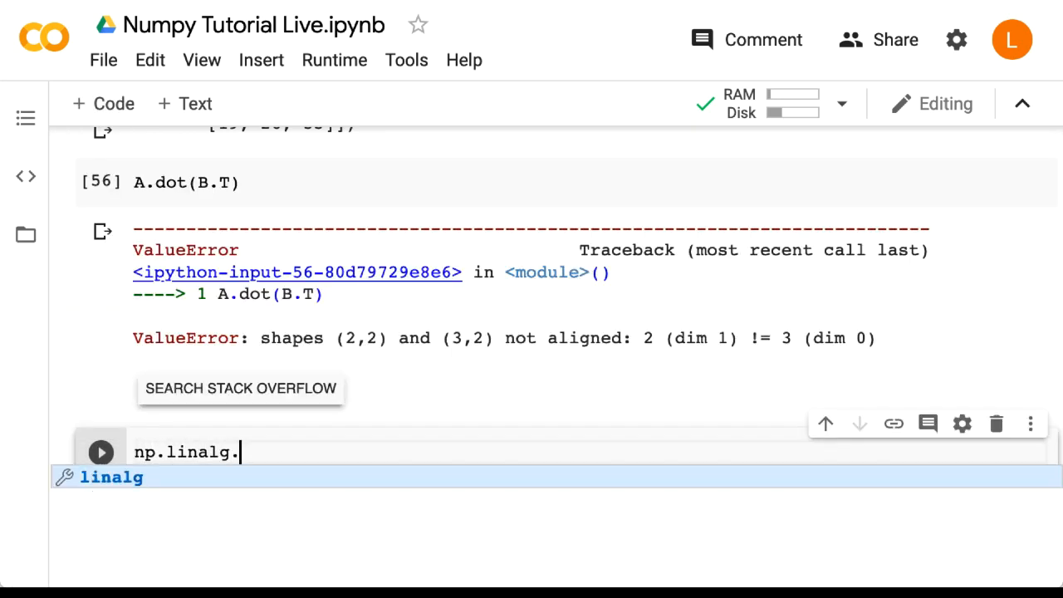
type("det(A)")
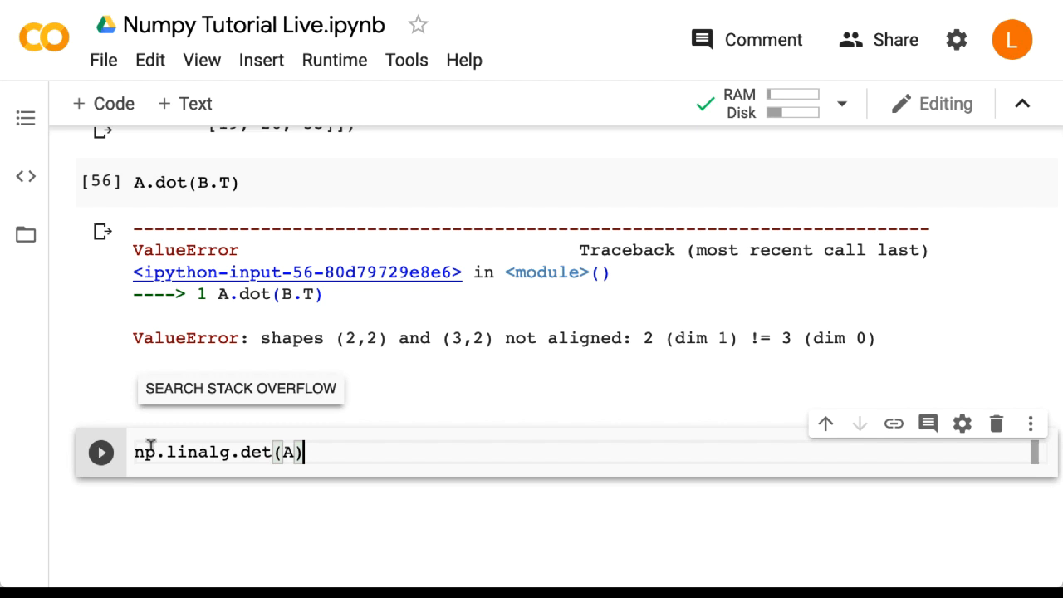
left_click(100, 451)
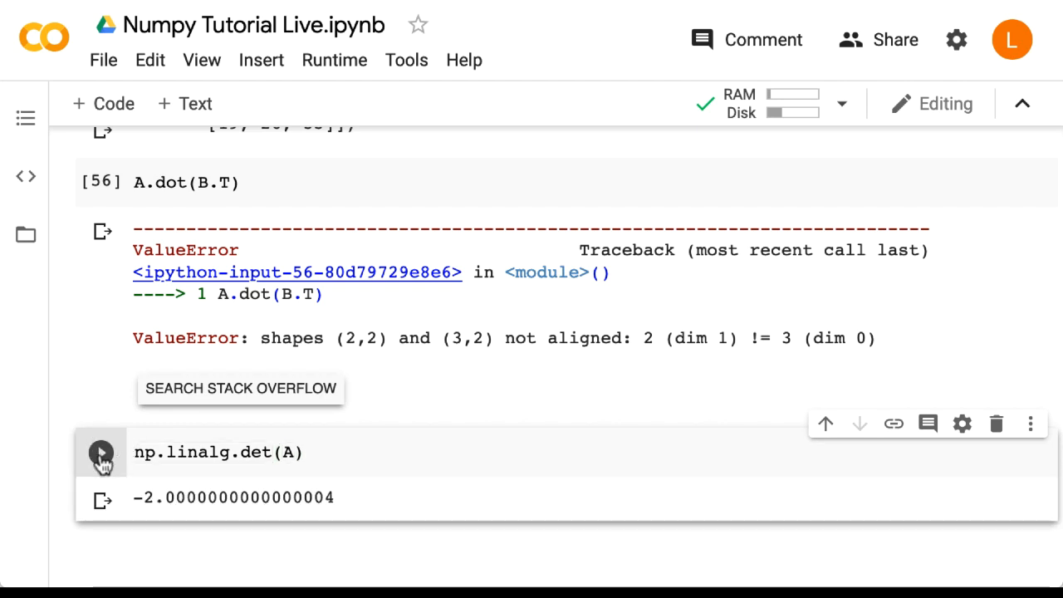
left_click(103, 103)
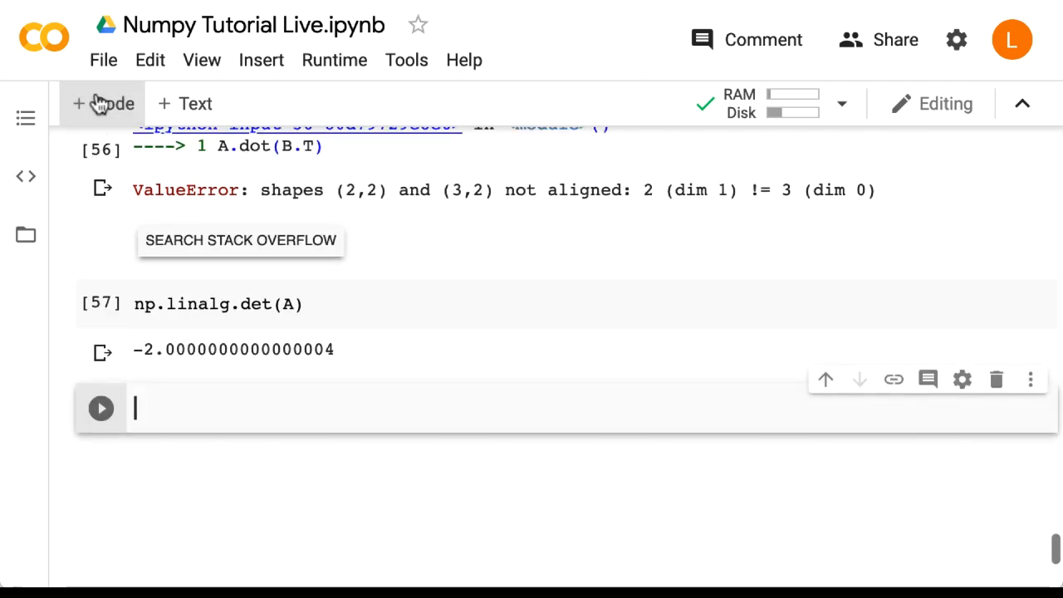
type("np")
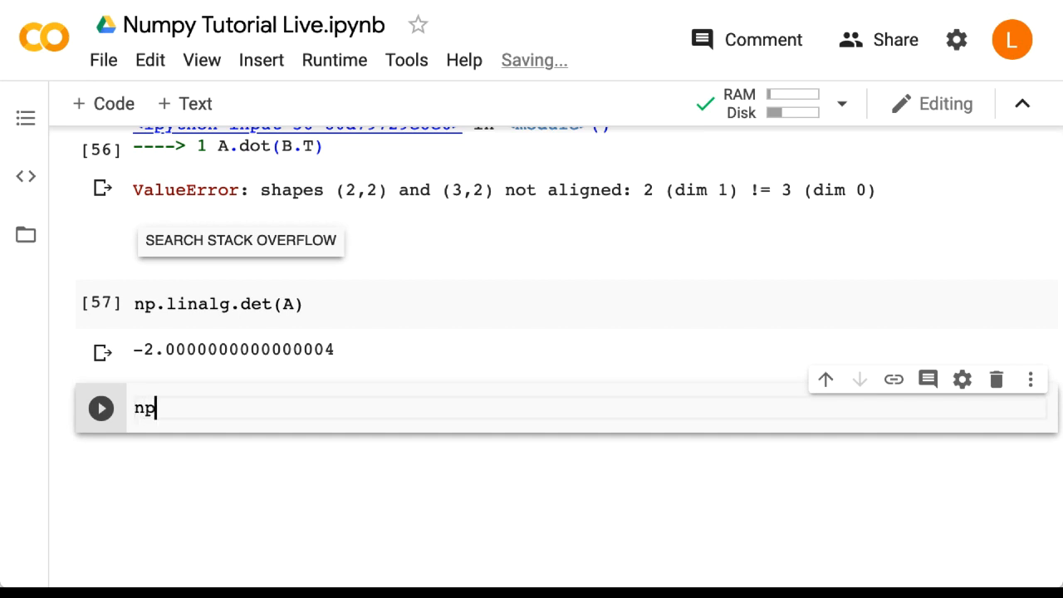
type(".linalg.")
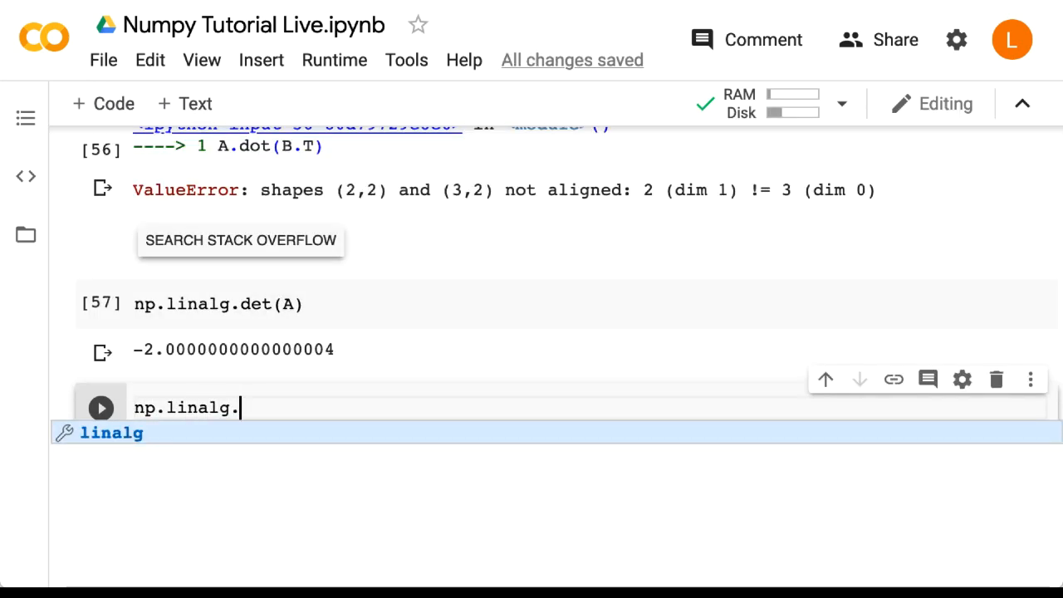
type("inv(A)")
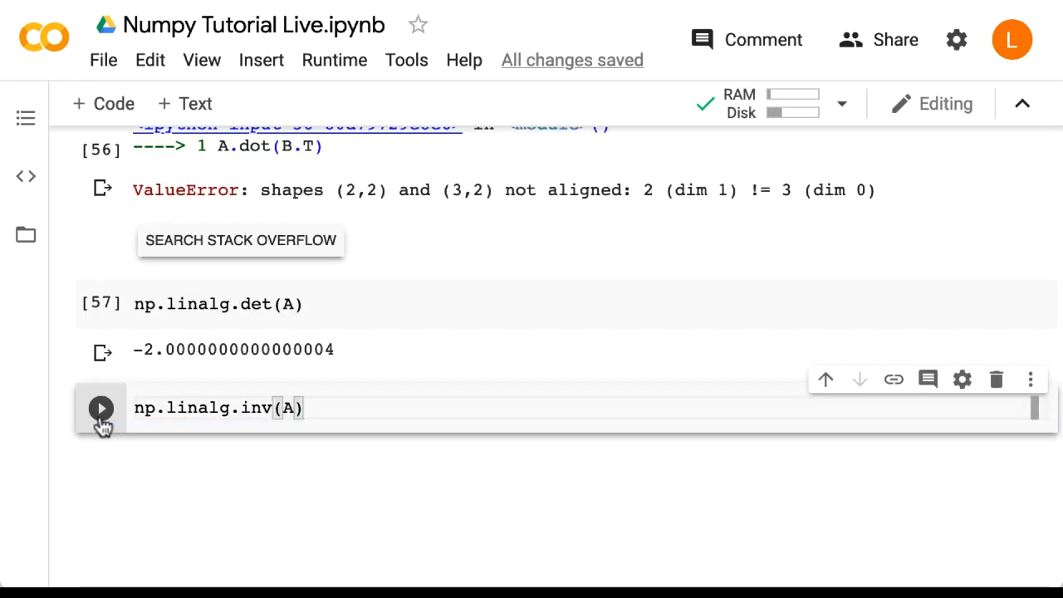
left_click(100, 409)
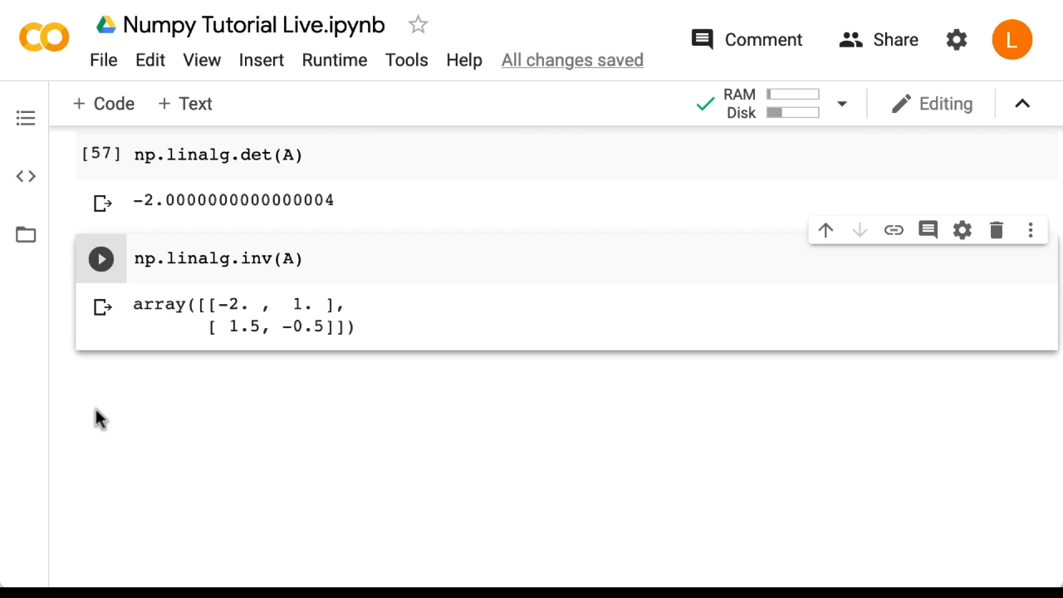
Step: Run np.linalg.inv(A).dot(A), returning a near-identity matrix
triple_click(218, 259)
type("np.linalg.inv(A).d")
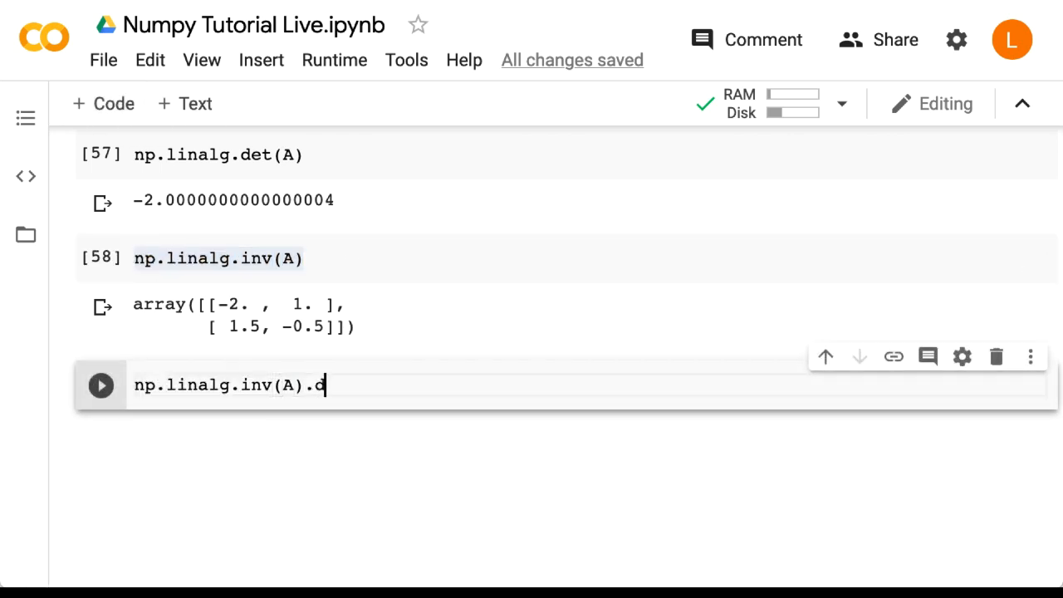
type("ot(A)")
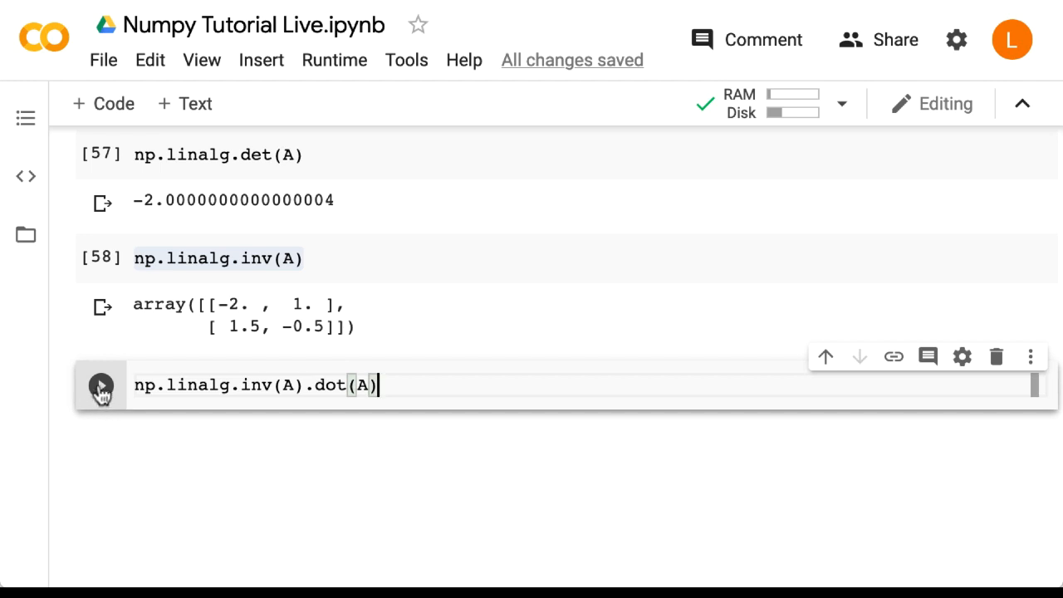
left_click(100, 385)
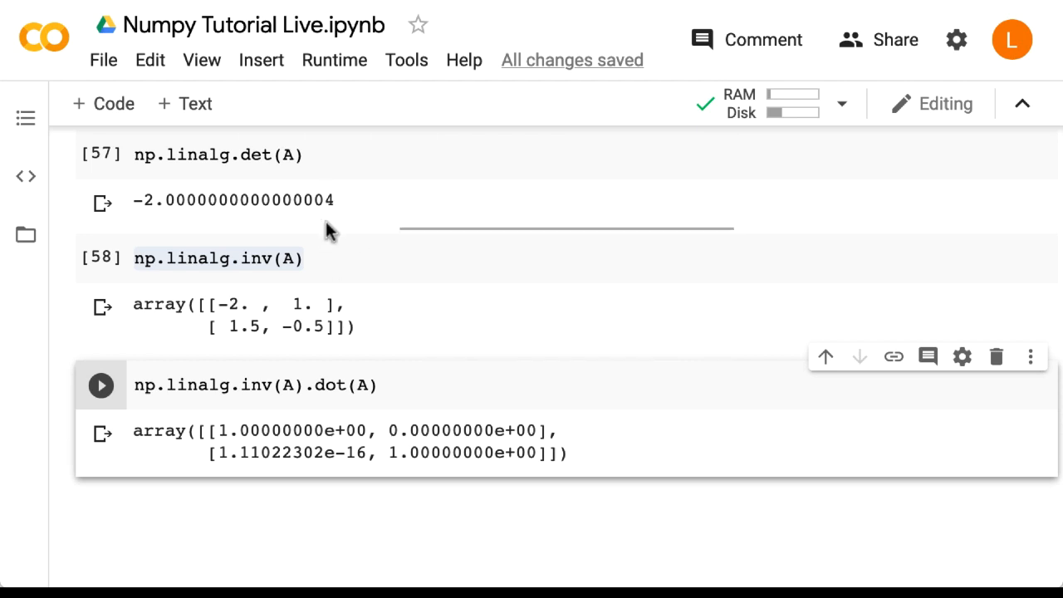
scroll("down", 3)
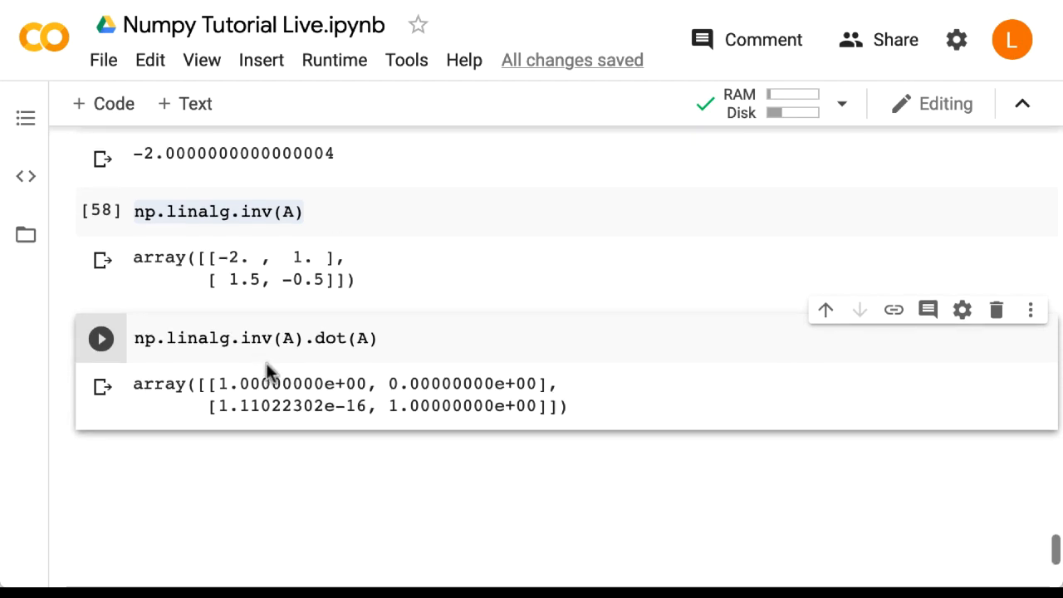
scroll("up", 3)
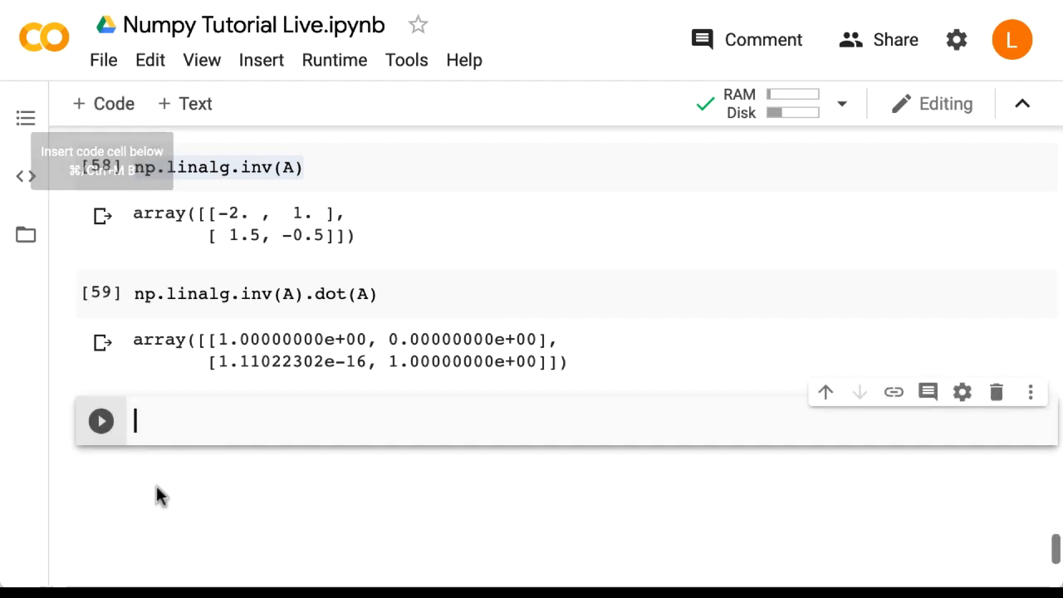
Step: Compute np.trace(A), which returns 5
type("np.tr")
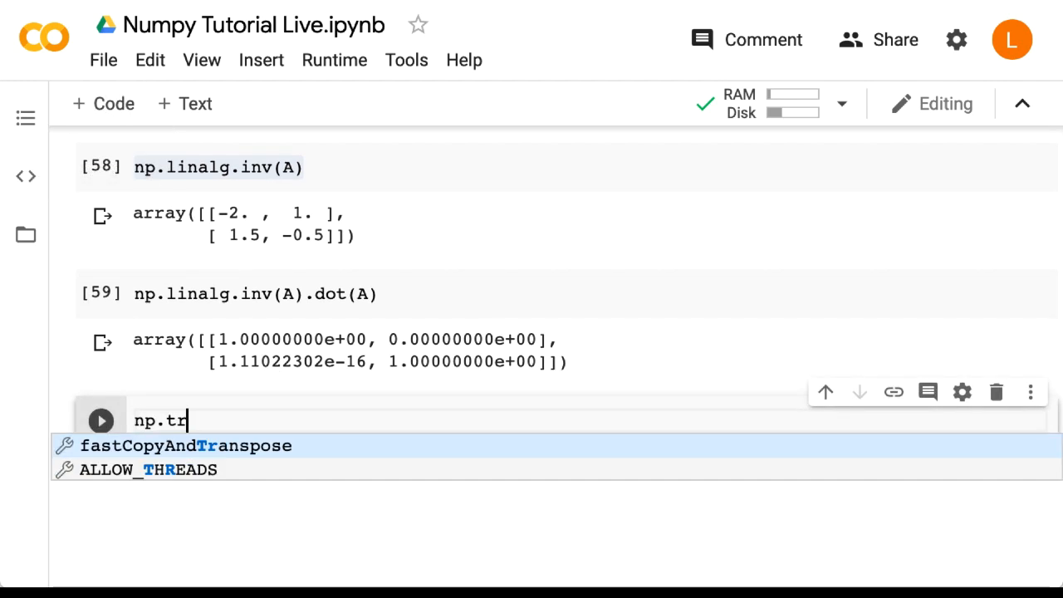
type("ace(A)")
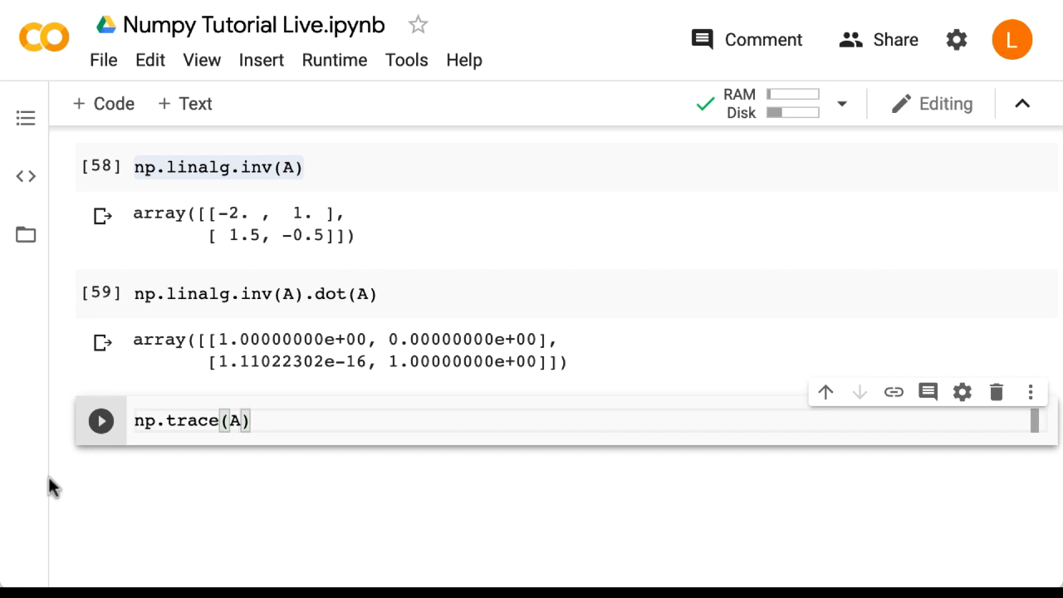
left_click(100, 420)
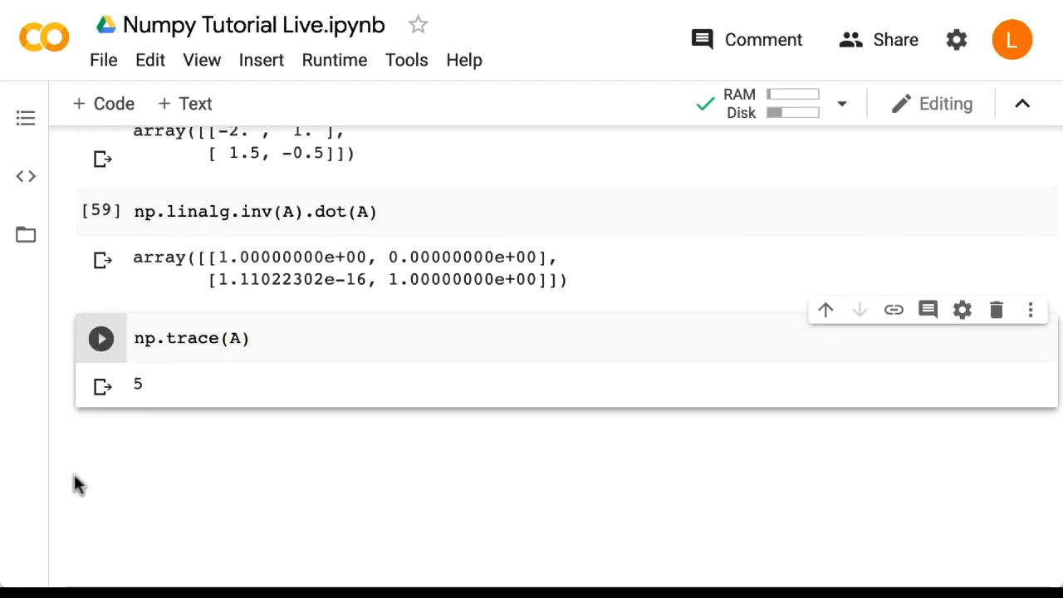
scroll("down", 3)
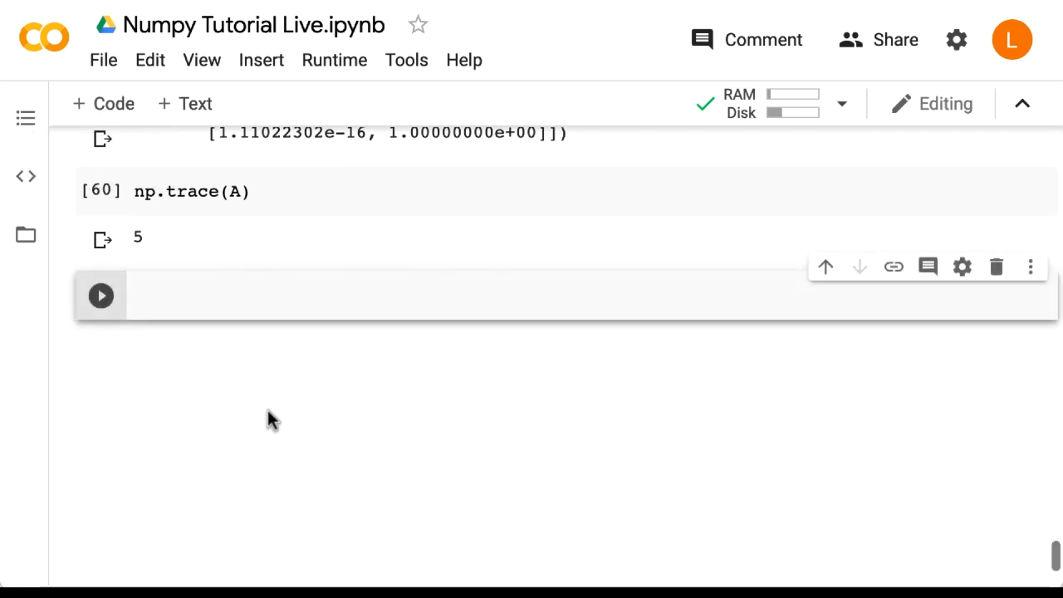
Step: Extract the diagonal of A with np.diag(A), giving [1, 4]
type("np.dia")
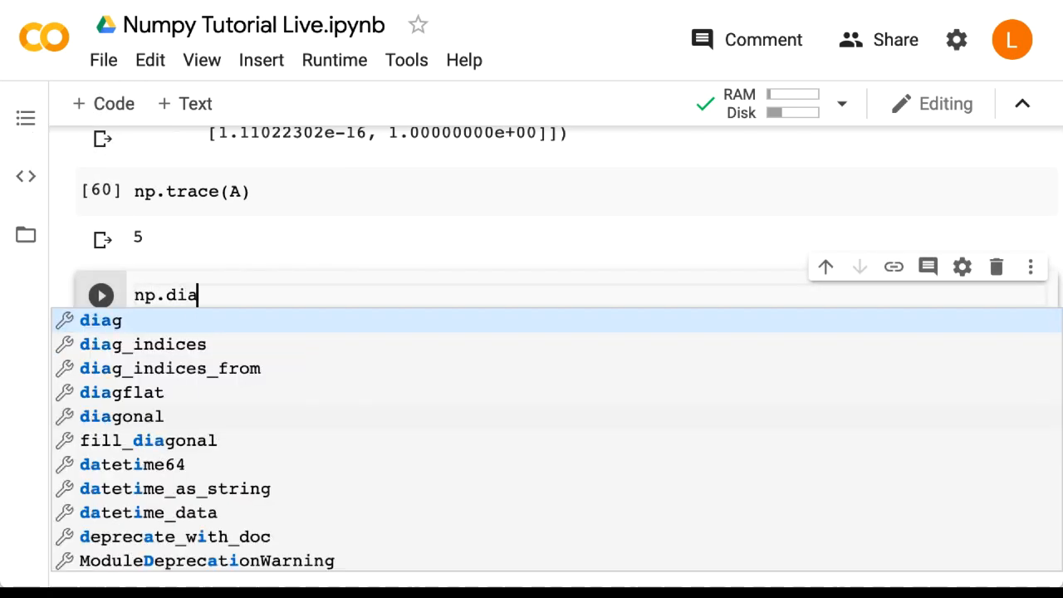
type("g(A)")
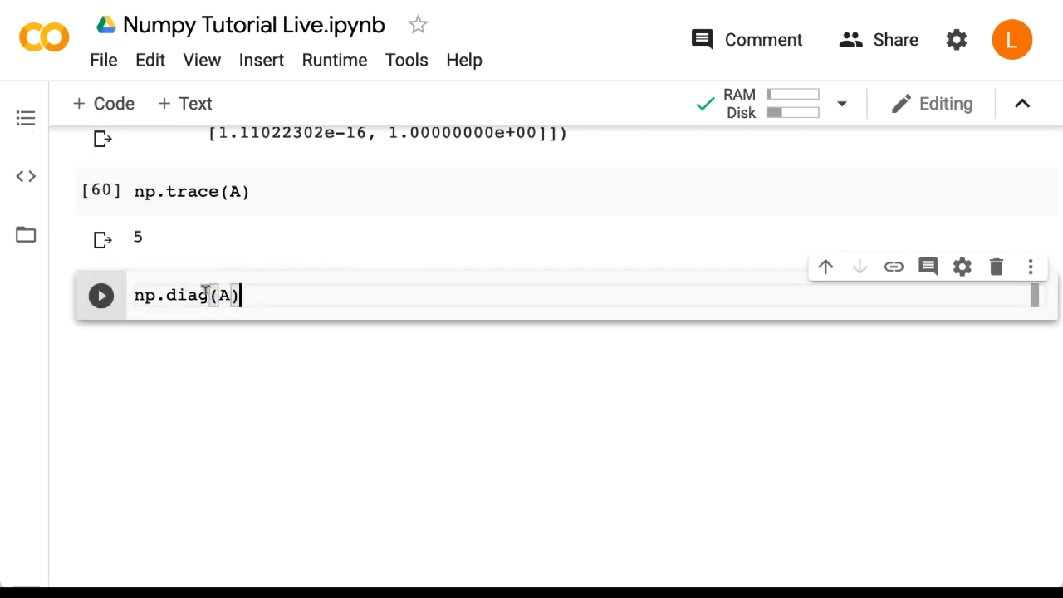
left_click(100, 295)
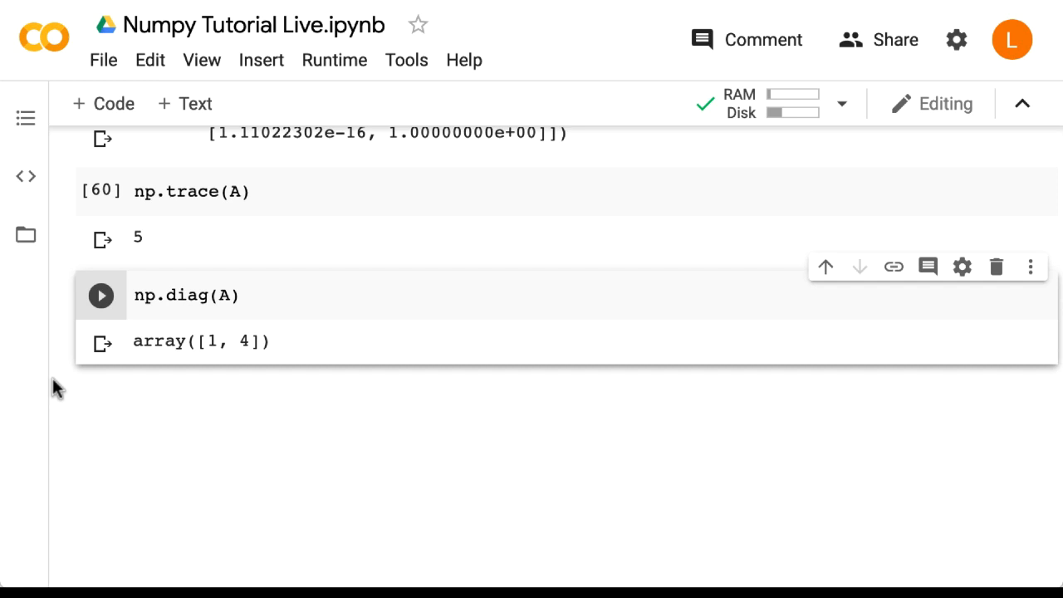
key("ctrl+s")
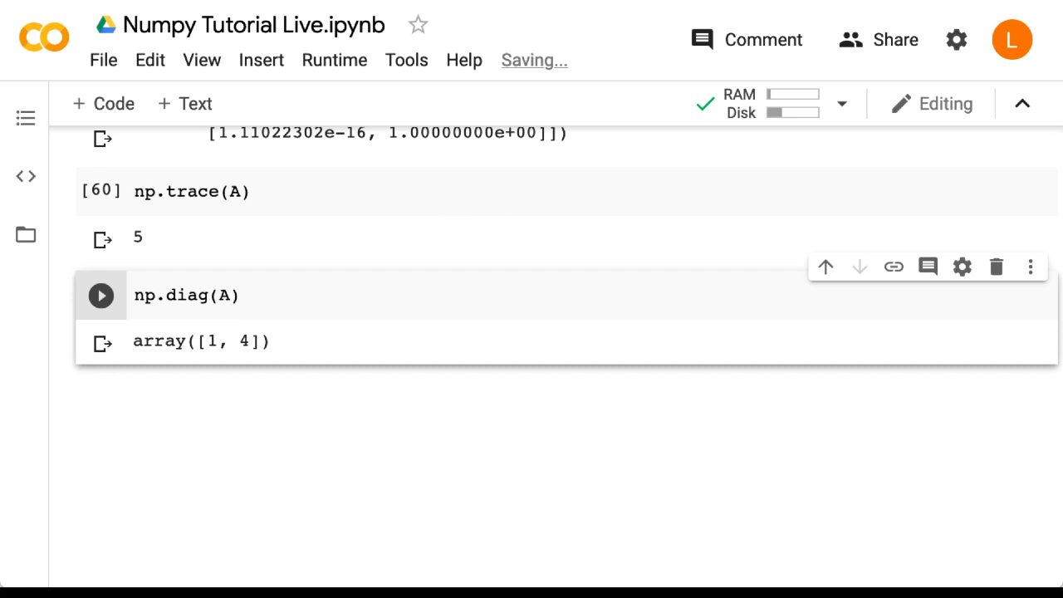
Step: Build a diagonal matrix from 1 and 4 with np.diag([1,4])
type("np")
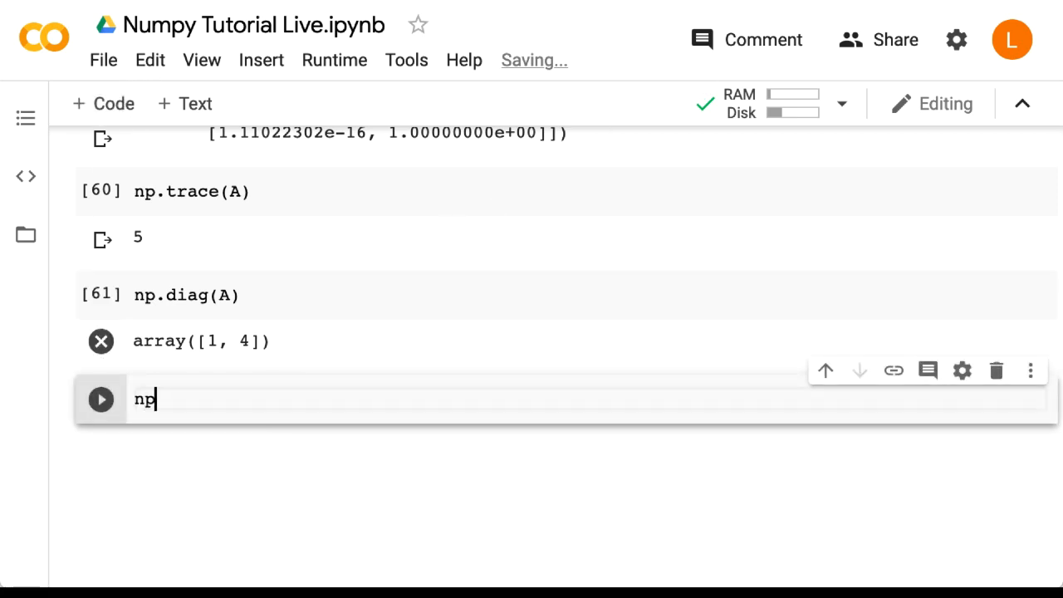
type(".diag([1,4])")
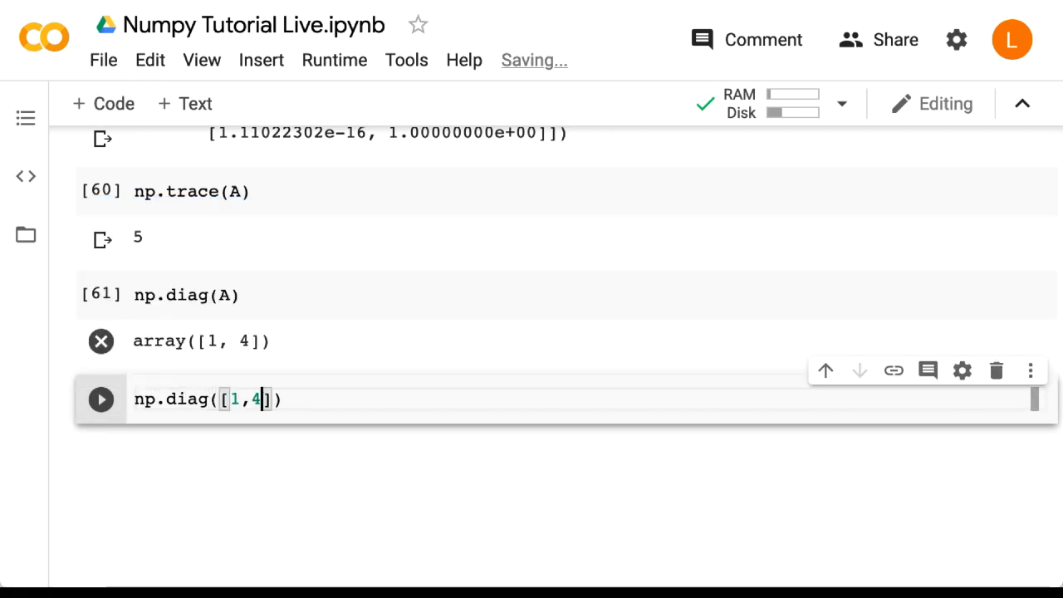
left_click(100, 399)
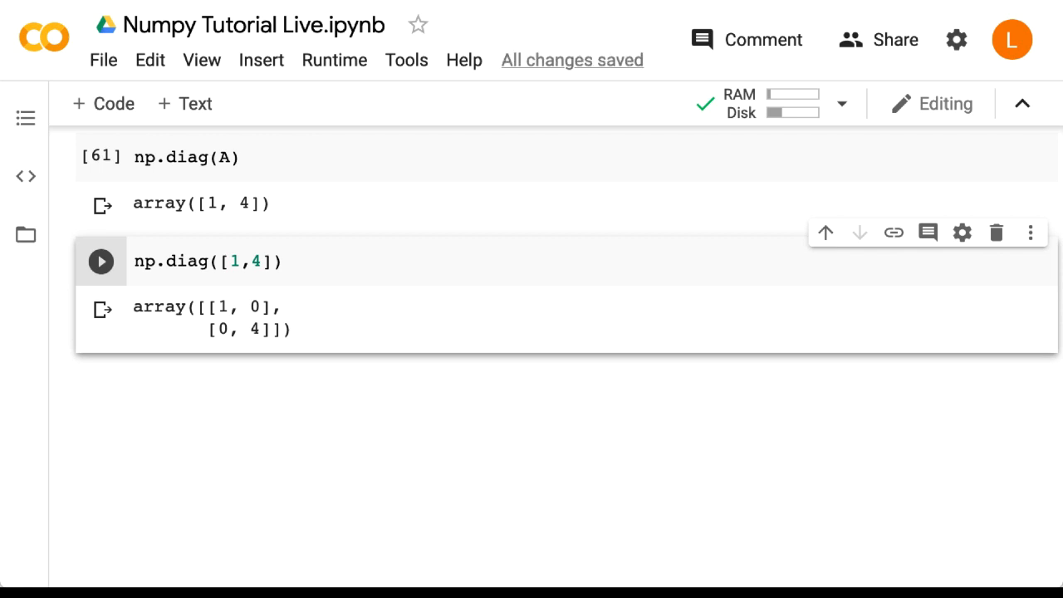
mouse_move(89, 184)
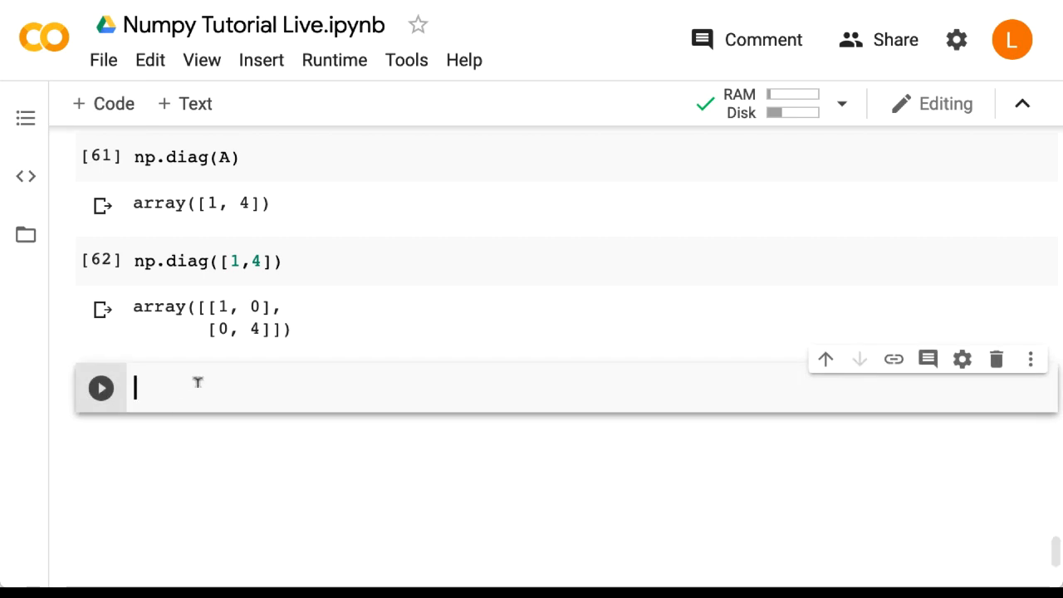
Step: Run np.linalg.eig(A) to get eigenvalues and eigenvectors, then select the expression for reuse
type("np.linalg.eig(A")
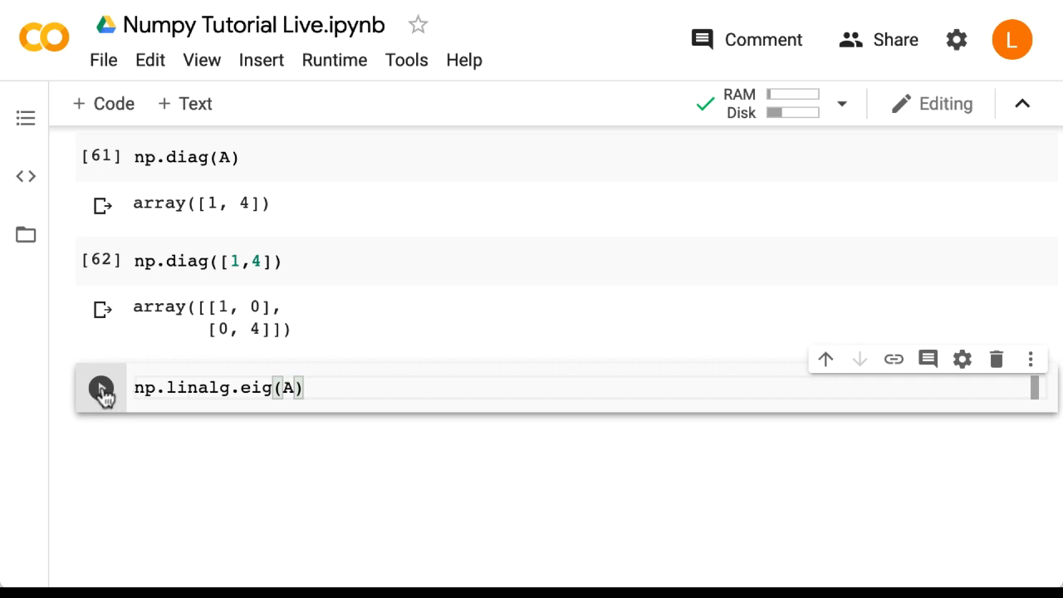
left_click(99, 389)
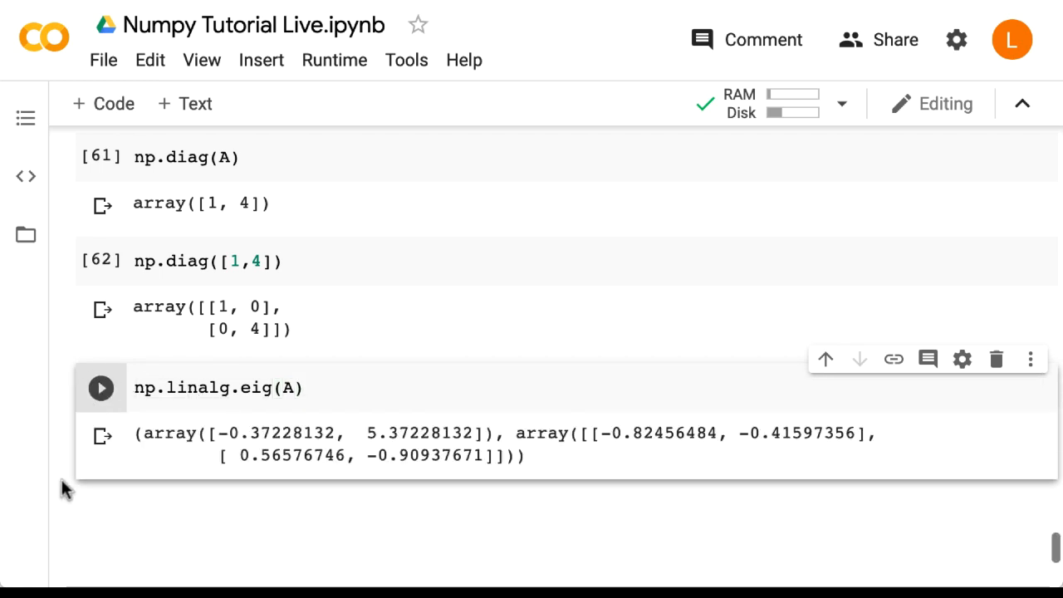
scroll("up", 3)
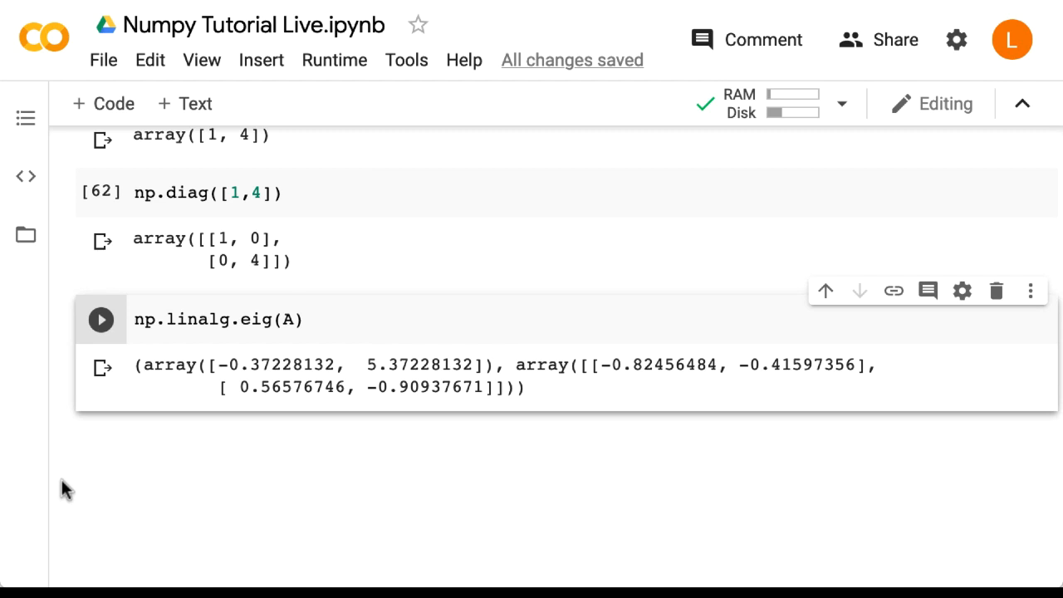
scroll("up", 3)
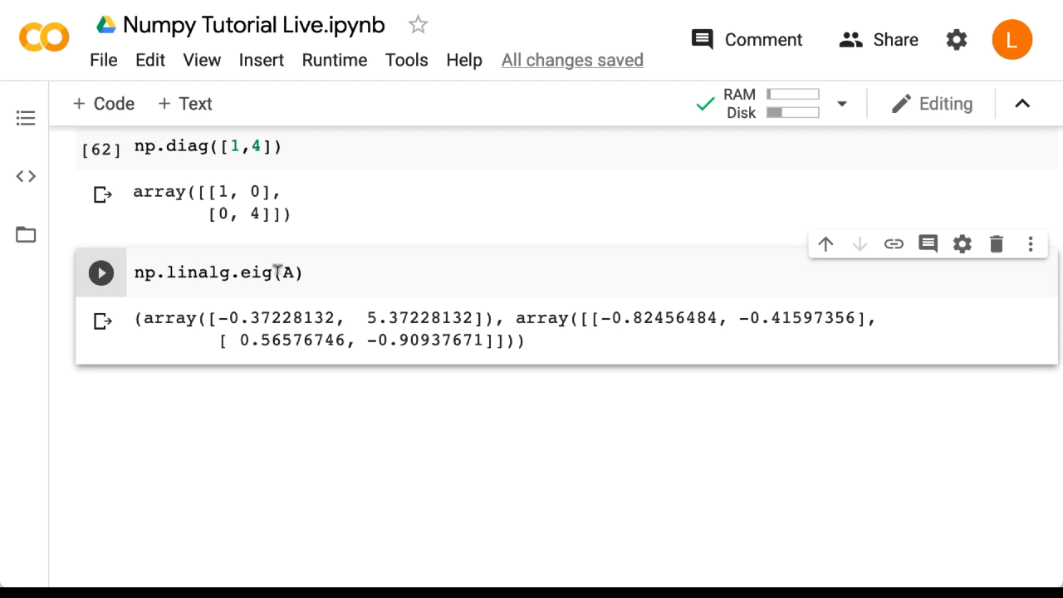
triple_click(217, 273)
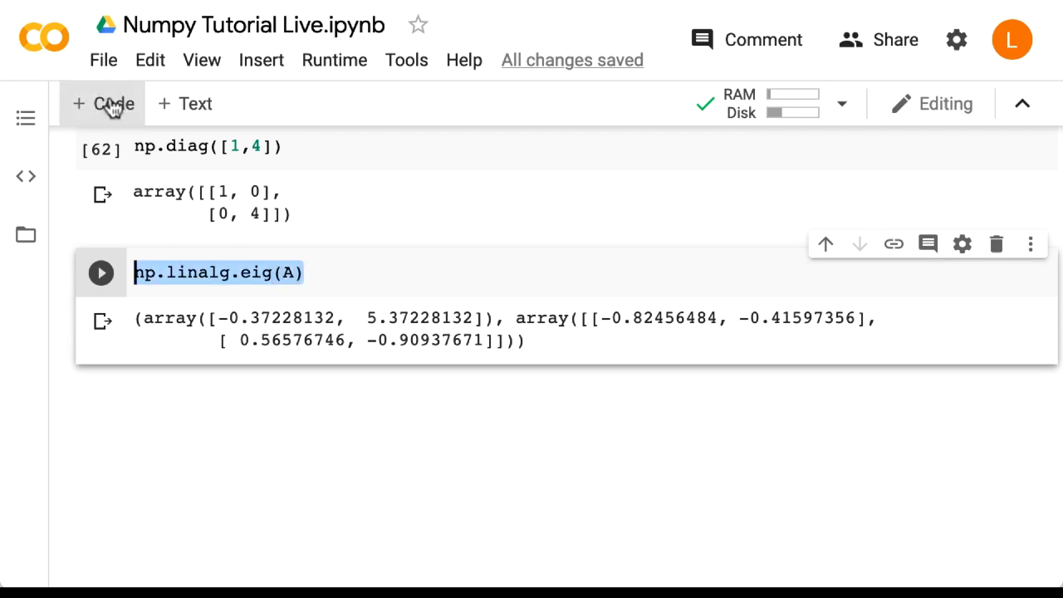
Step: Unpack the eigendecomposition into Lam, V = np.linalg.eig(A) in a new cell
left_click(103, 103)
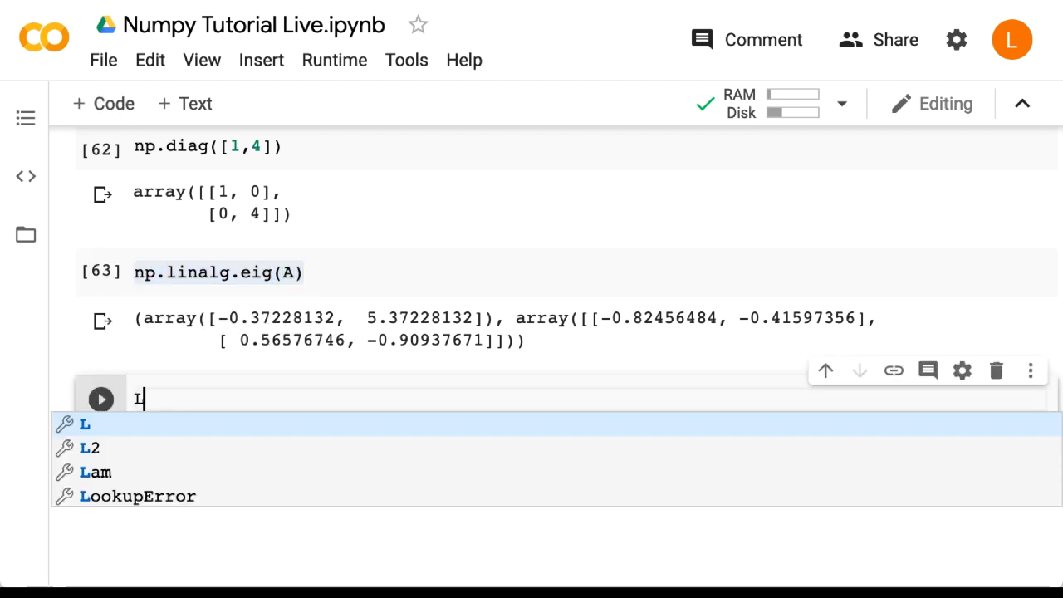
type("am, V = np.linalg.eig(A)")
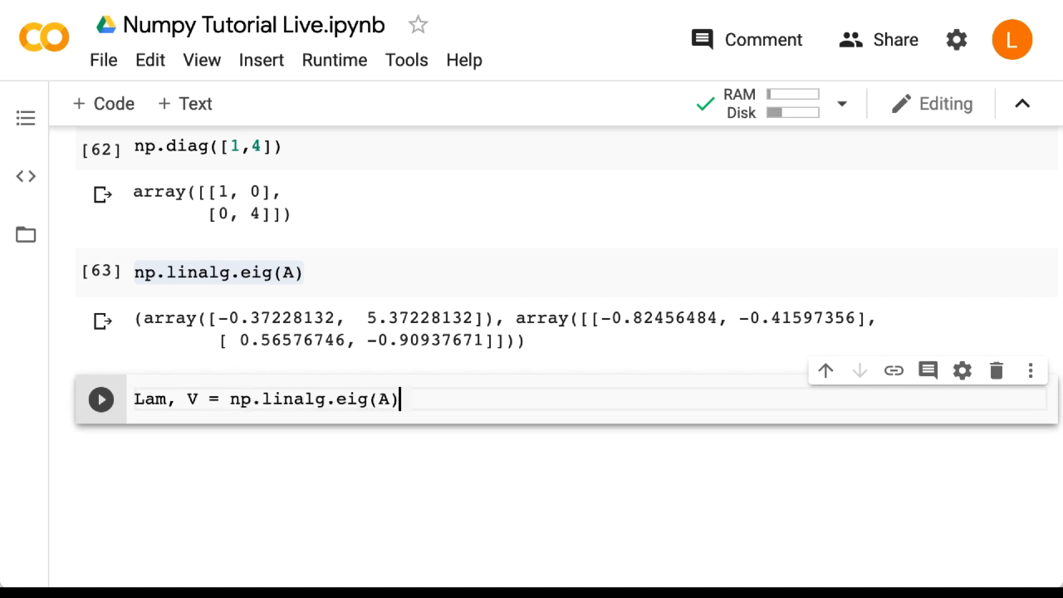
key("ctrl+s")
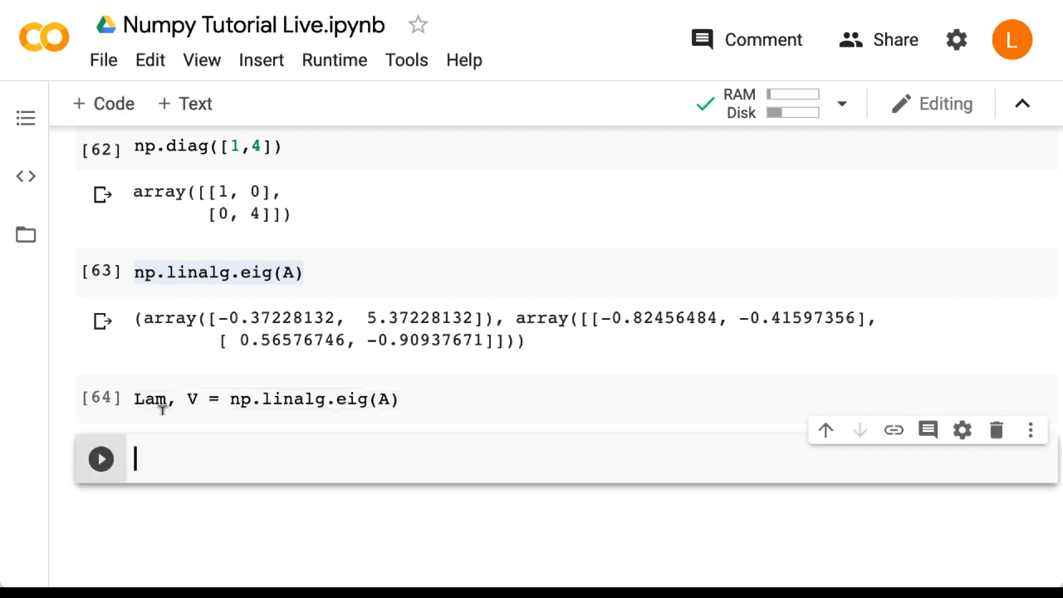
Step: Write the check V[:,0] * Lam[0] == A @ V[:,0] for the first eigenvector
type("V")
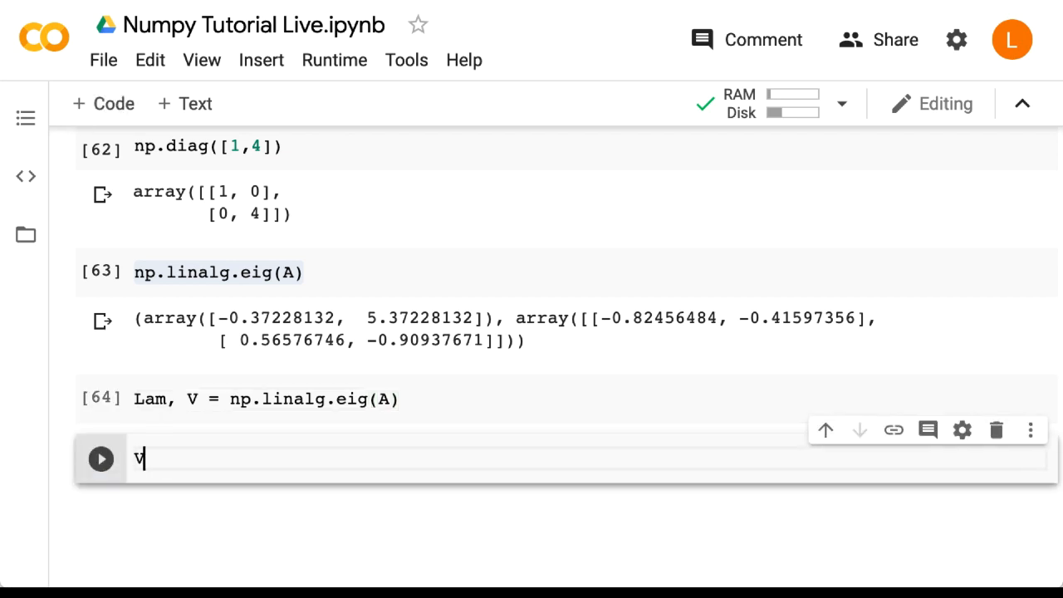
type("[:,0]")
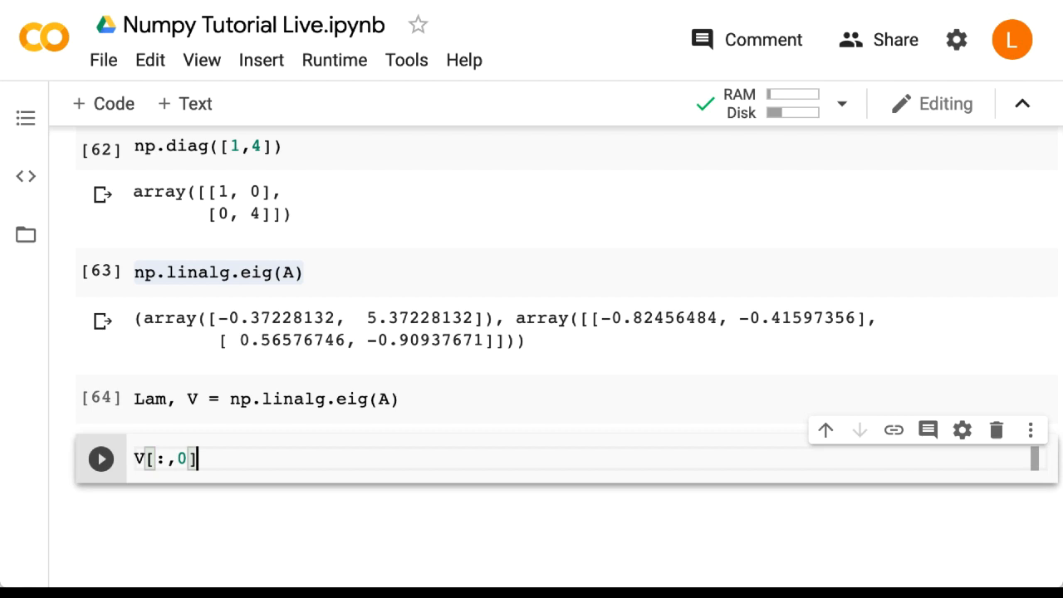
type("* Lam")
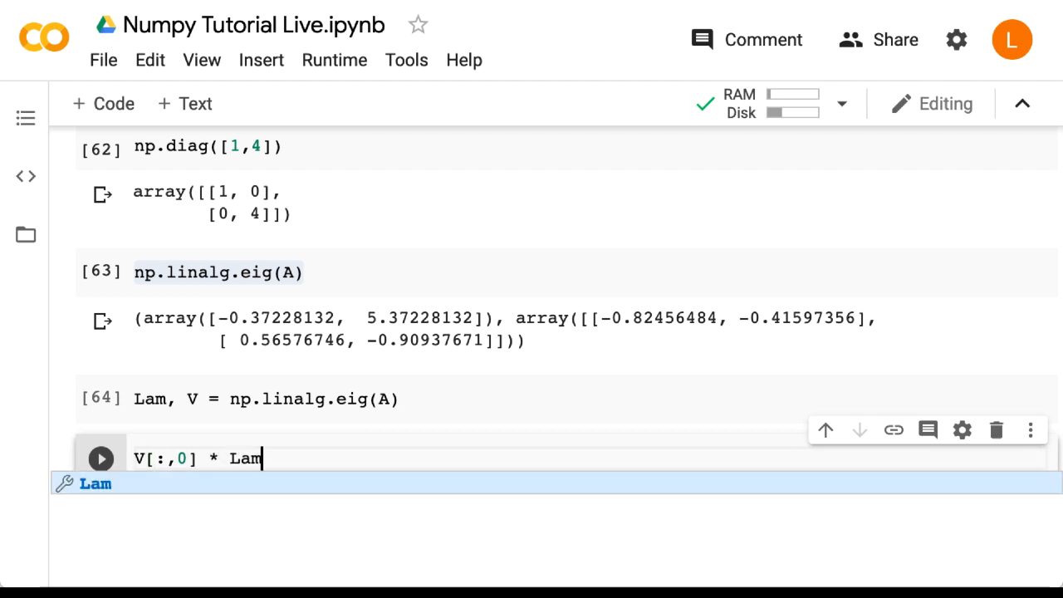
type("[0]")
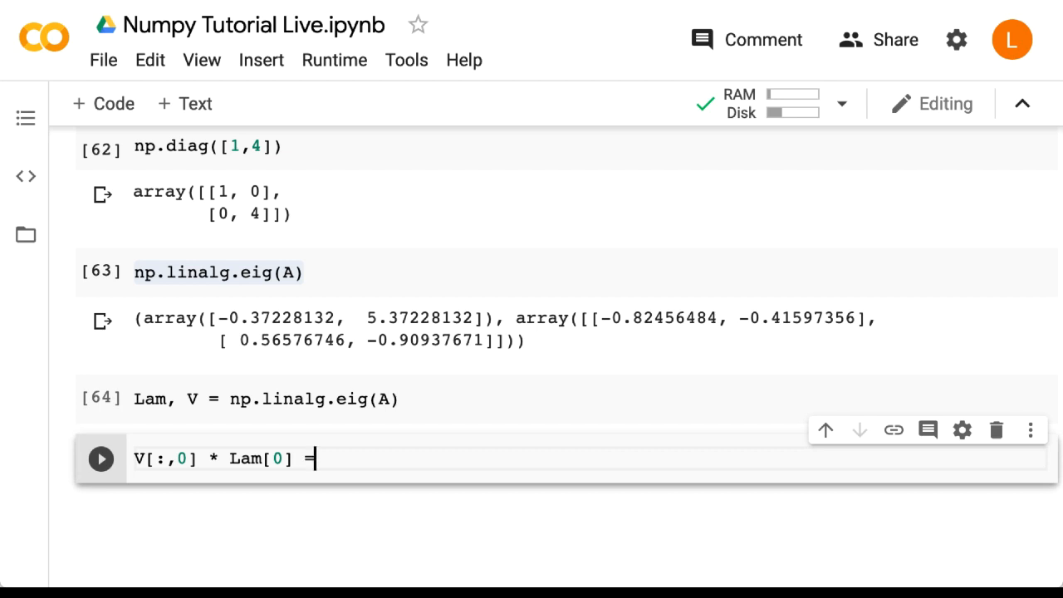
type("=")
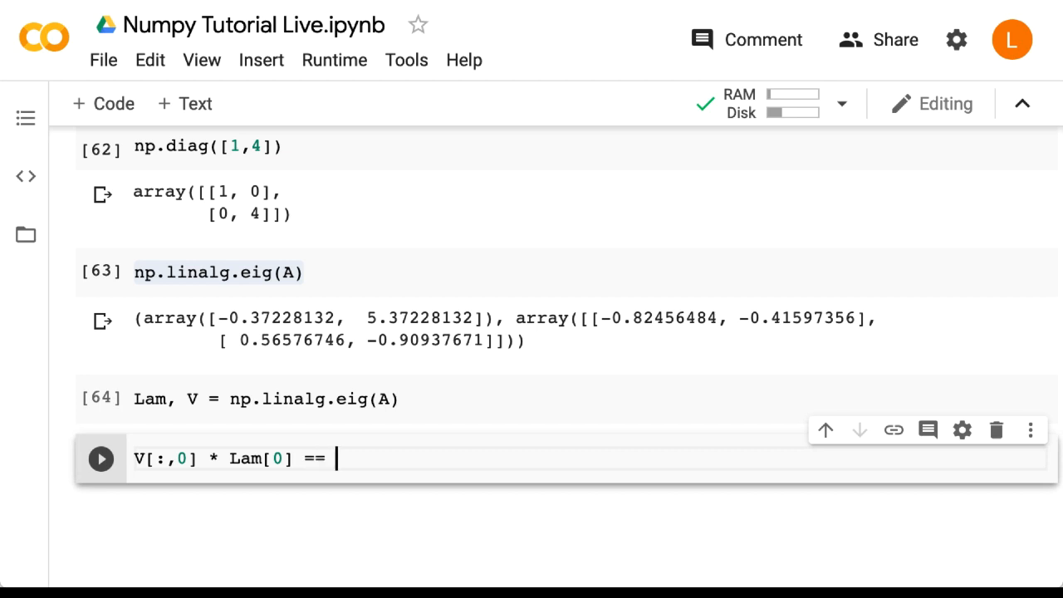
type("A @")
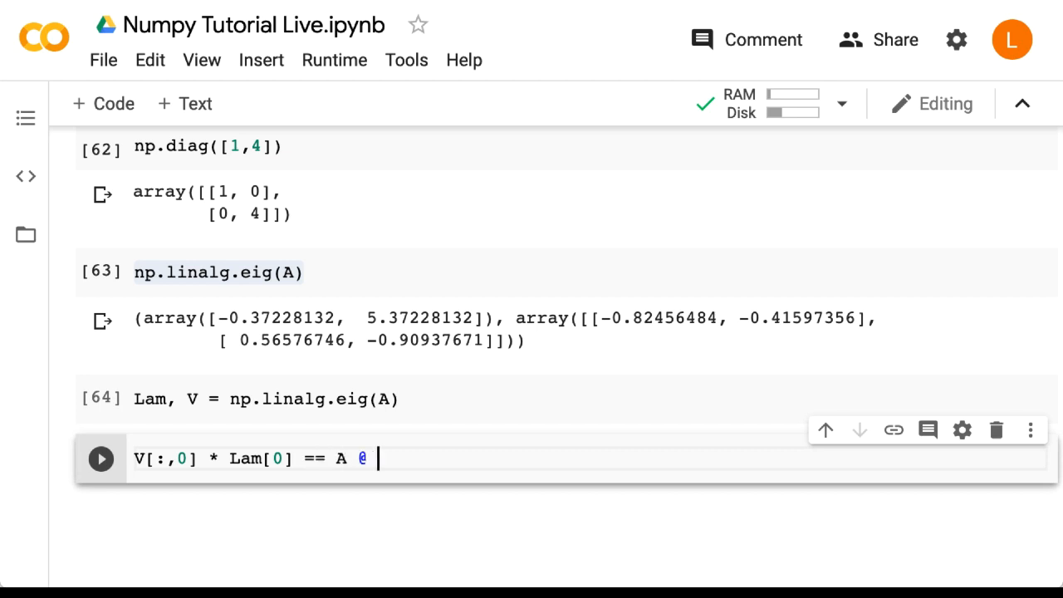
type("V[:,]")
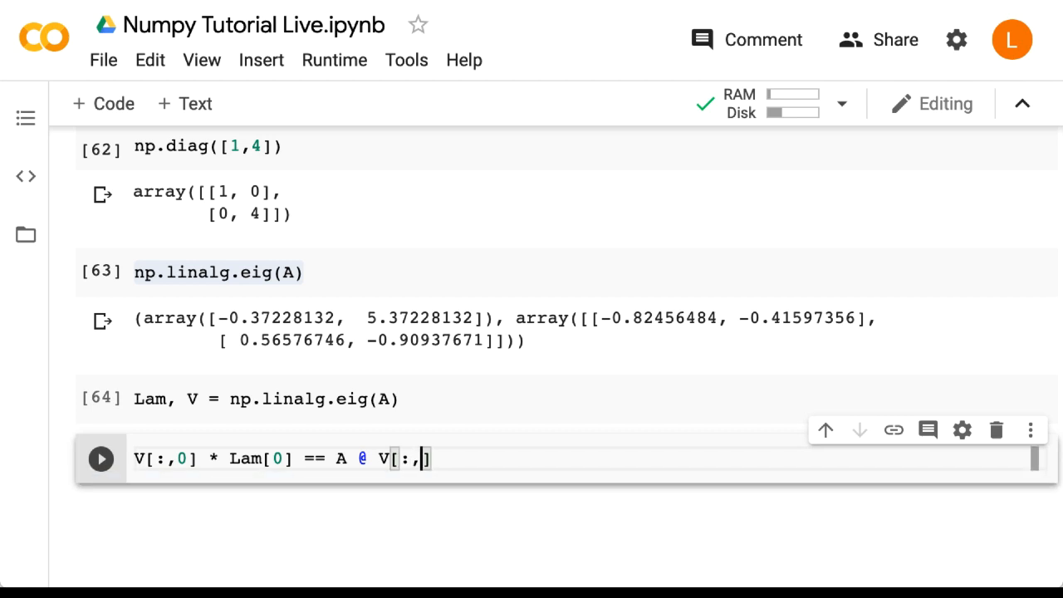
type("0")
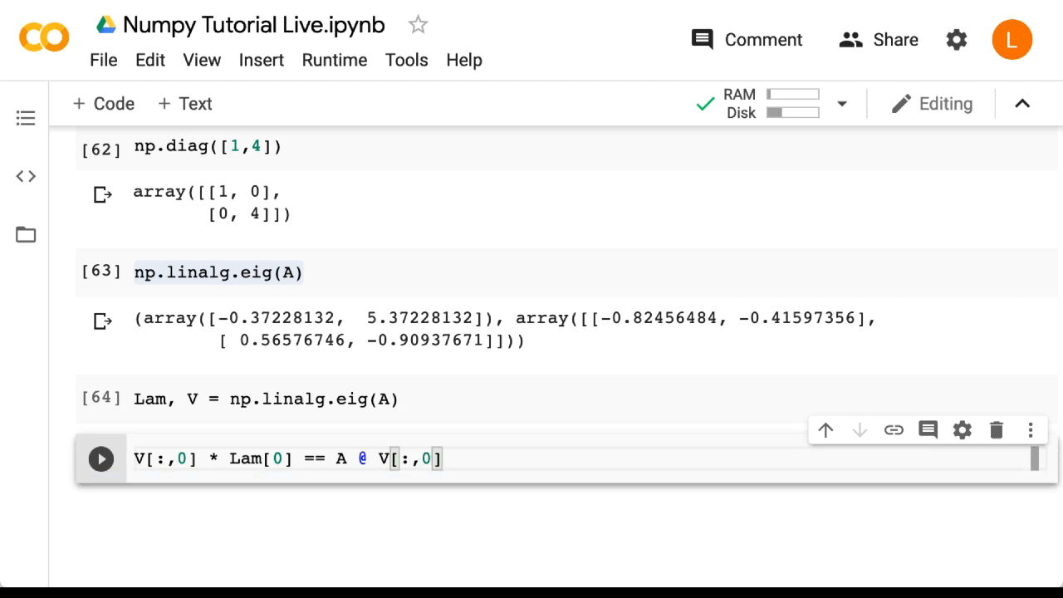
Step: Run the equality check, which returns [True, False], and rerun it
left_click(99, 458)
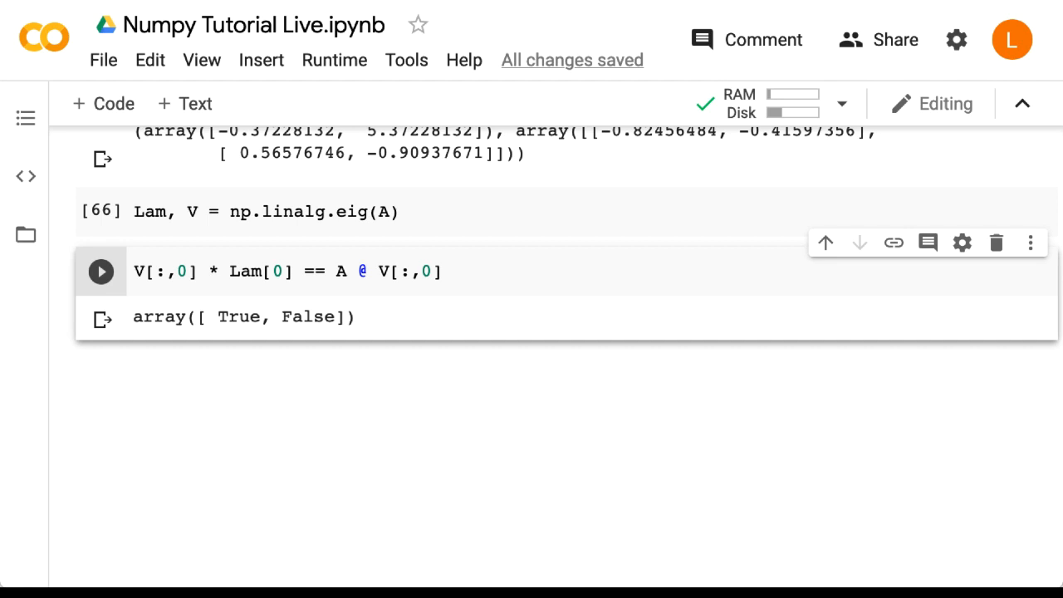
mouse_move(226, 349)
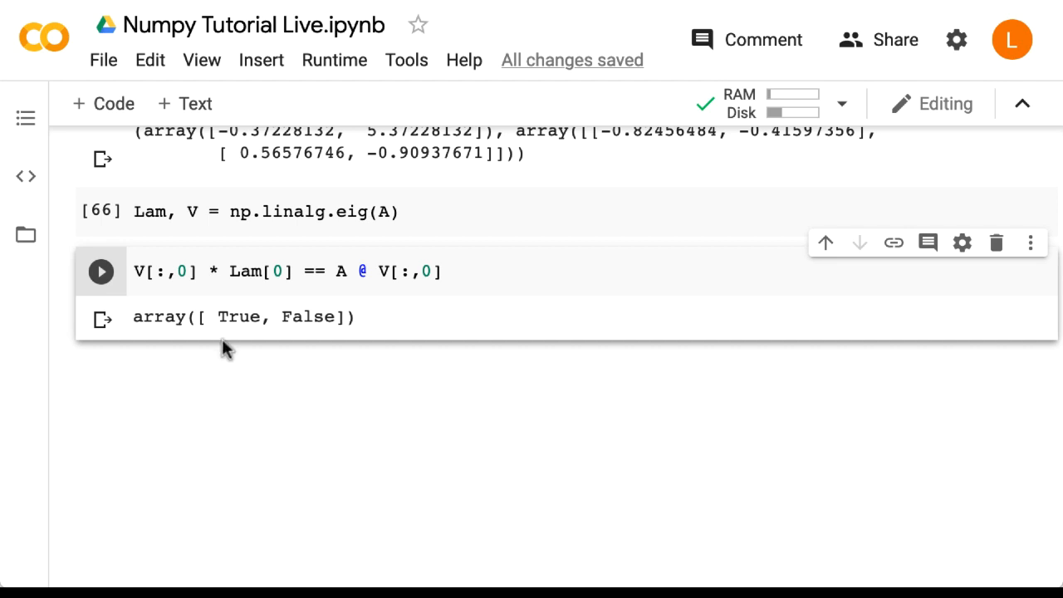
triple_click(286, 273)
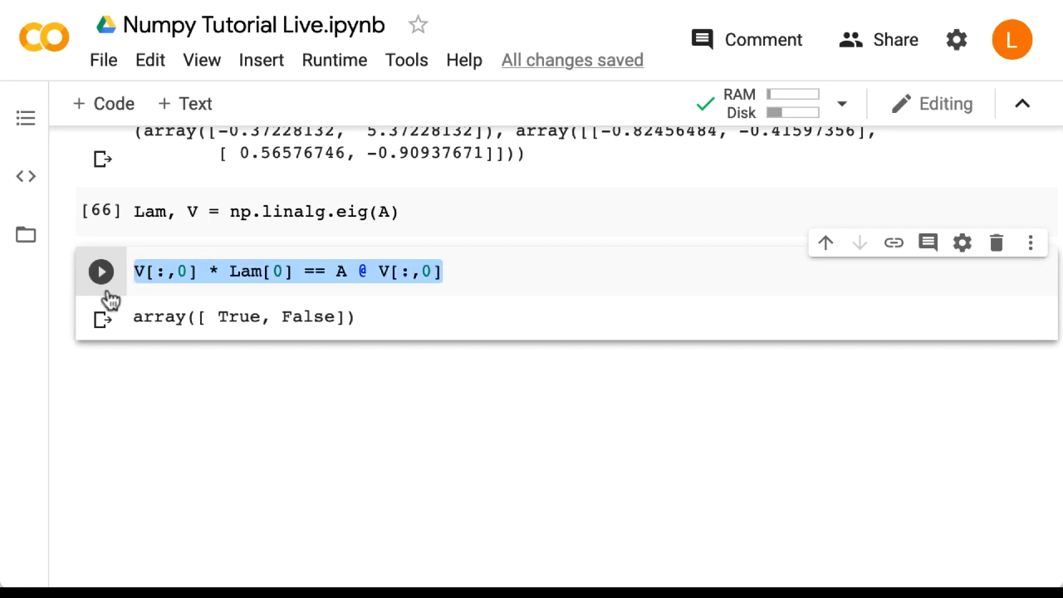
left_click(100, 273)
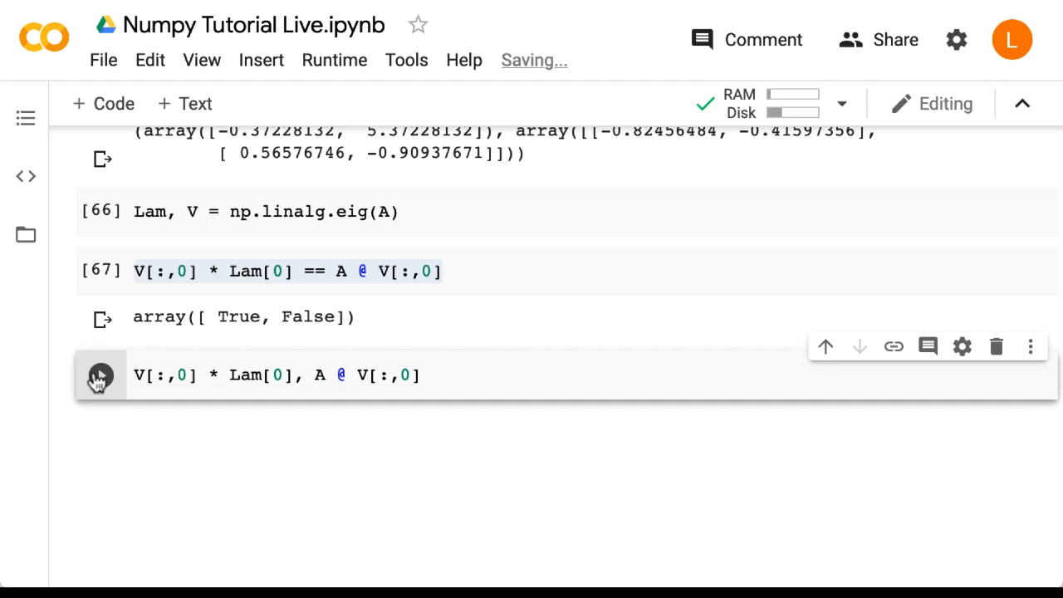
Step: Print both sides to show identical-looking arrays [0.30697009, -0.21062466]
left_click(100, 376)
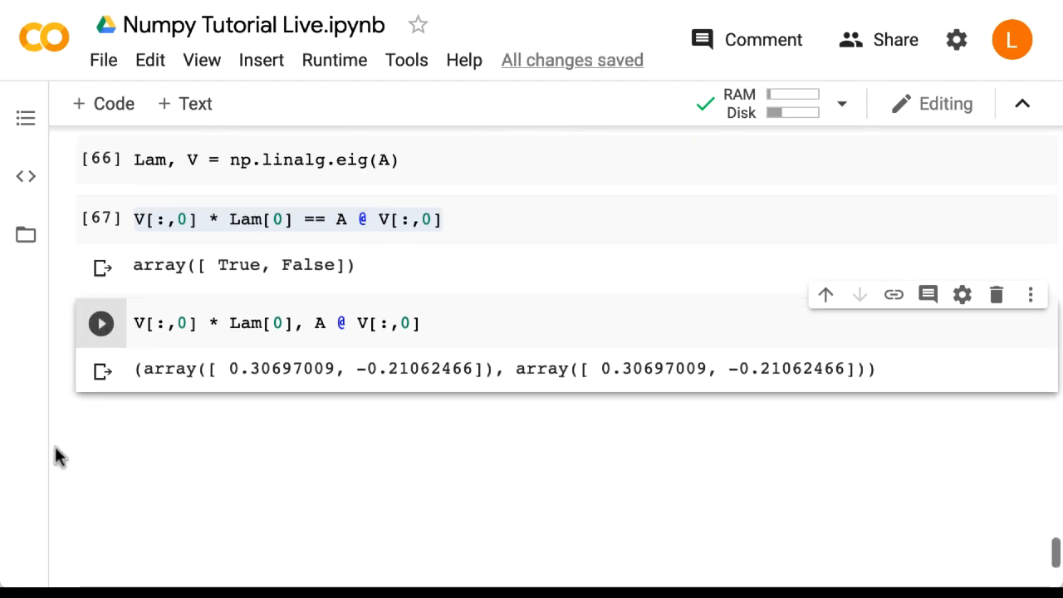
scroll("up", 3)
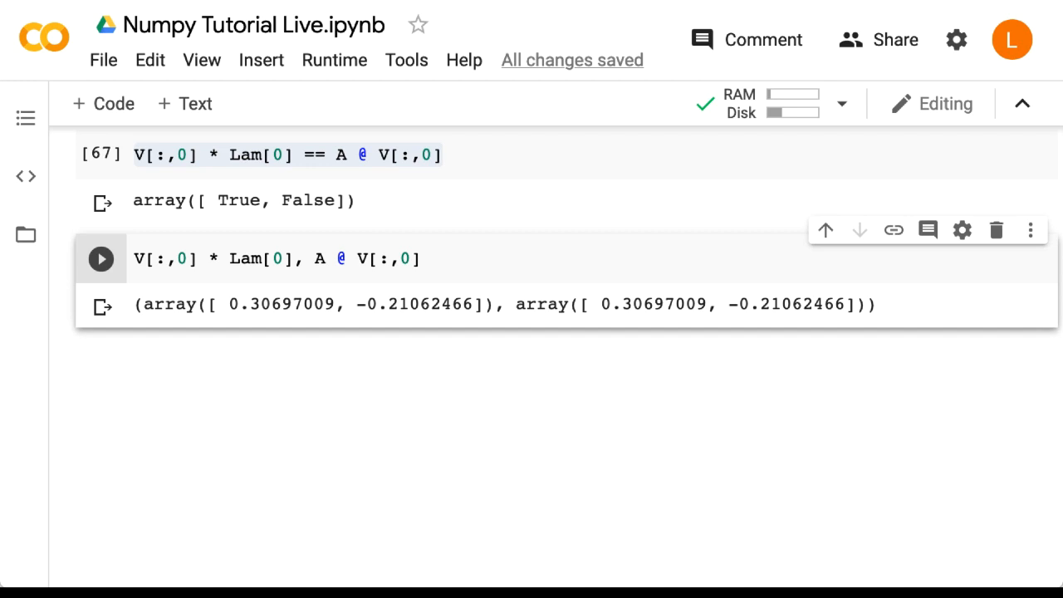
key("ctrl+s")
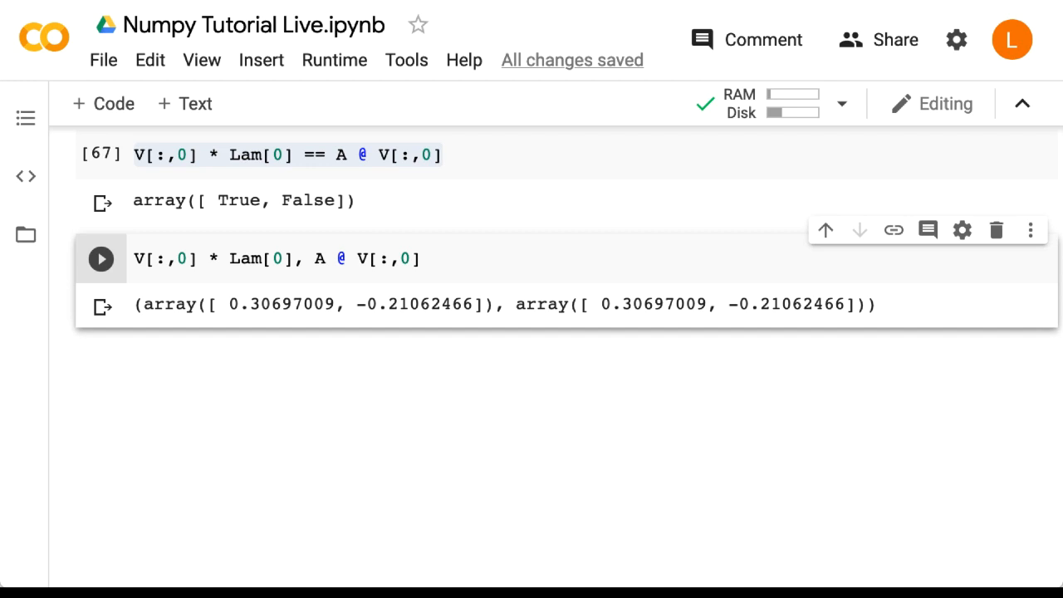
mouse_move(108, 113)
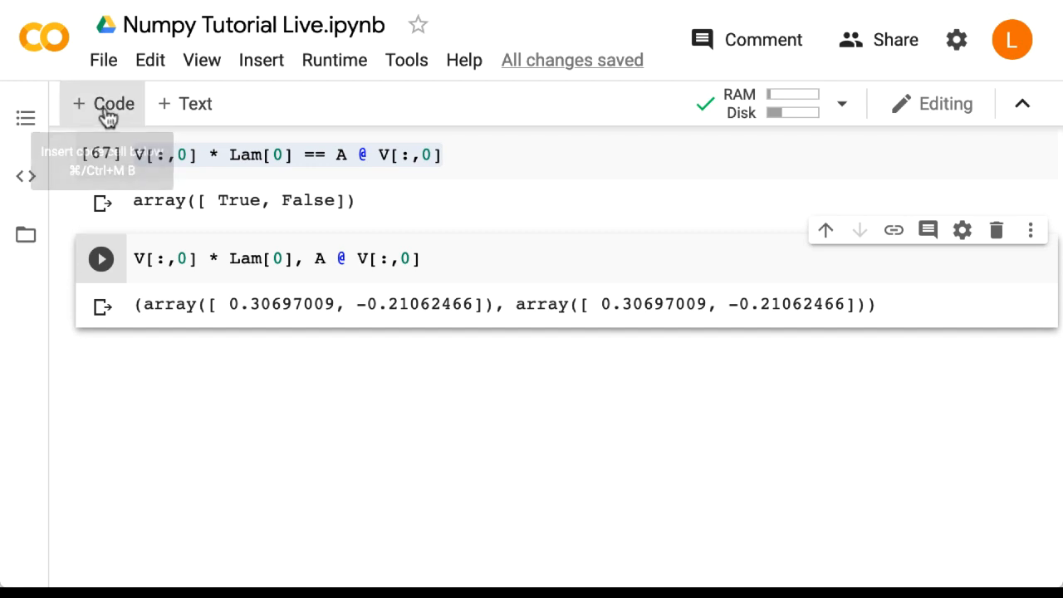
Step: Run np.allclose(V[:,0] * Lam[0], A @ V[:,0]) in a new cell, returning True
left_click(103, 103)
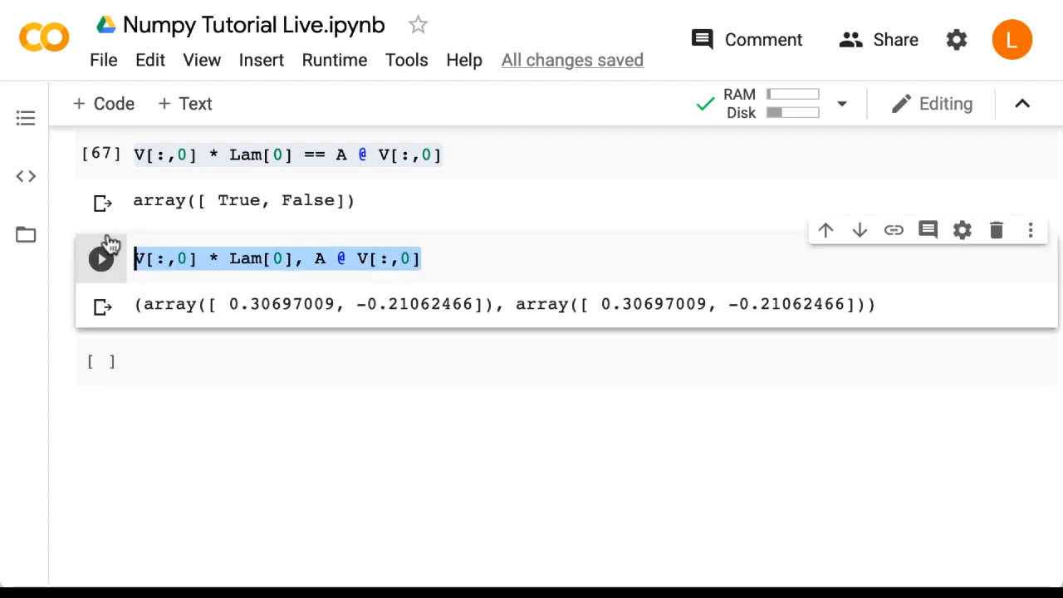
type("np.")
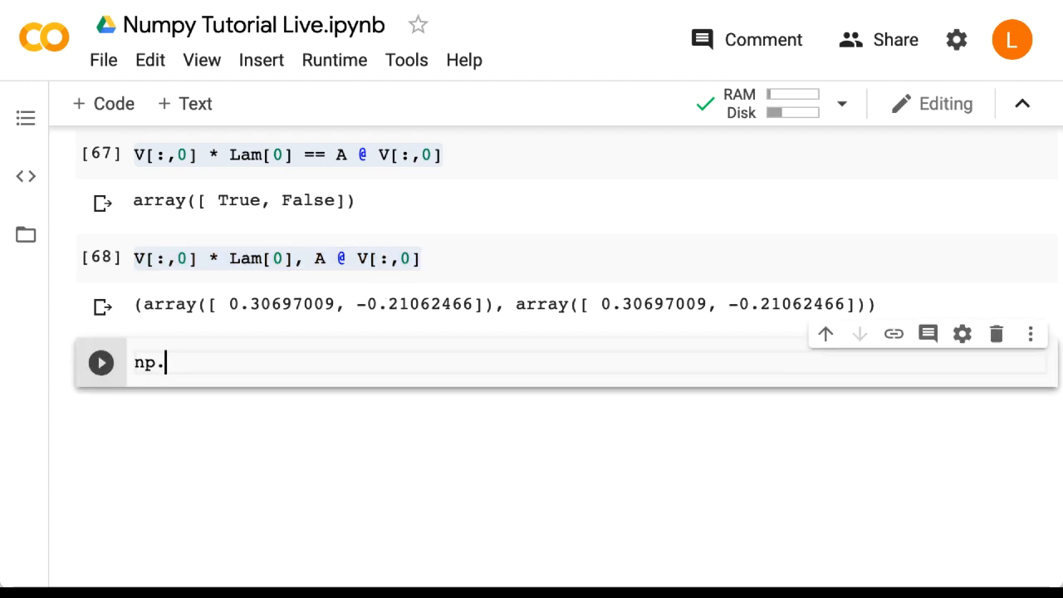
type("allclose()")
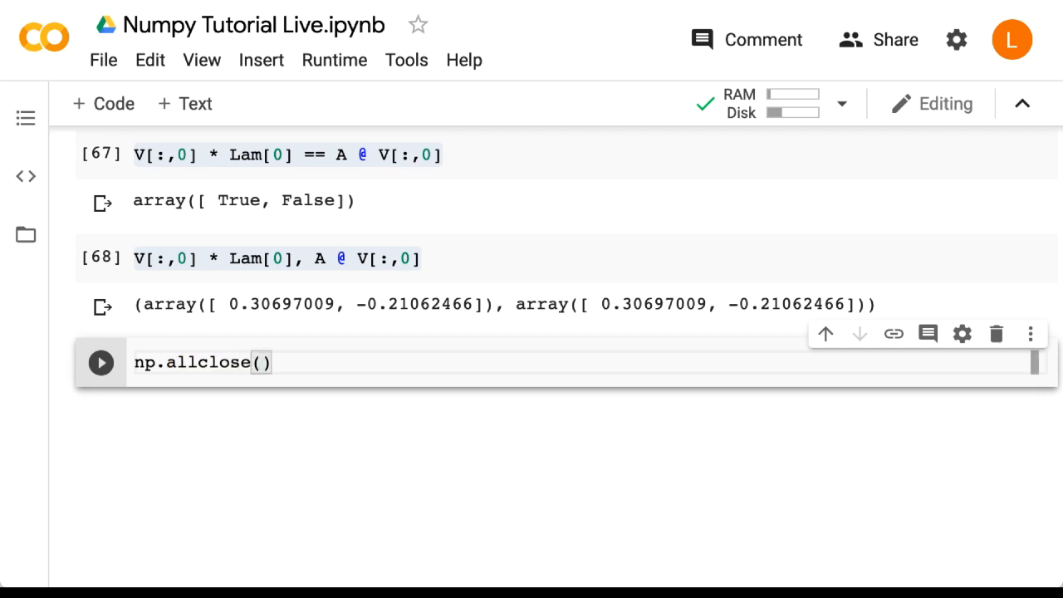
type("V[:,0] * Lam[0], A @ V[:,0]")
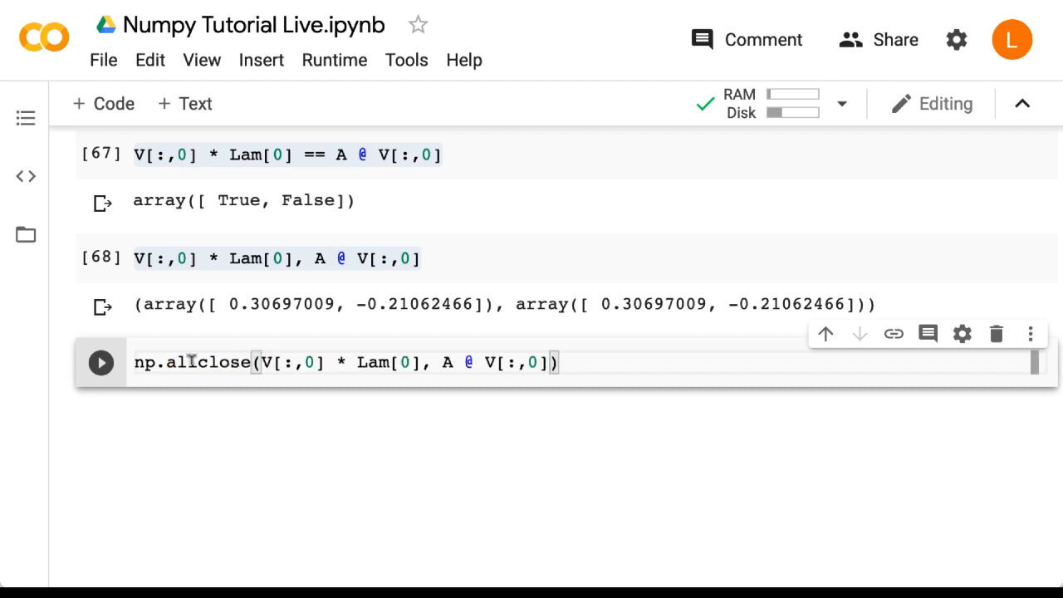
left_click(100, 362)
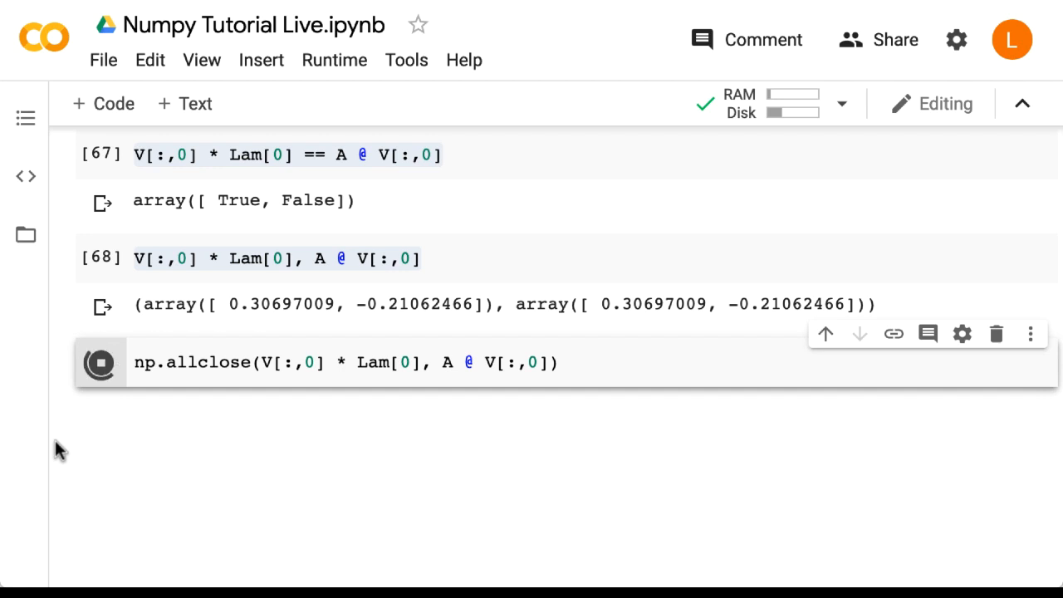
left_click(100, 362)
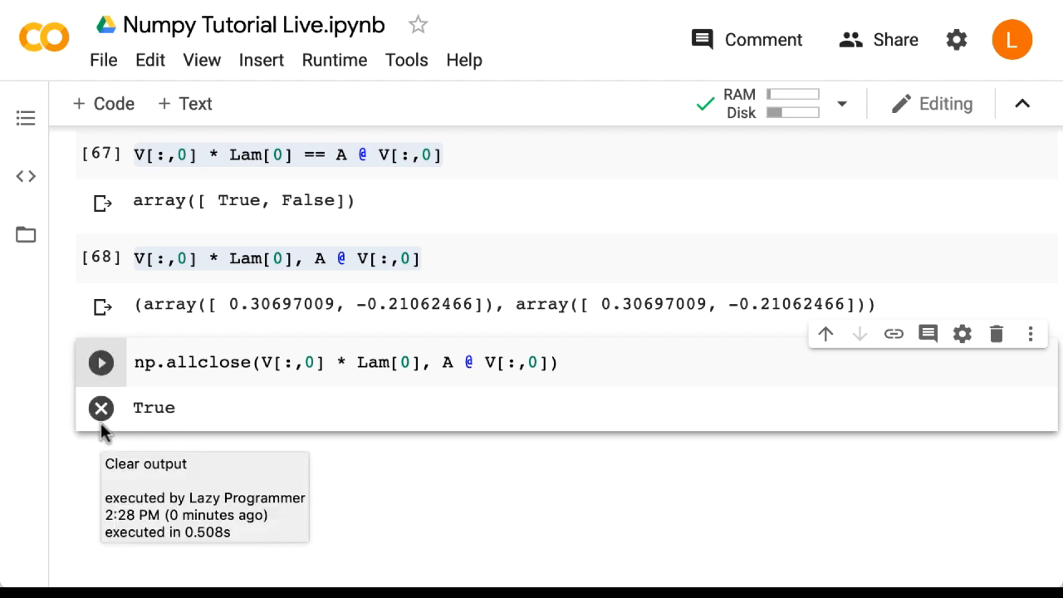
Step: Start a new cell with np.allclose(V @ np.diag(Lam), A @ V) for all eigenvectors
left_click(103, 103)
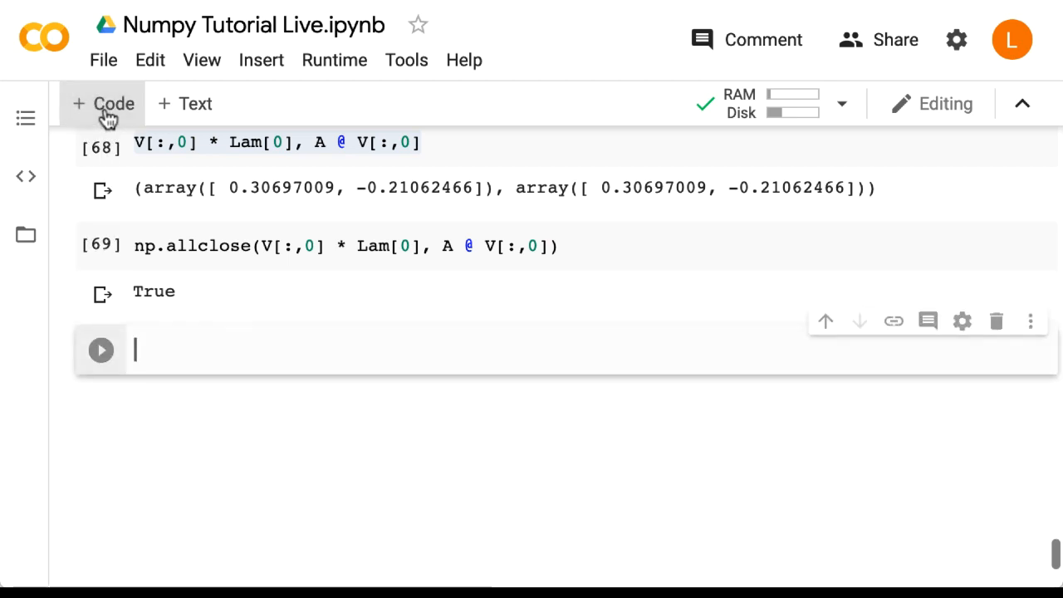
mouse_move(126, 380)
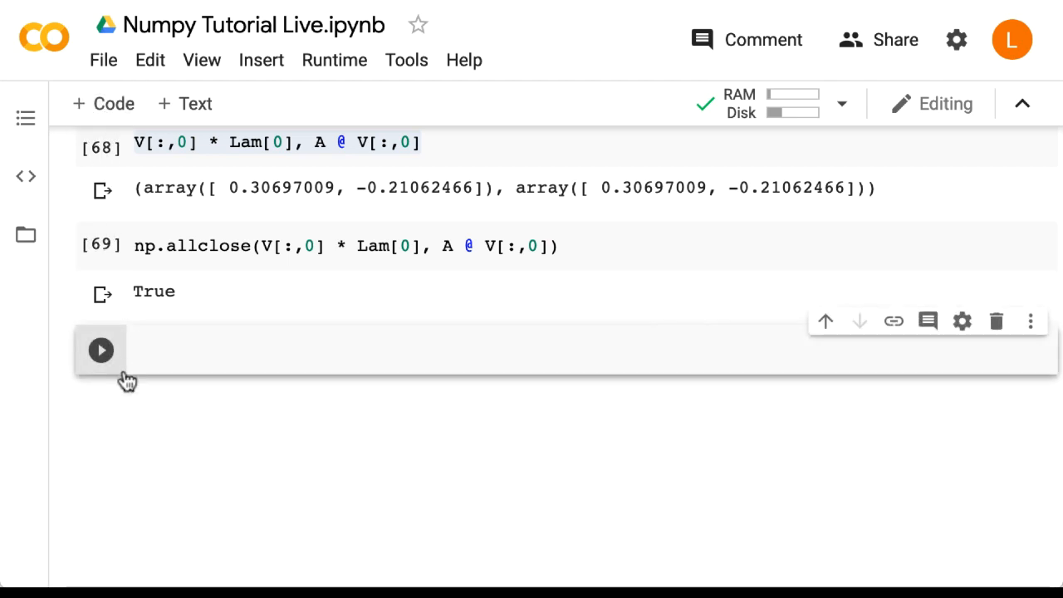
left_click(335, 349)
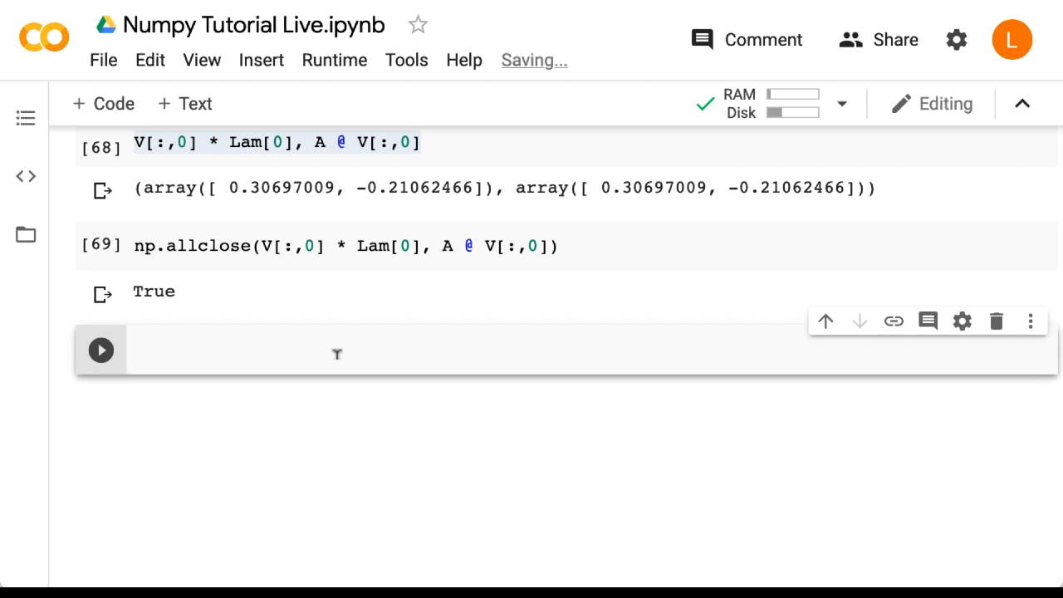
type("np.allcl")
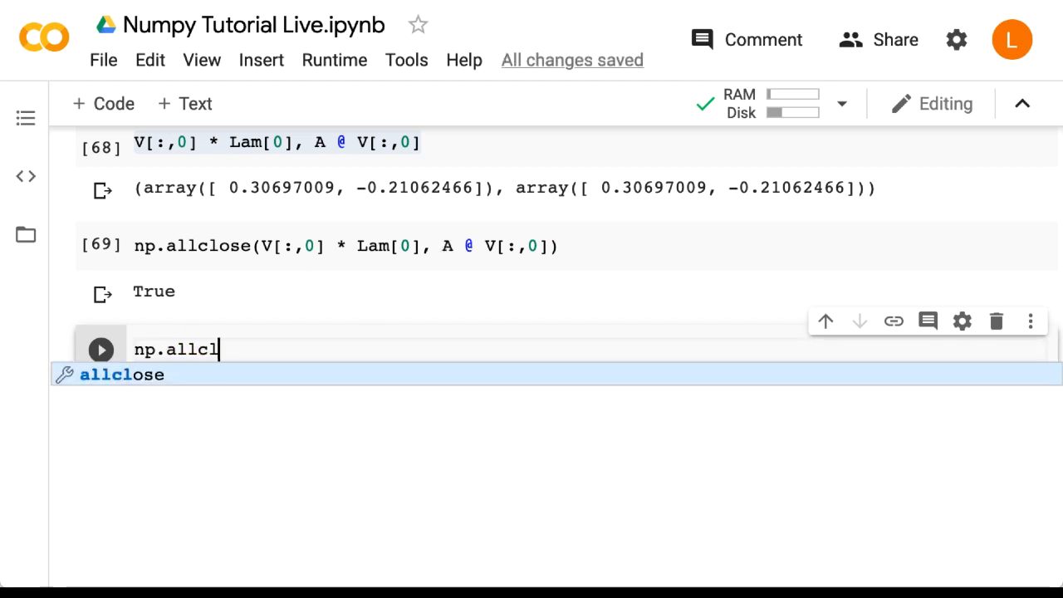
type("ose(V")
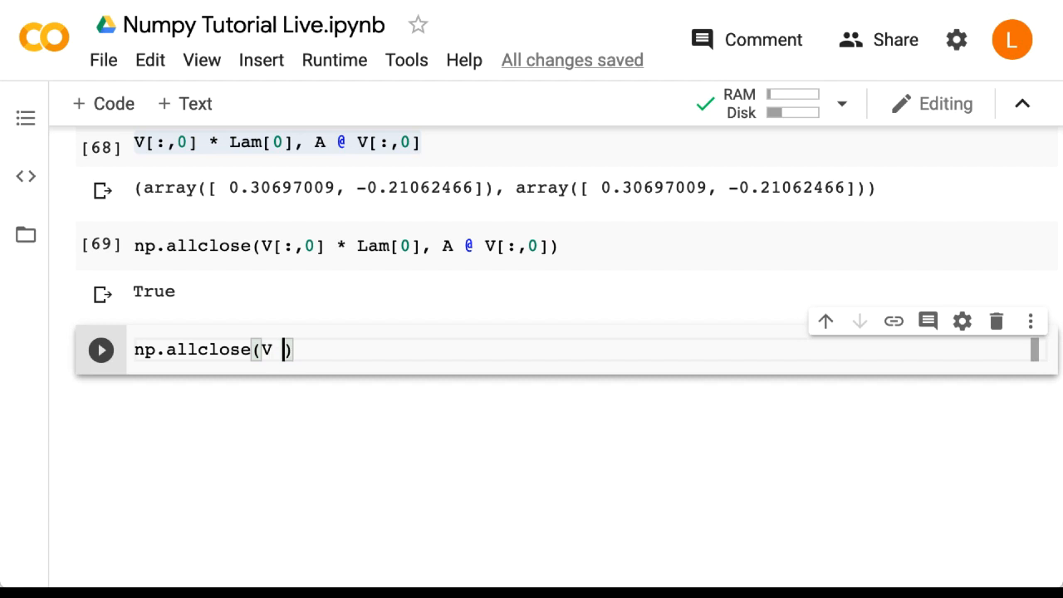
type("@ np.diag")
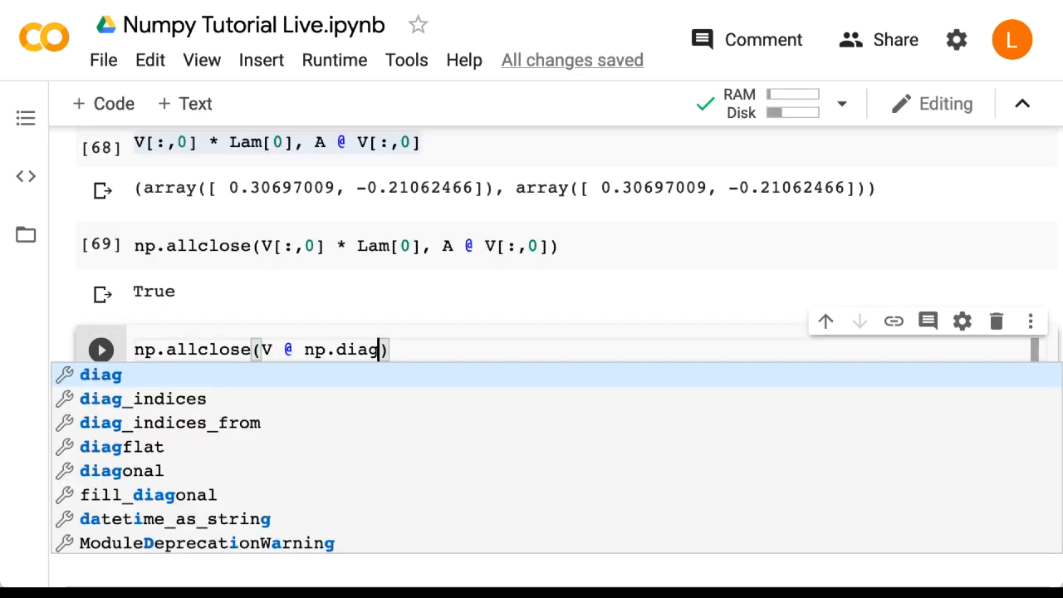
type("(Lam")
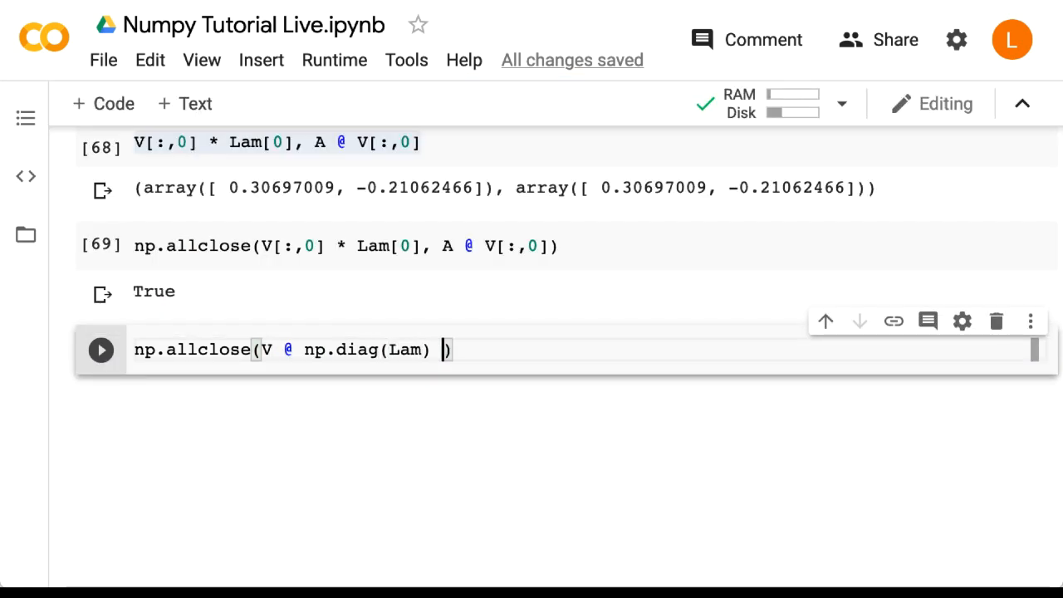
type(", A @ V")
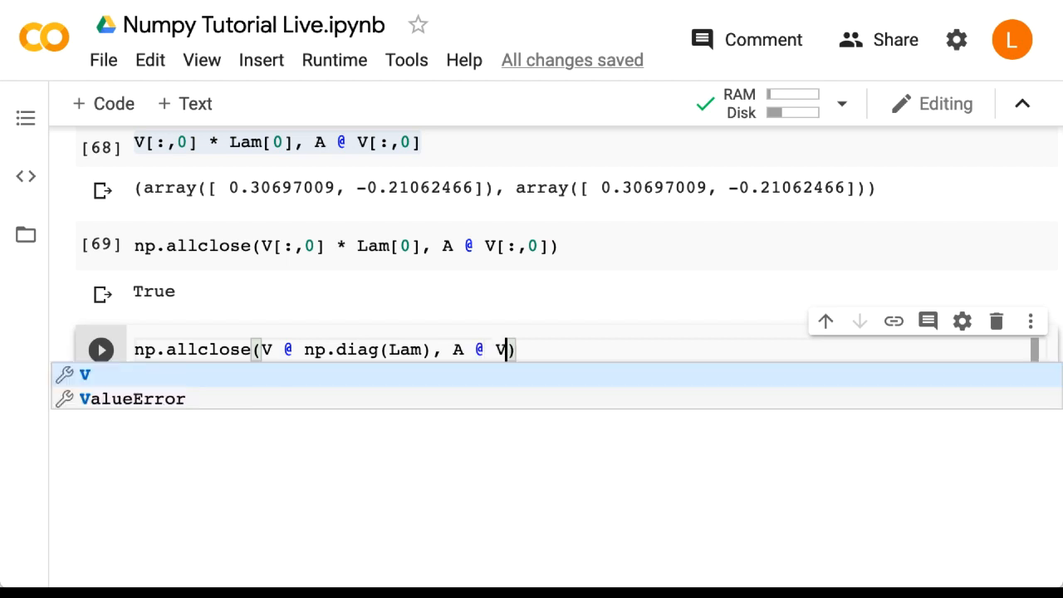